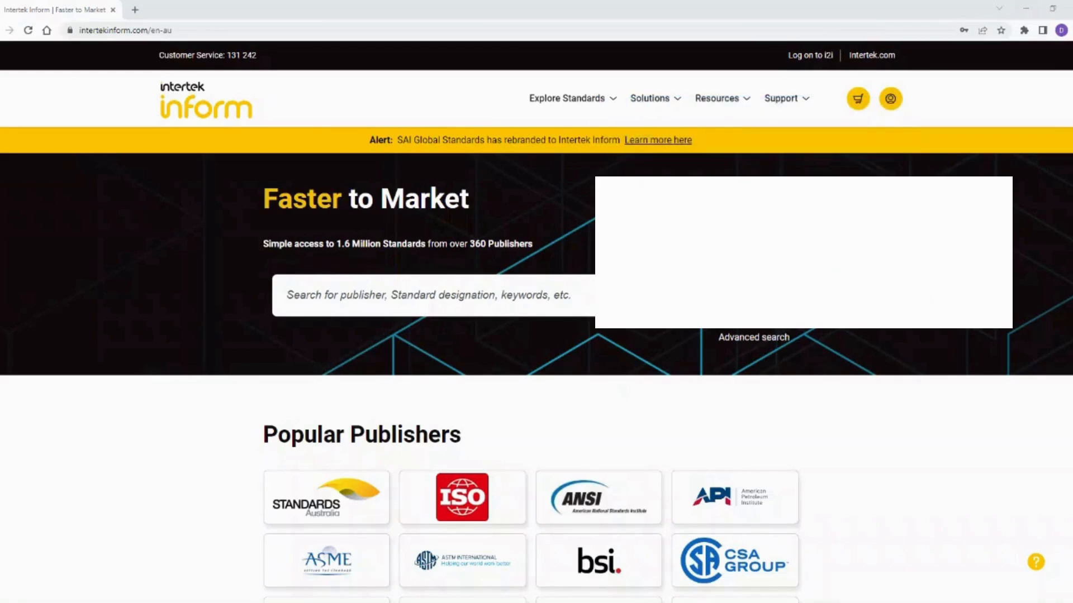
- Search 'as 3000' and pick the AS 3000 SUPP 1-1991 suggestion, then return to the homepage
{"action": "left_click", "coordinate": [429, 295]}
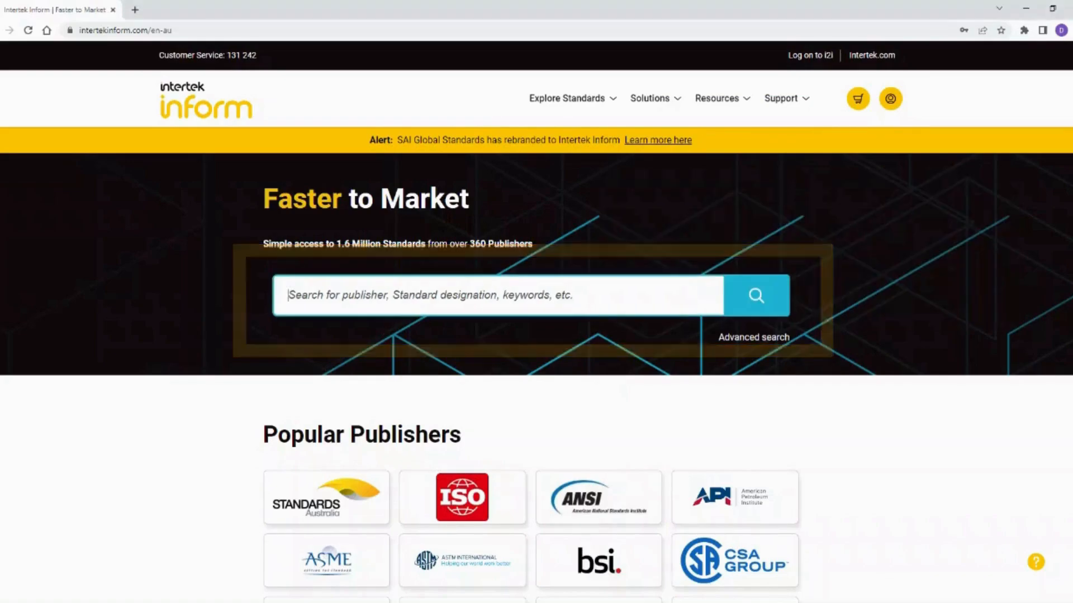
{"action": "type", "text": "as 3000"}
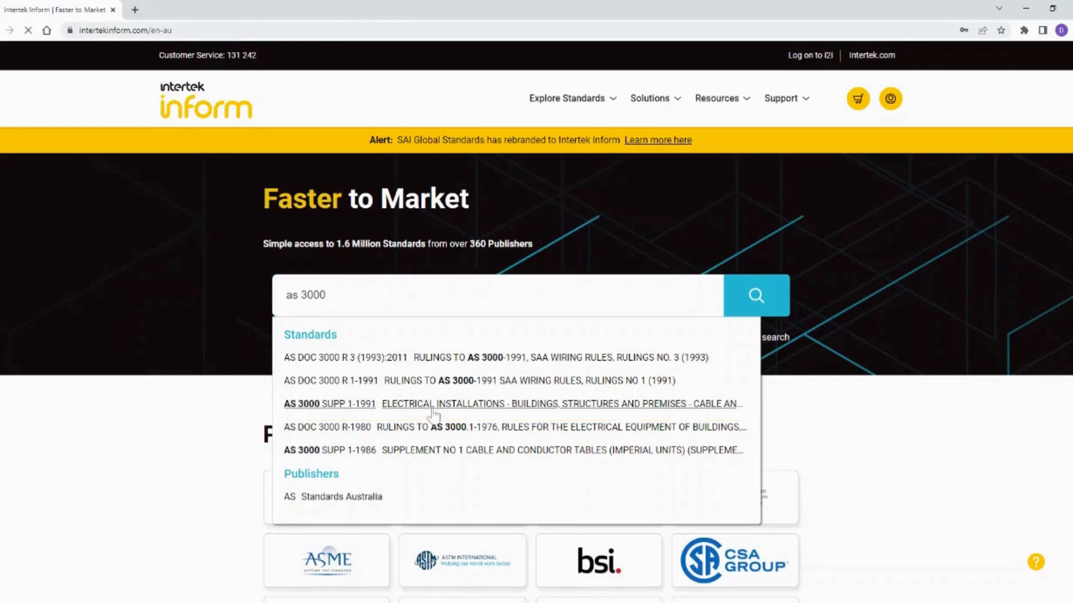
{"action": "left_click", "coordinate": [329, 404]}
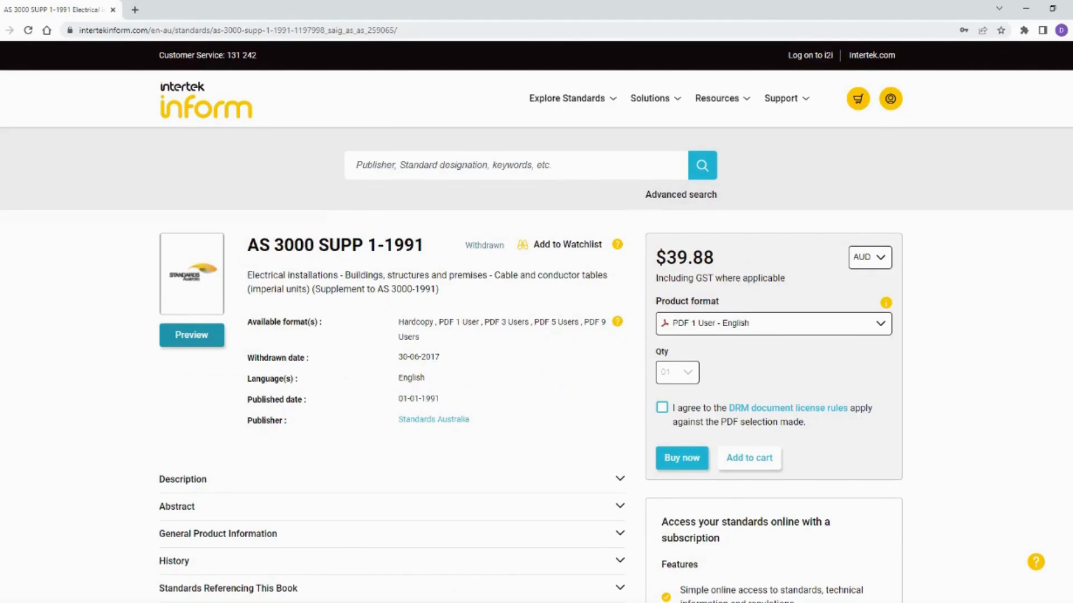
{"action": "left_click", "coordinate": [205, 99]}
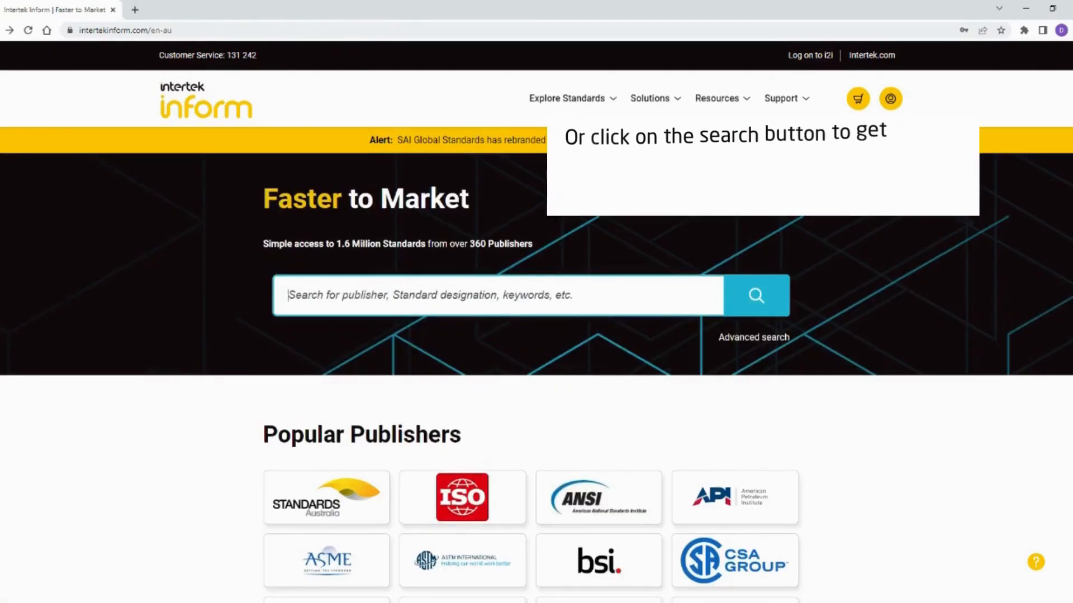
- Run a full search for 'as 3000' from the homepage search bar
{"action": "type", "text": "as 3000"}
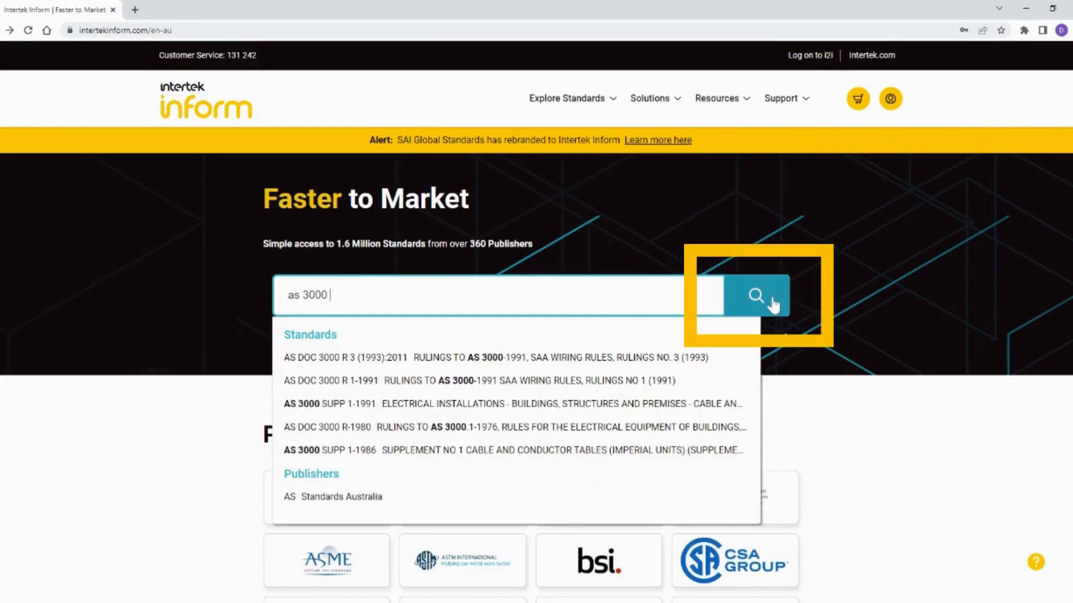
{"action": "left_click", "coordinate": [756, 297]}
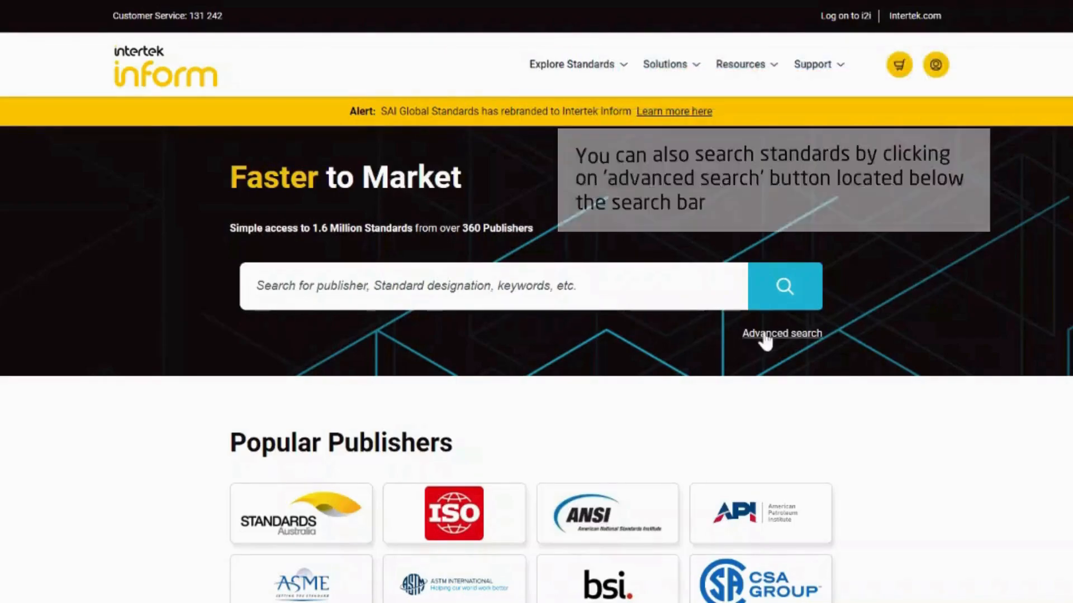
- Review the advanced search's Publisher Type, Publisher Status and Publication Date filter choices
{"action": "left_click", "coordinate": [781, 335]}
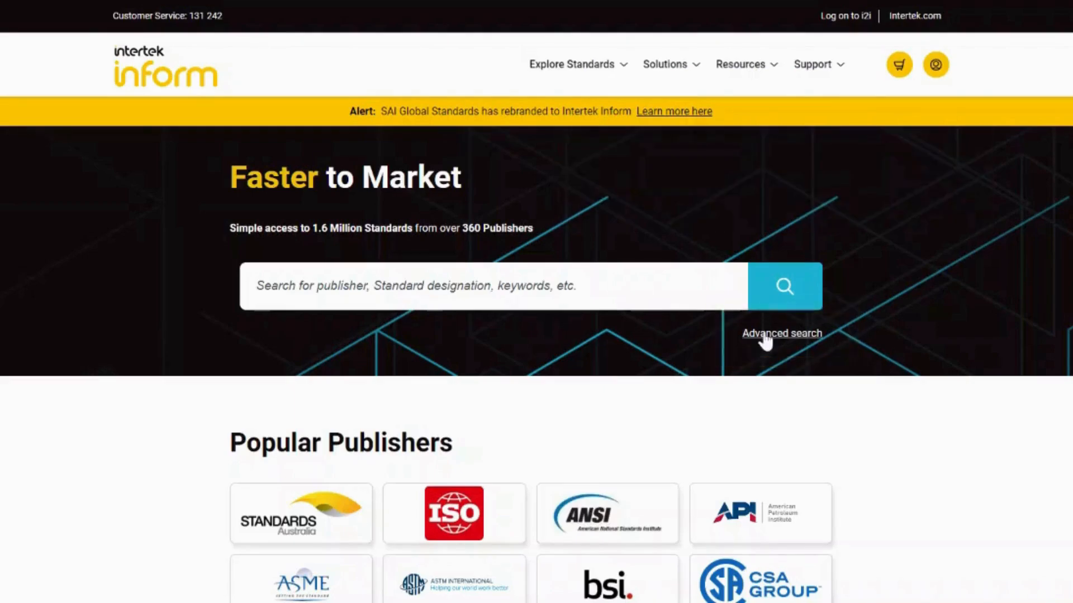
{"action": "left_click", "coordinate": [784, 287]}
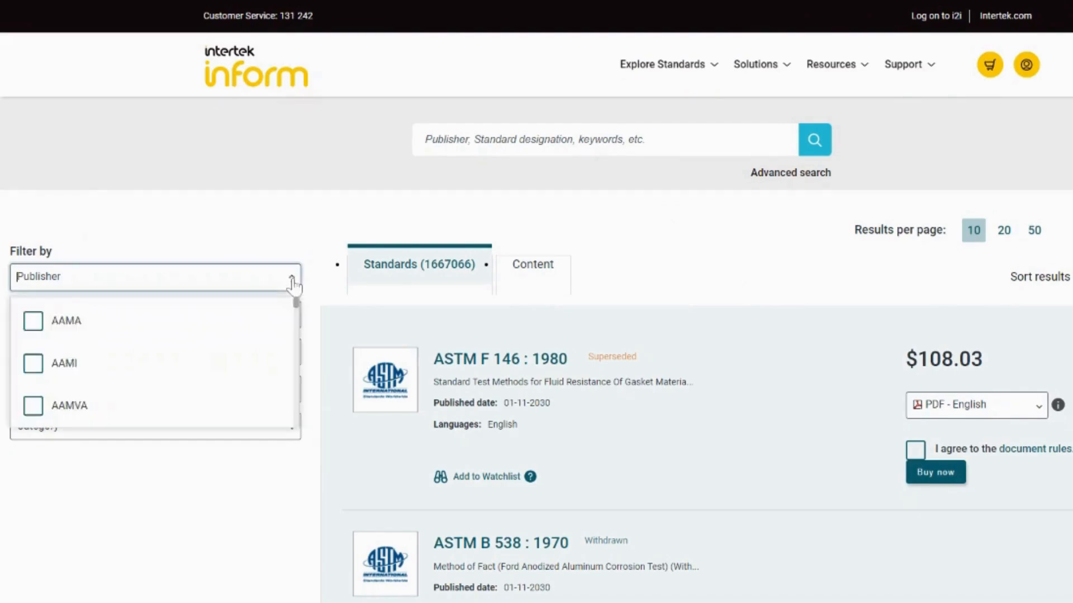
{"action": "left_click", "coordinate": [154, 314]}
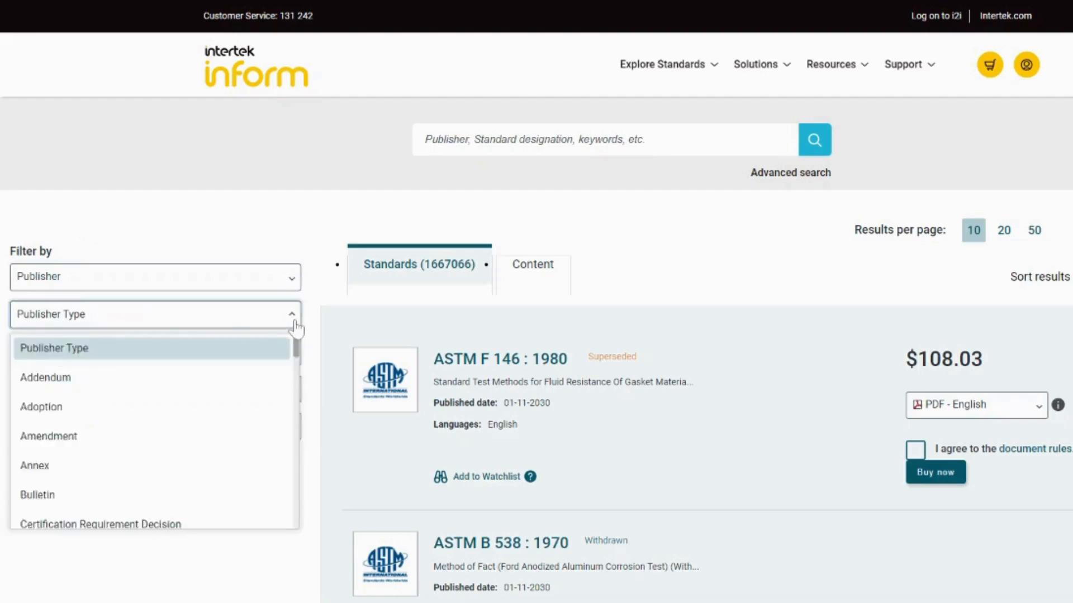
{"action": "left_click", "coordinate": [291, 314]}
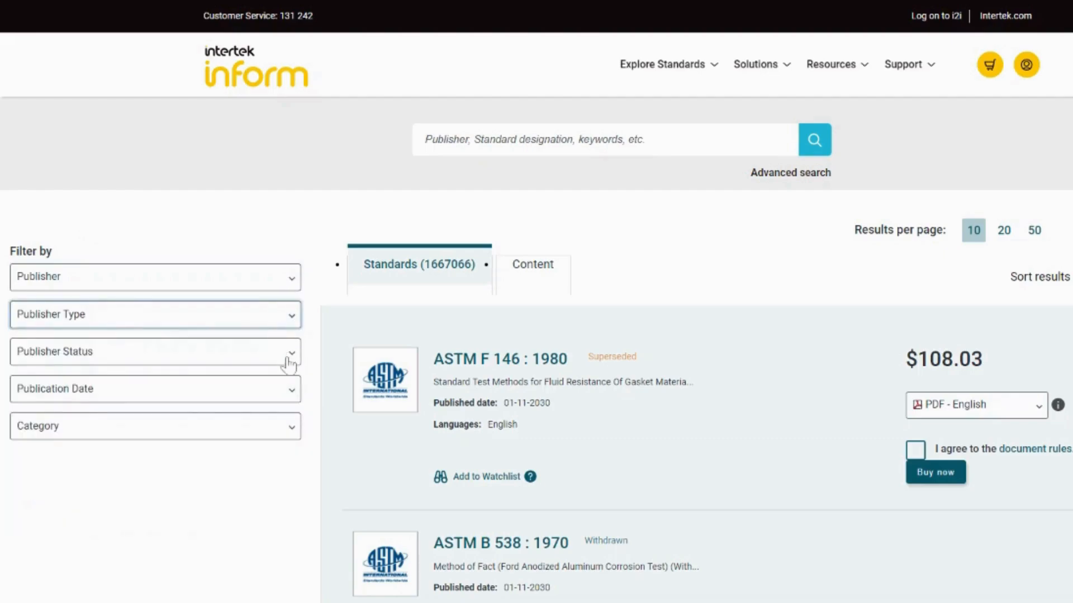
{"action": "left_click", "coordinate": [154, 351]}
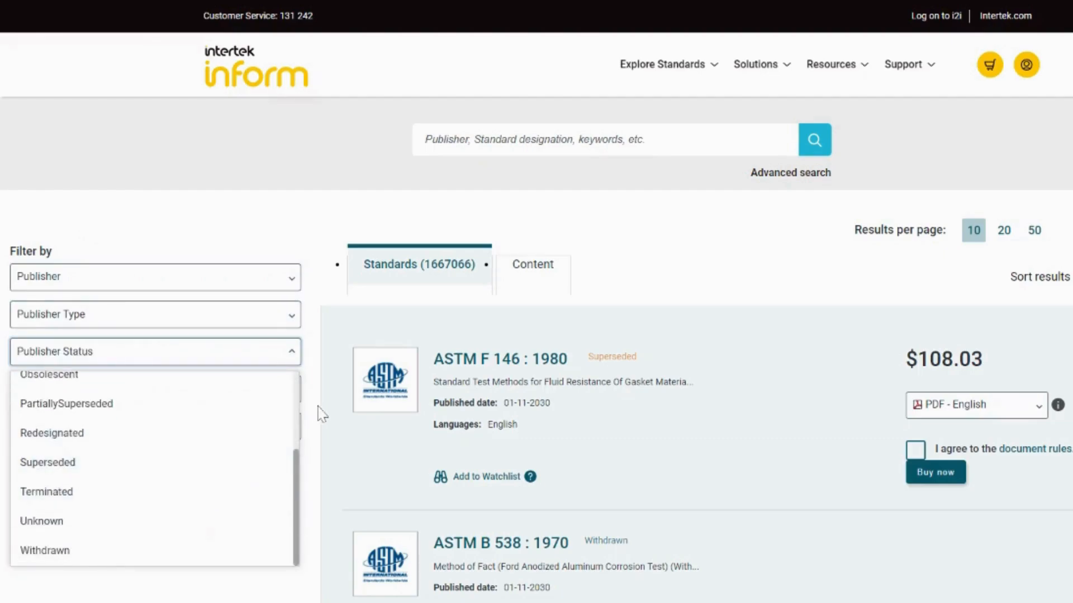
{"action": "left_click", "coordinate": [154, 389]}
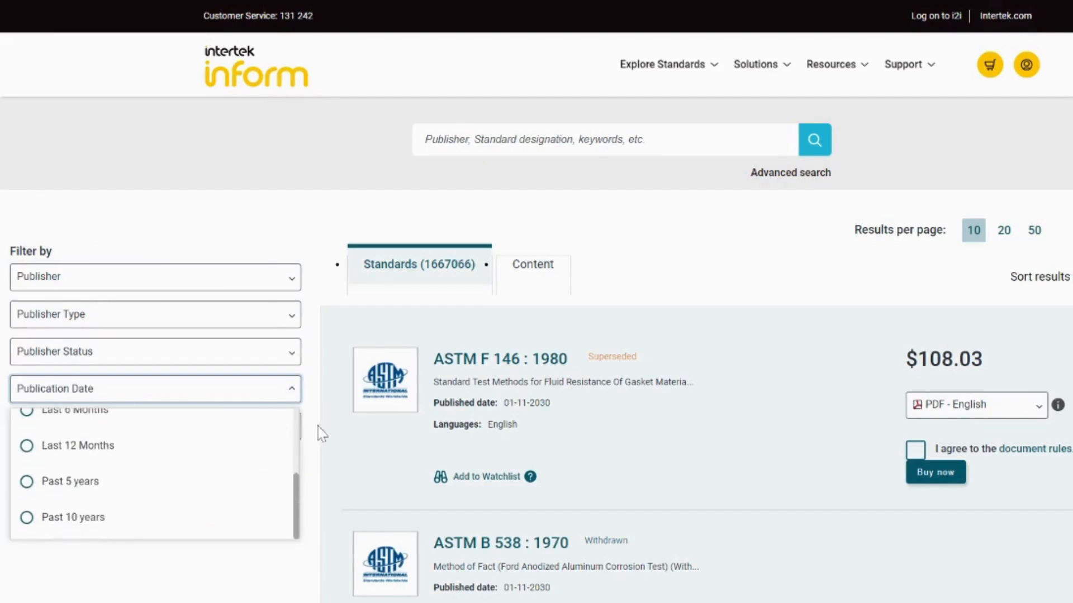
{"action": "left_click", "coordinate": [154, 426]}
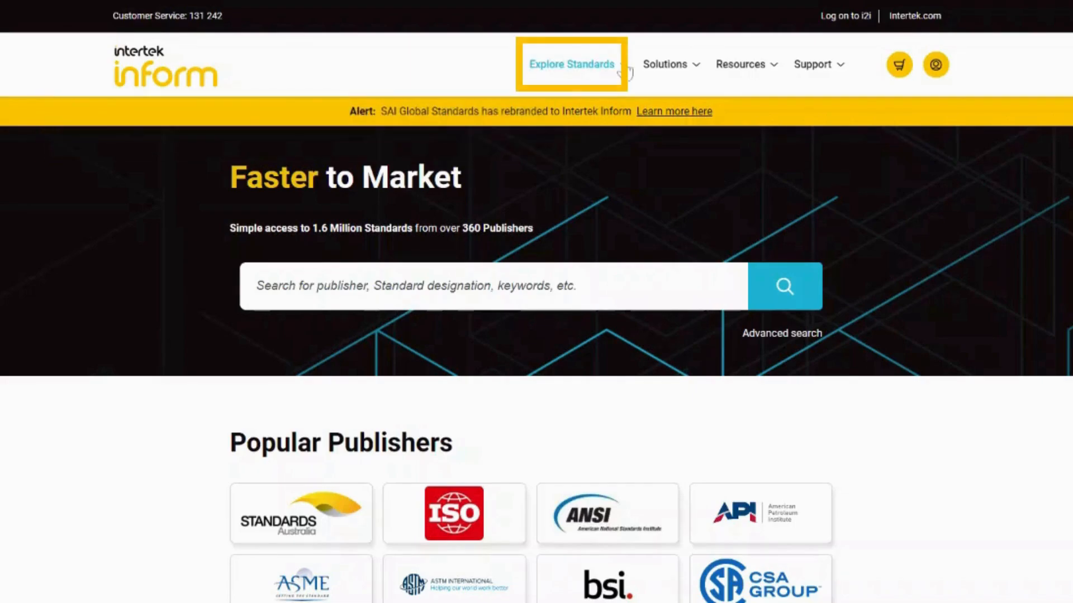
- Browse Standards by Industry, view more Management standards, and return to Key Standards
{"action": "left_click", "coordinate": [571, 64]}
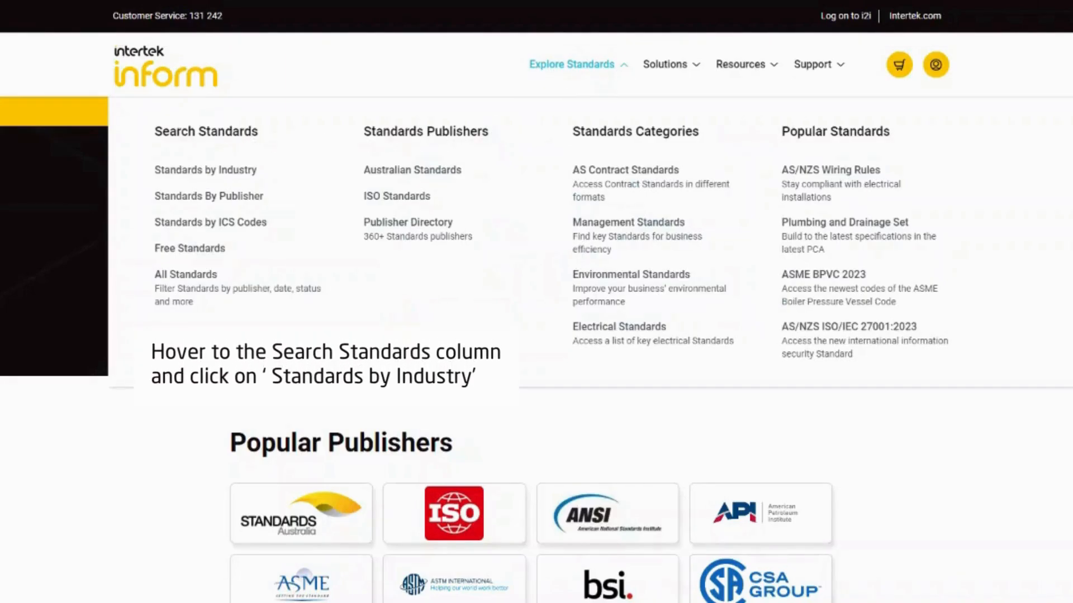
{"action": "mouse_move", "coordinate": [204, 170]}
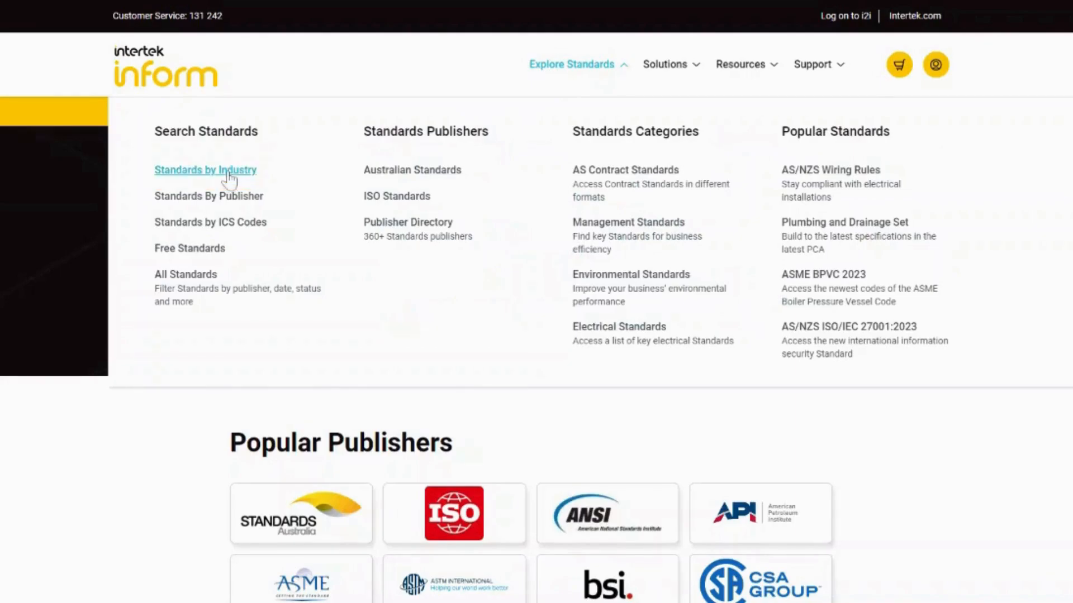
{"action": "left_click", "coordinate": [205, 169]}
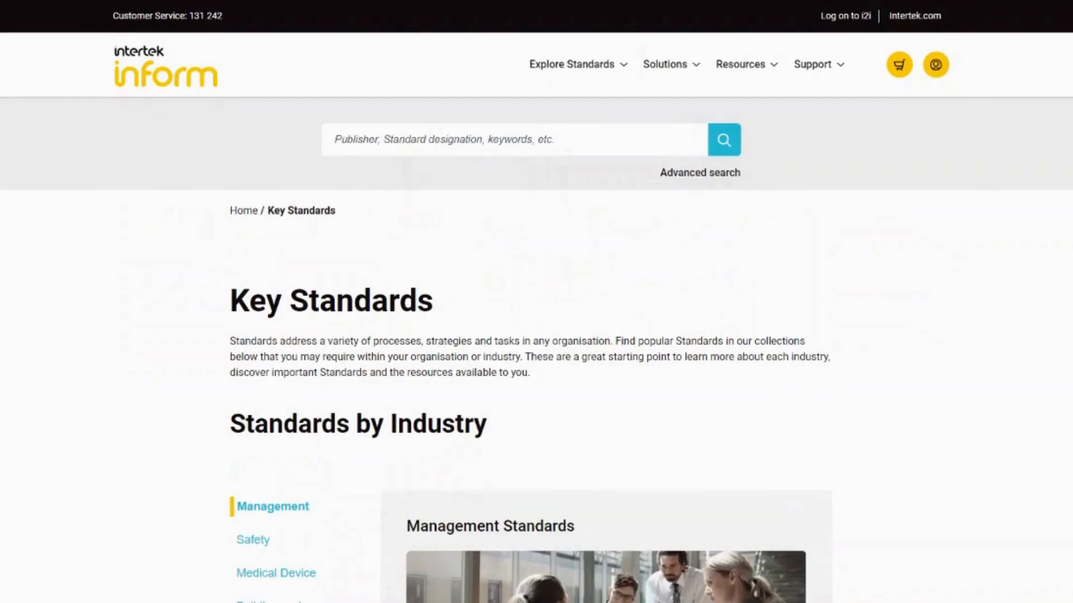
{"action": "scroll", "scroll_direction": "down", "scroll_amount": 3}
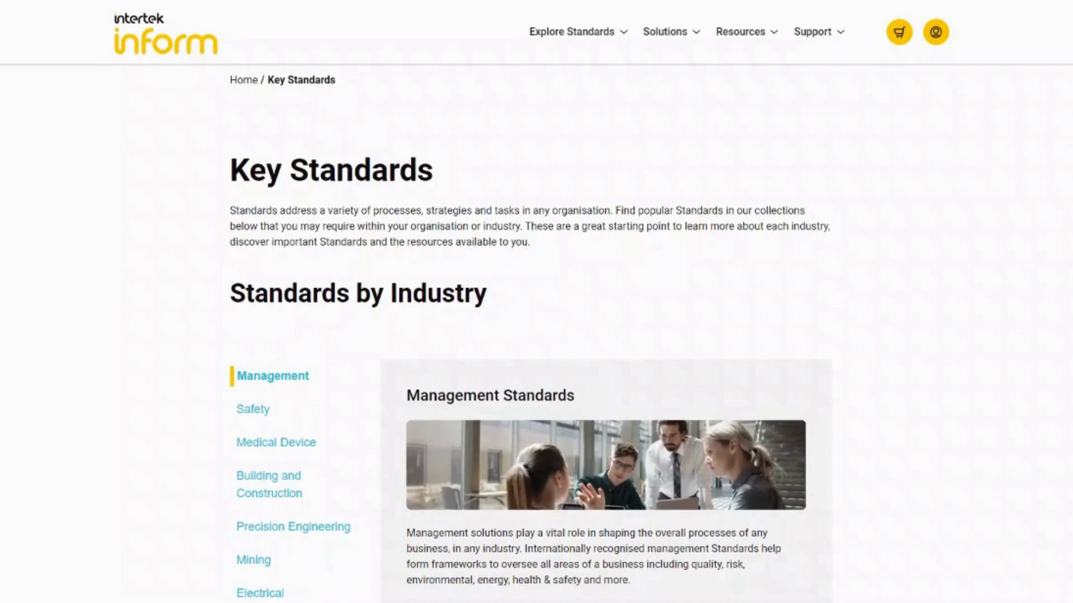
{"action": "scroll", "scroll_direction": "down", "scroll_amount": 3}
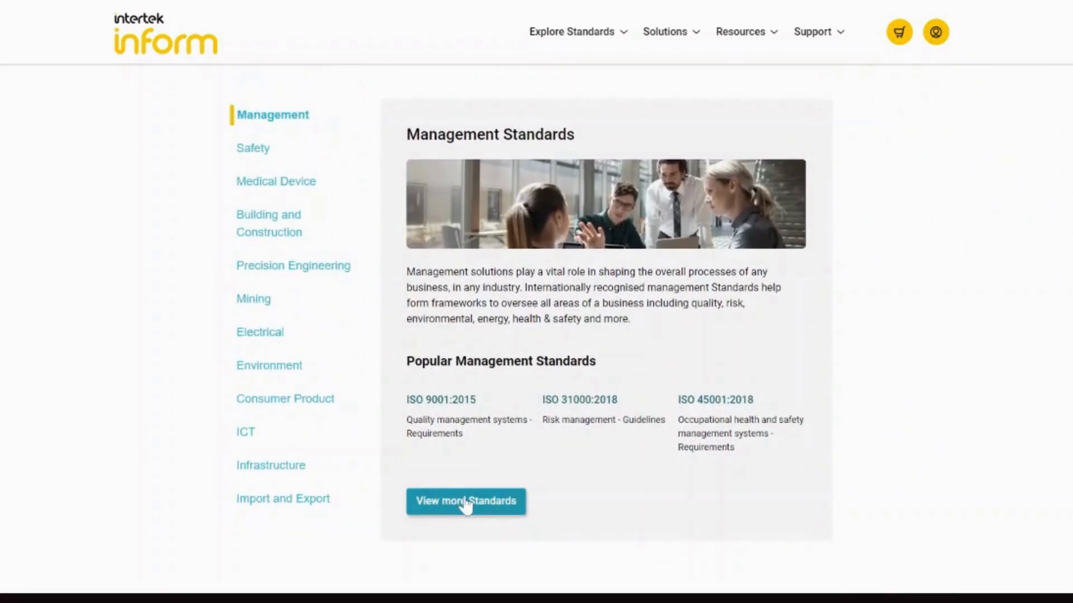
{"action": "left_click", "coordinate": [465, 502]}
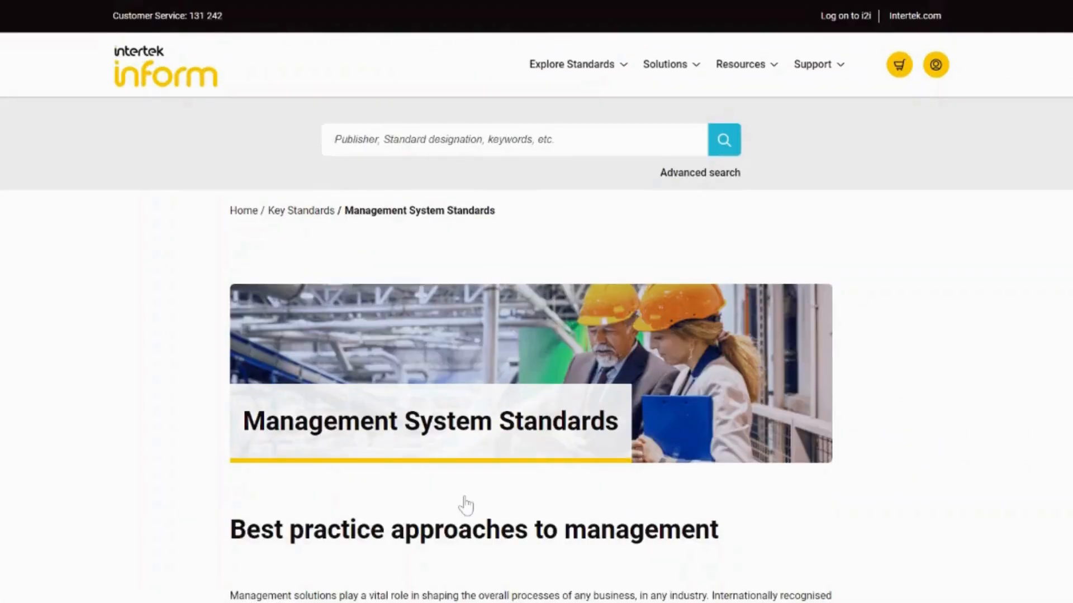
{"action": "scroll", "scroll_direction": "down", "scroll_amount": 3}
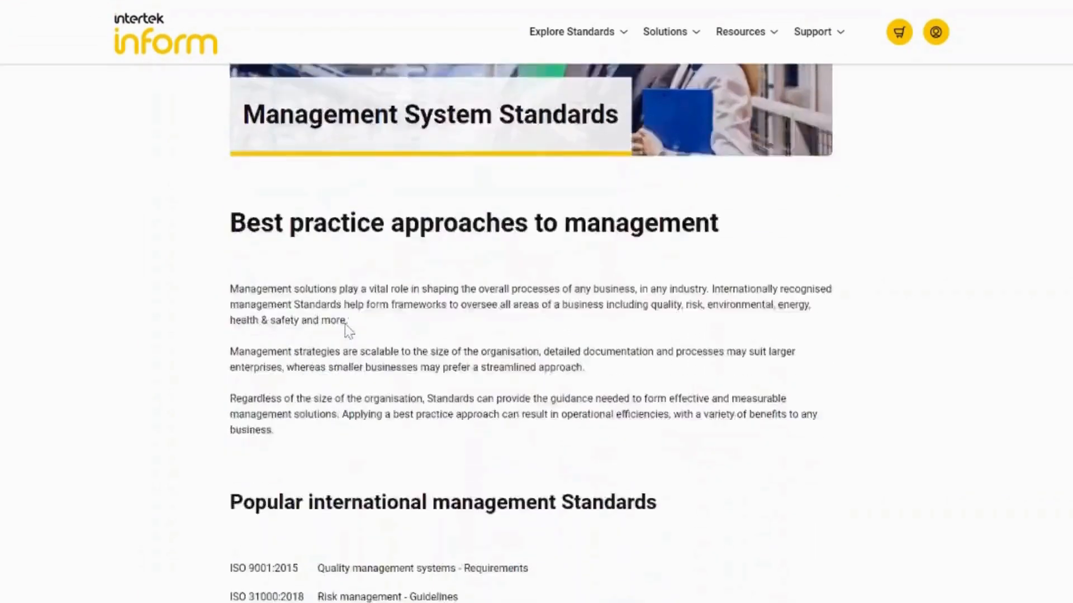
{"action": "scroll", "scroll_direction": "down", "scroll_amount": 3}
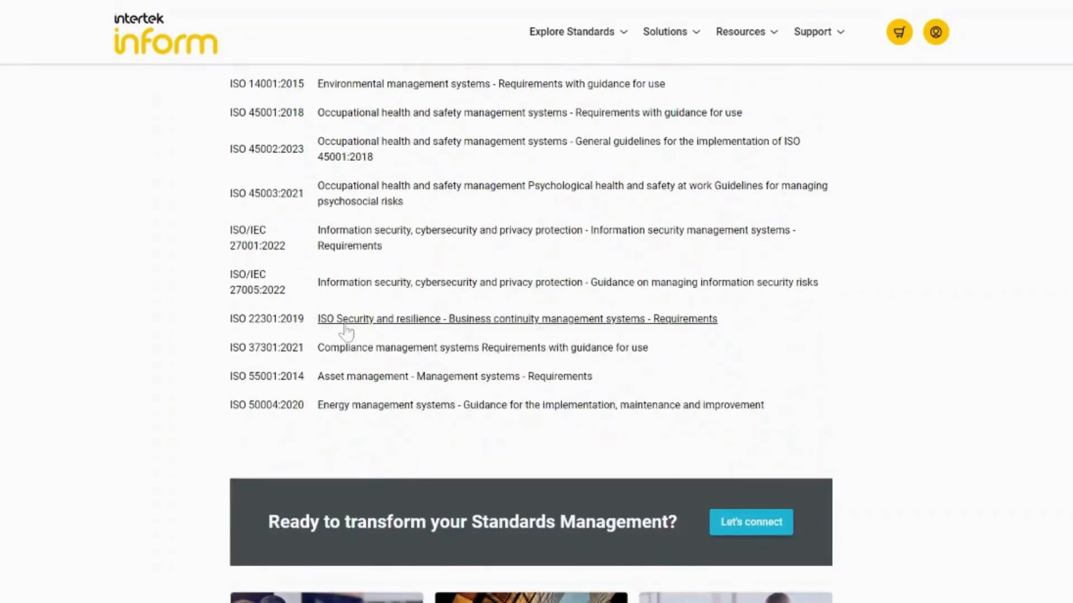
{"action": "left_click", "coordinate": [516, 319]}
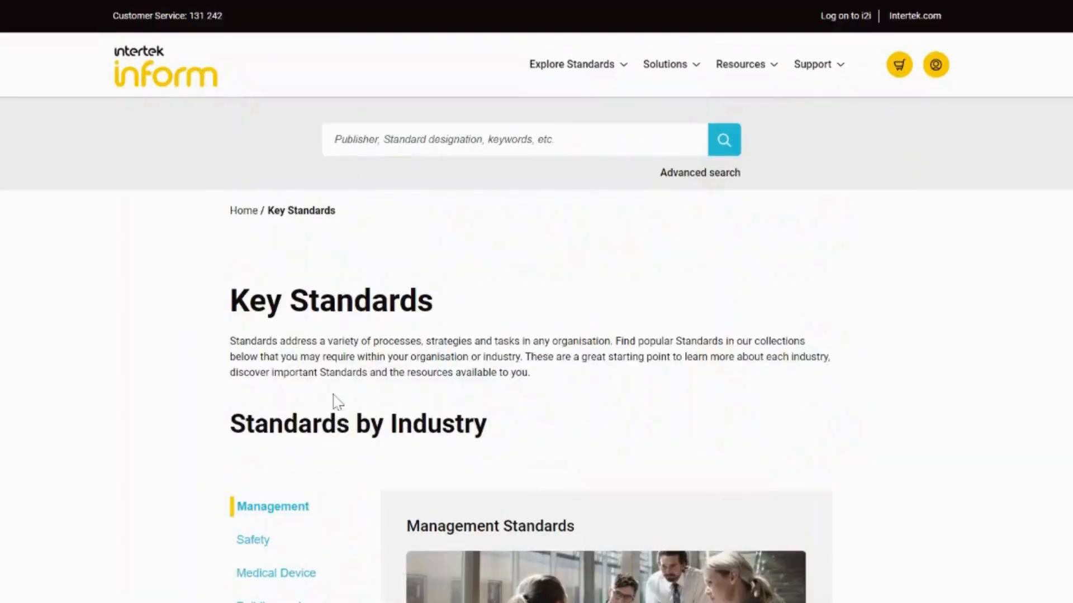
- Select Building and Construction and view more of its standards
{"action": "left_click", "coordinate": [271, 287]}
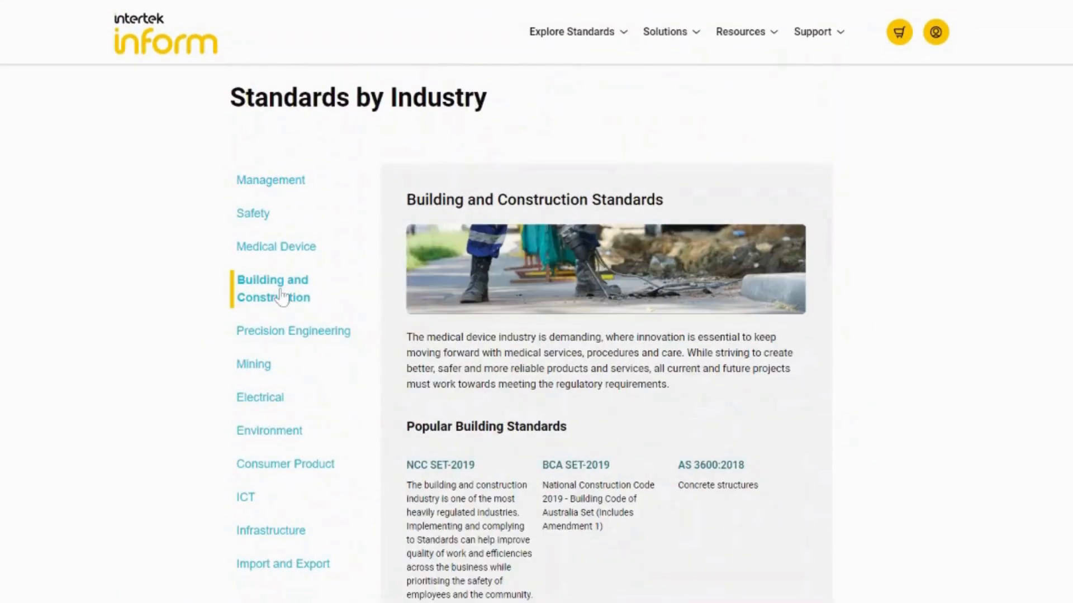
{"action": "scroll", "scroll_direction": "down", "scroll_amount": 3}
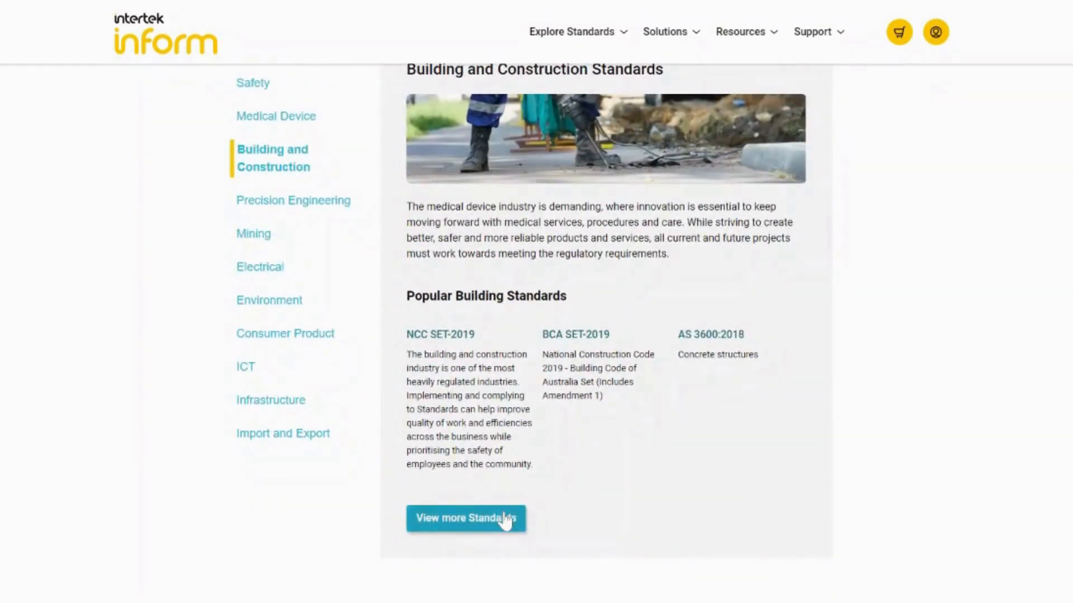
{"action": "left_click", "coordinate": [466, 517]}
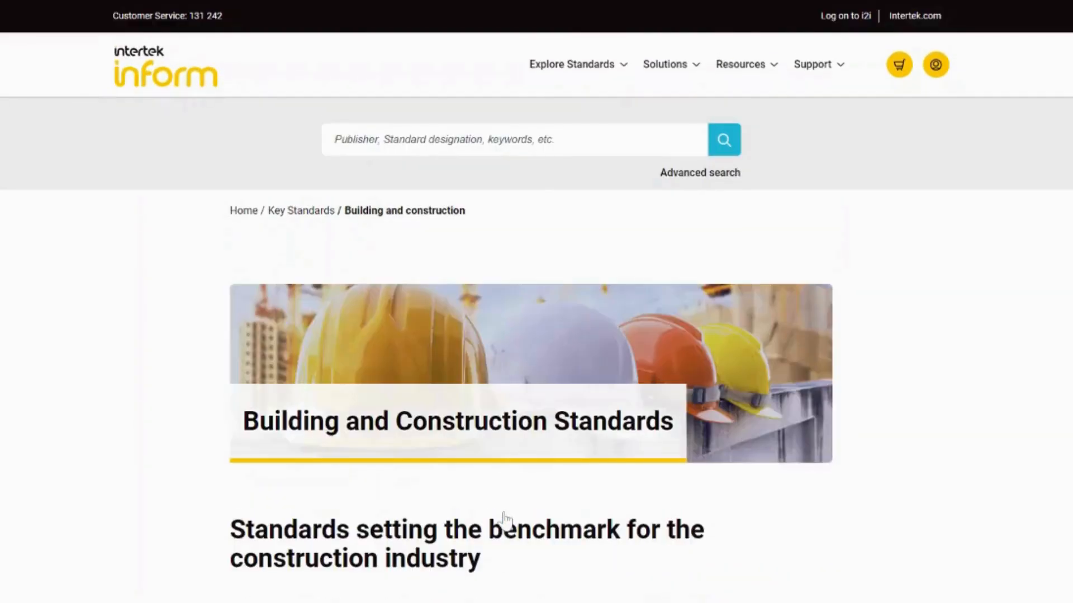
{"action": "scroll", "scroll_direction": "down", "scroll_amount": 3}
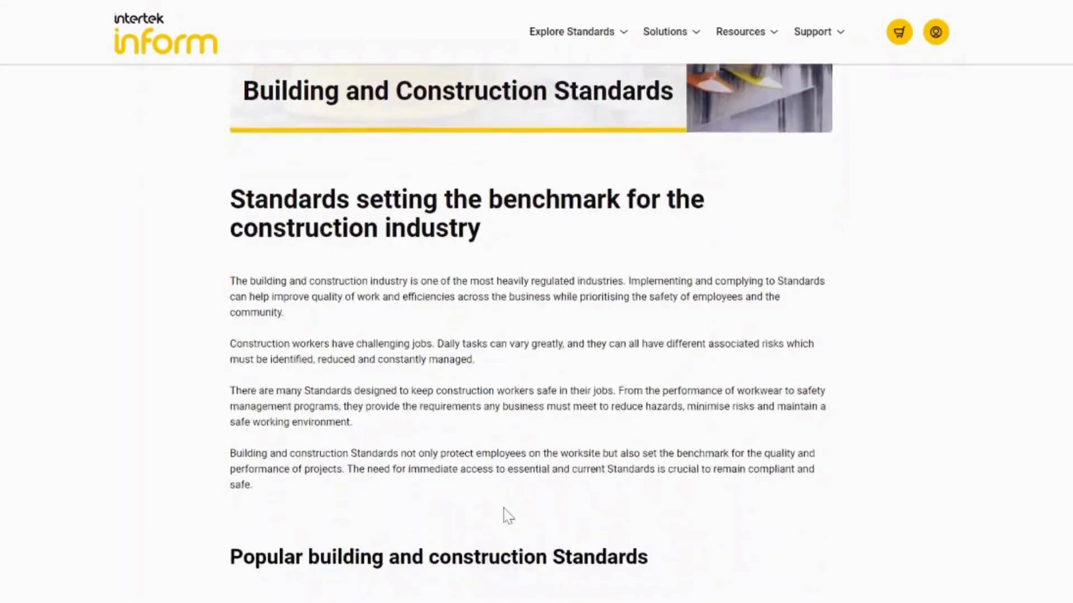
{"action": "scroll", "scroll_direction": "down", "scroll_amount": 3}
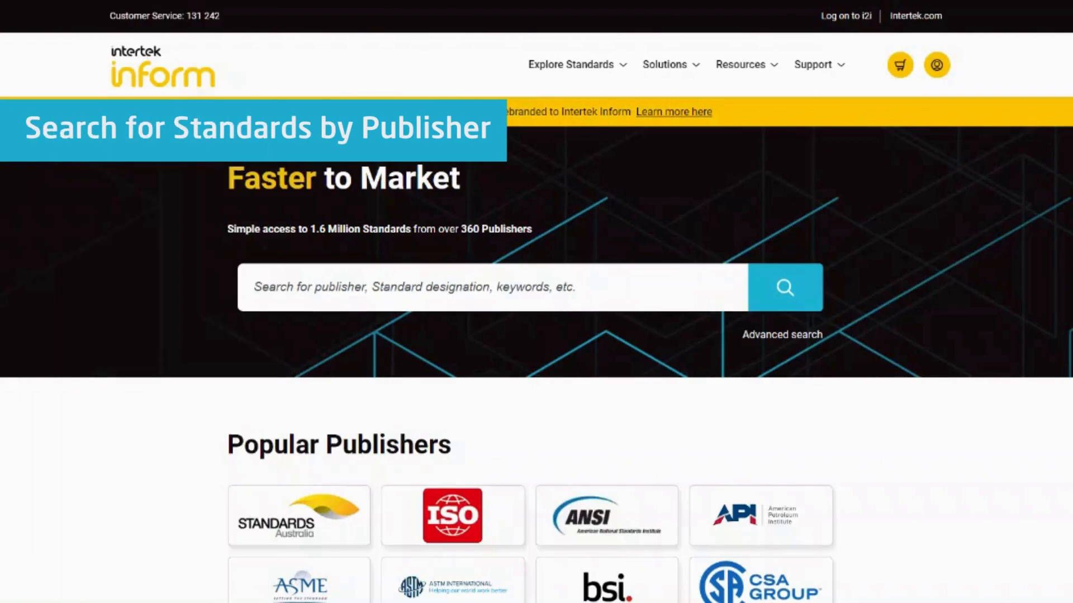
- Browse Standards by Publisher and open the full Publisher Directory A–Z listing
{"action": "left_click", "coordinate": [570, 65]}
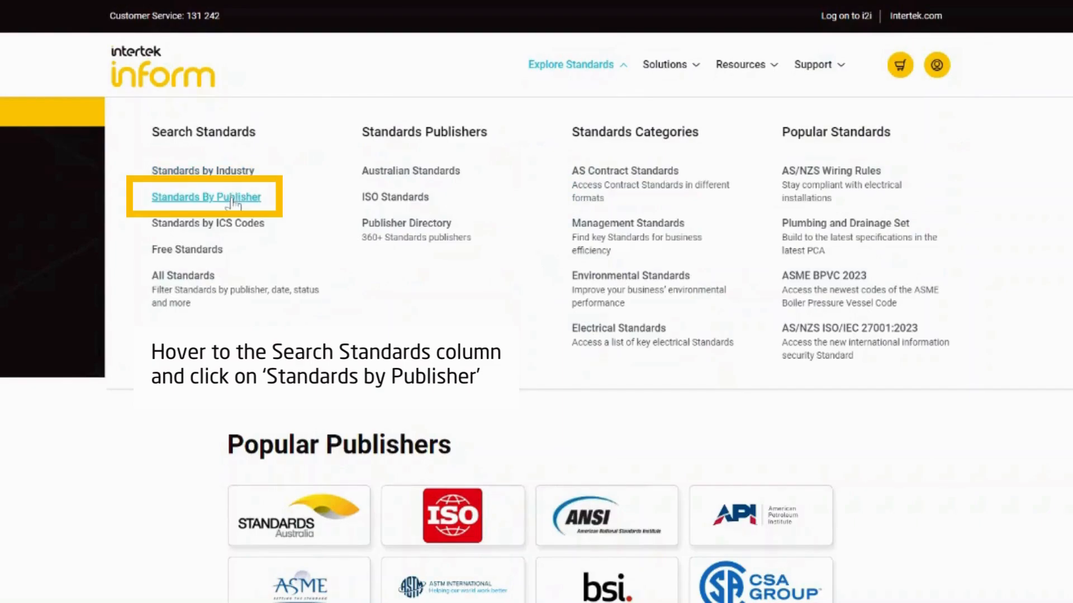
{"action": "left_click", "coordinate": [206, 196]}
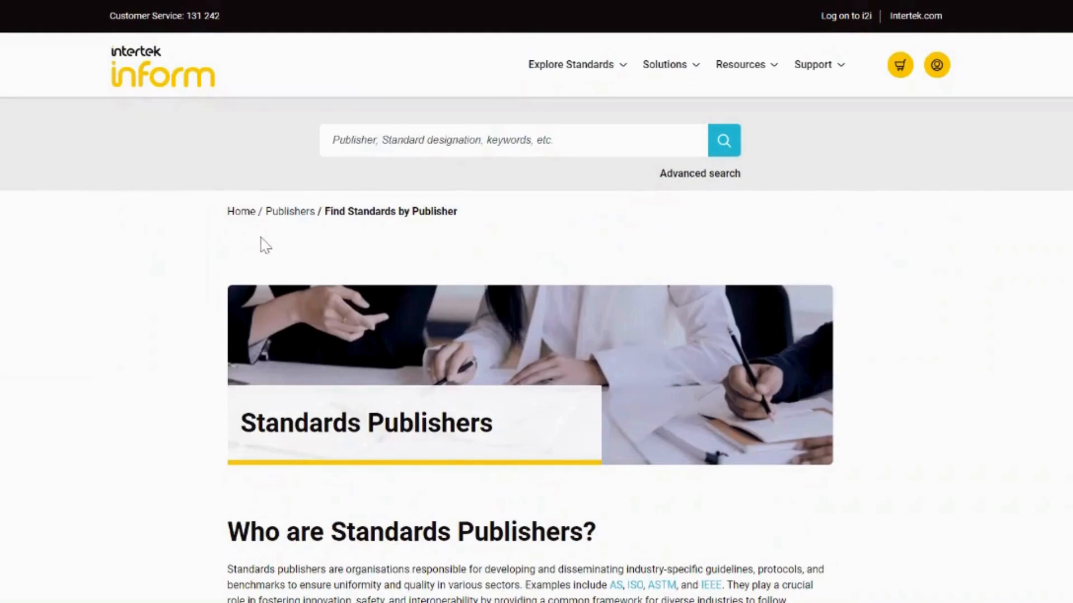
{"action": "scroll", "scroll_direction": "down", "scroll_amount": 3}
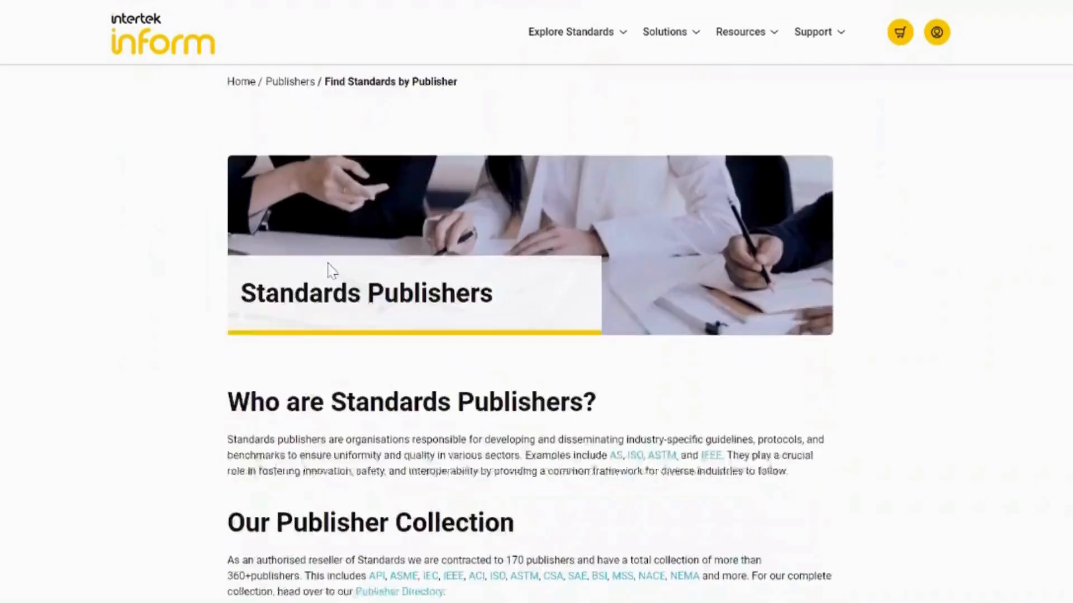
{"action": "scroll", "scroll_direction": "down", "scroll_amount": 3}
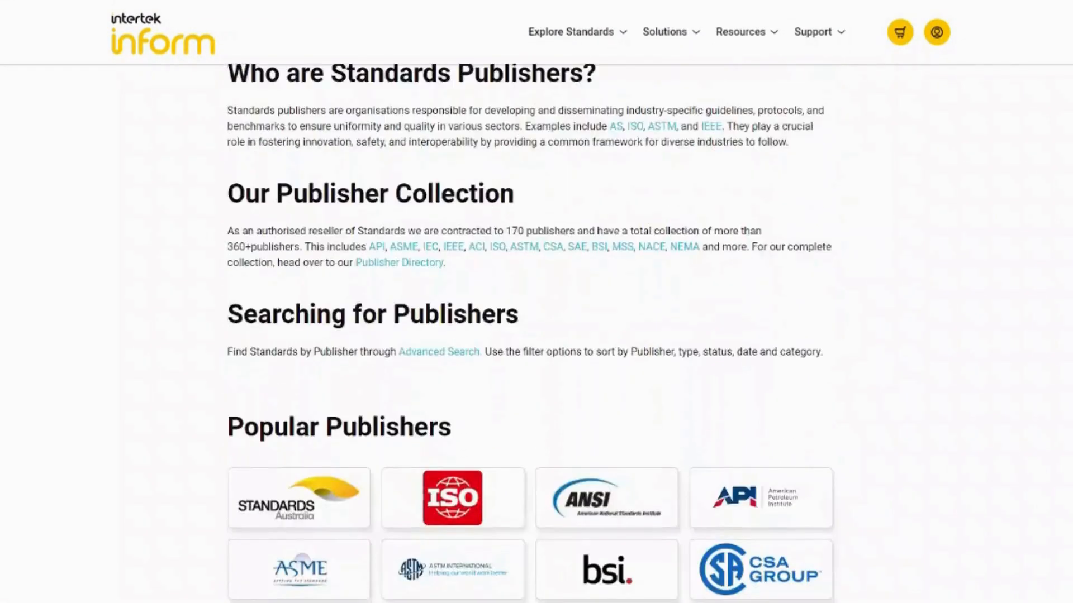
{"action": "scroll", "scroll_direction": "down", "scroll_amount": 3}
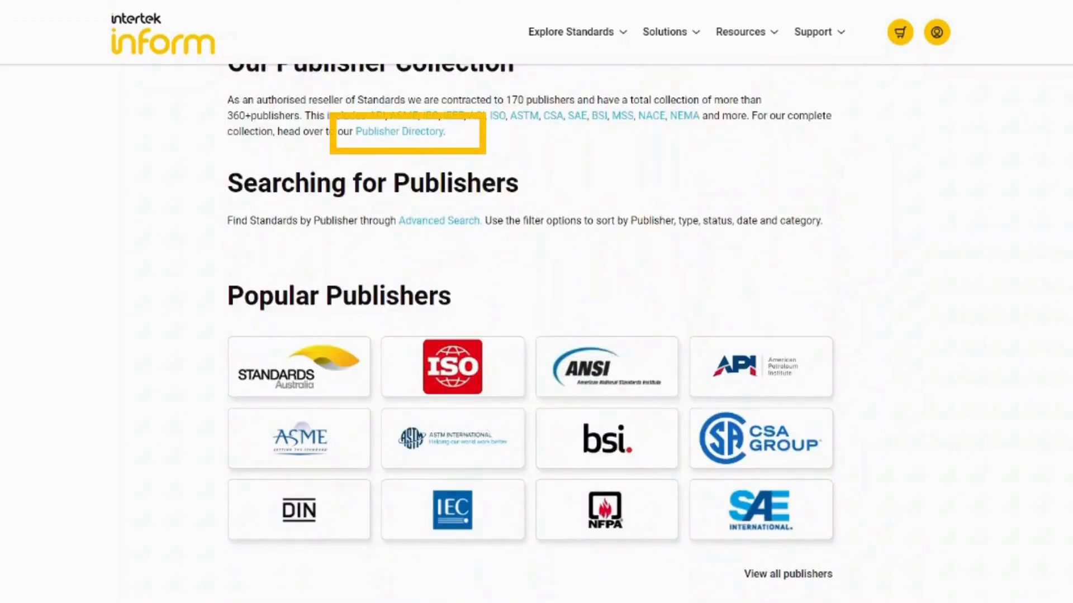
{"action": "mouse_move", "coordinate": [437, 159]}
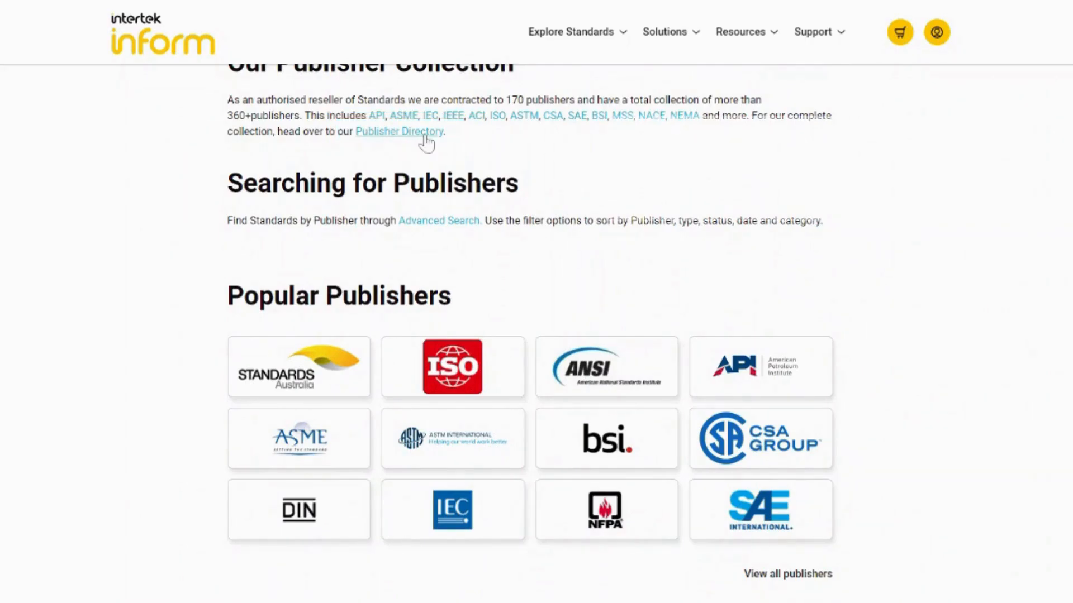
{"action": "left_click", "coordinate": [399, 131]}
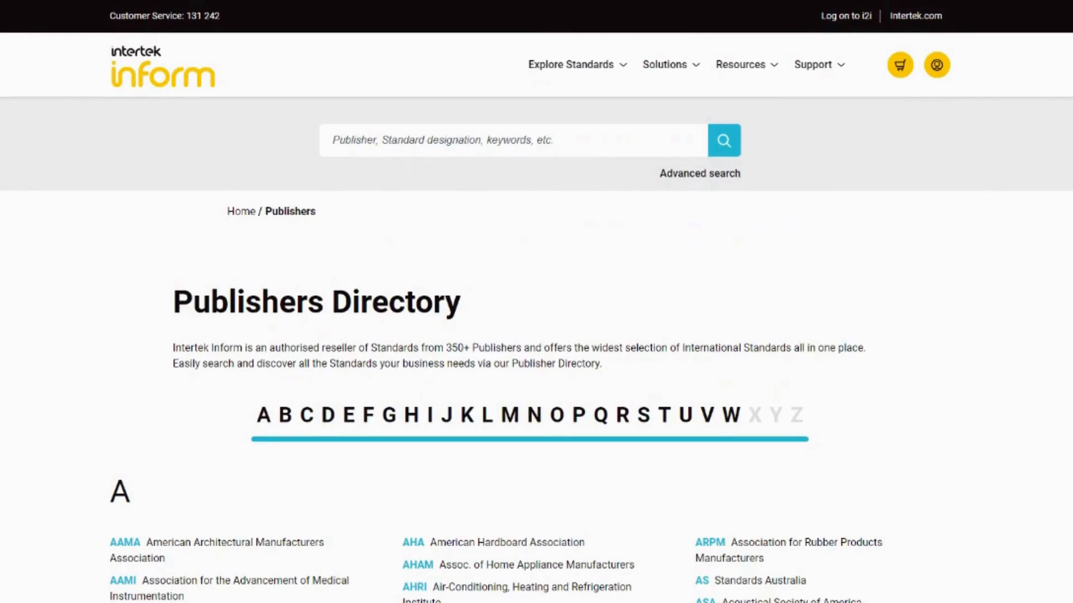
- Show the Explore Standards menu with publishers, categories and popular standards
{"action": "left_click", "coordinate": [570, 64]}
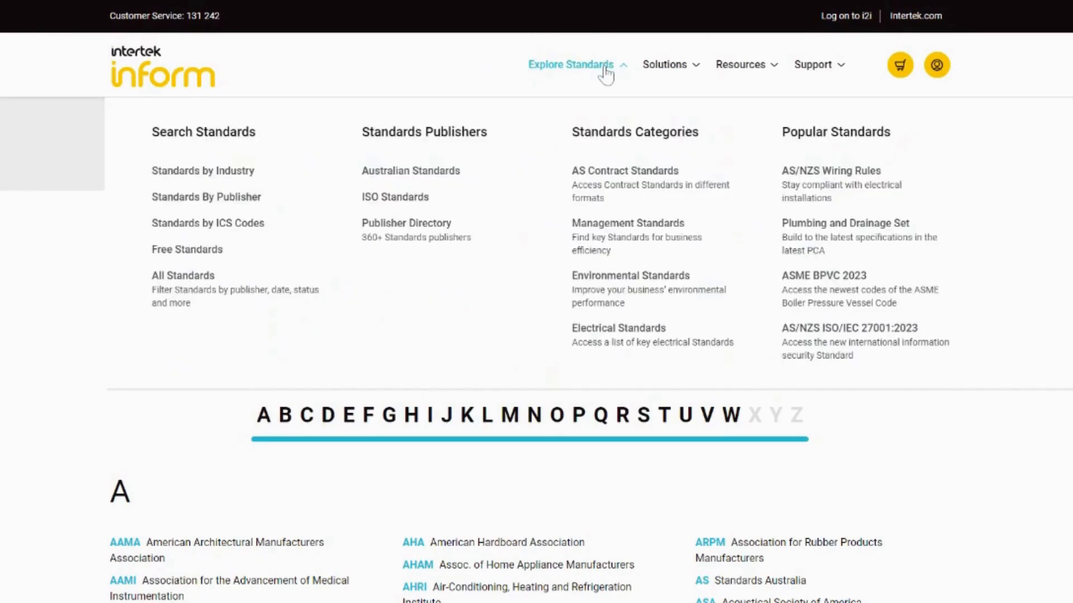
{"action": "mouse_move", "coordinate": [406, 229]}
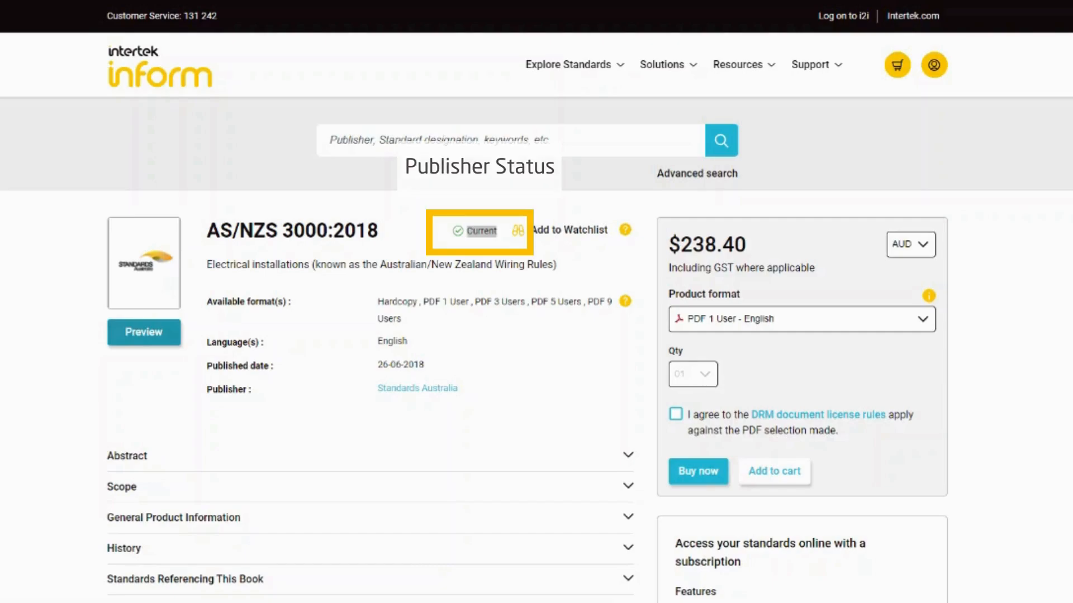
{"action": "mouse_move", "coordinate": [479, 230]}
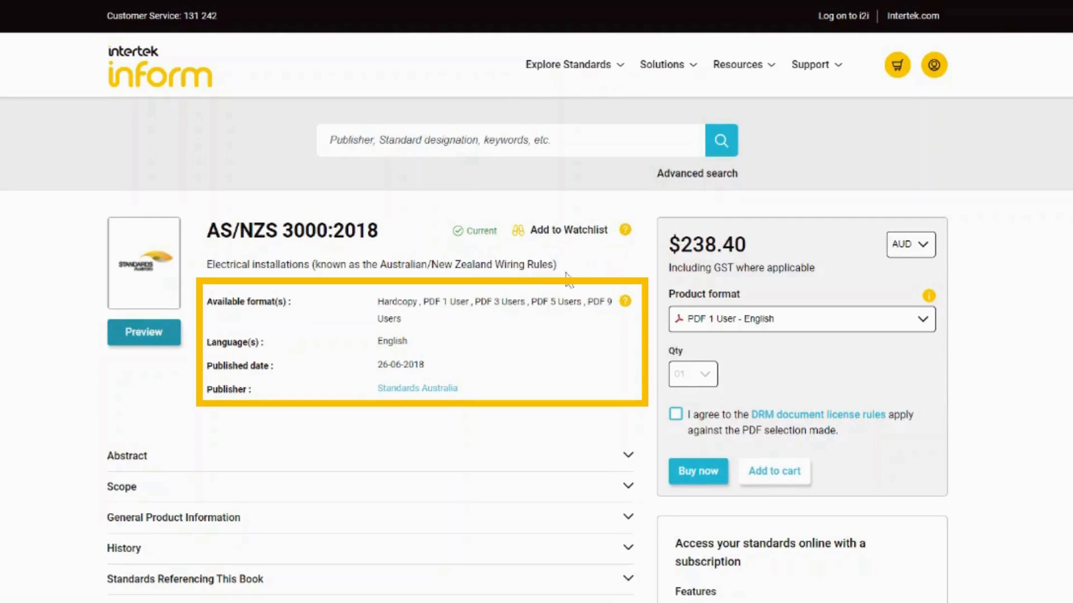
{"action": "mouse_move", "coordinate": [523, 265]}
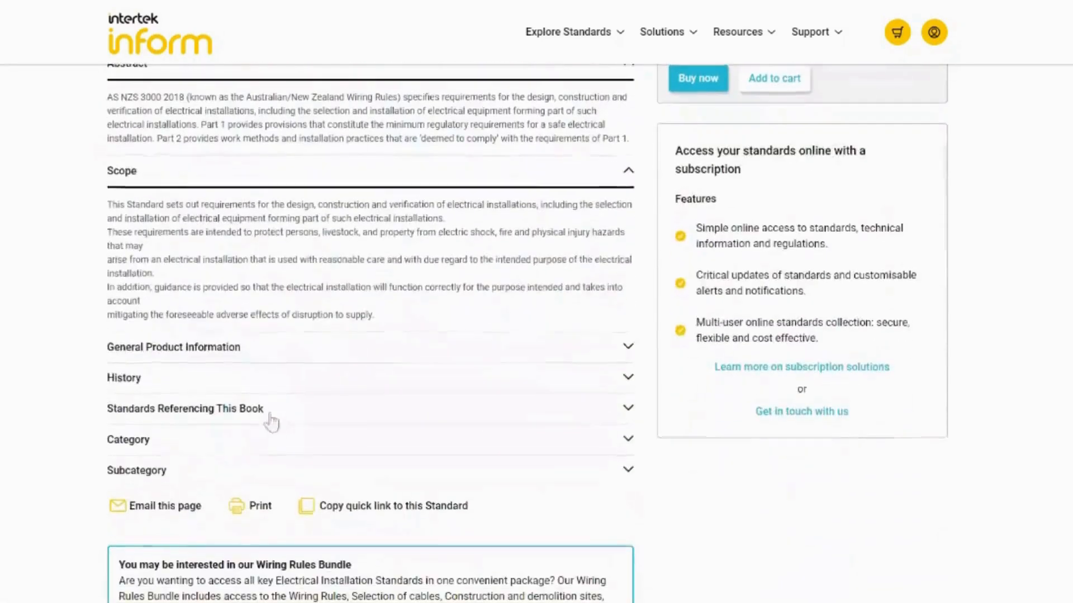
- Expand the General Product Information and Subcategory sections on the AS/NZS 3000:2018 page
{"action": "left_click", "coordinate": [173, 347]}
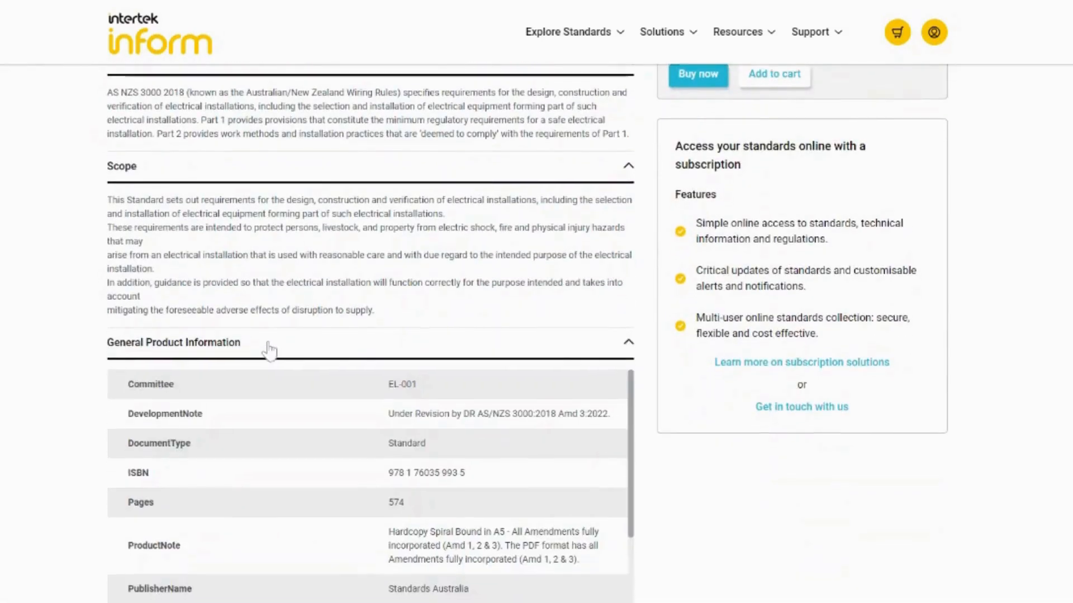
{"action": "scroll", "scroll_direction": "down", "scroll_amount": 3}
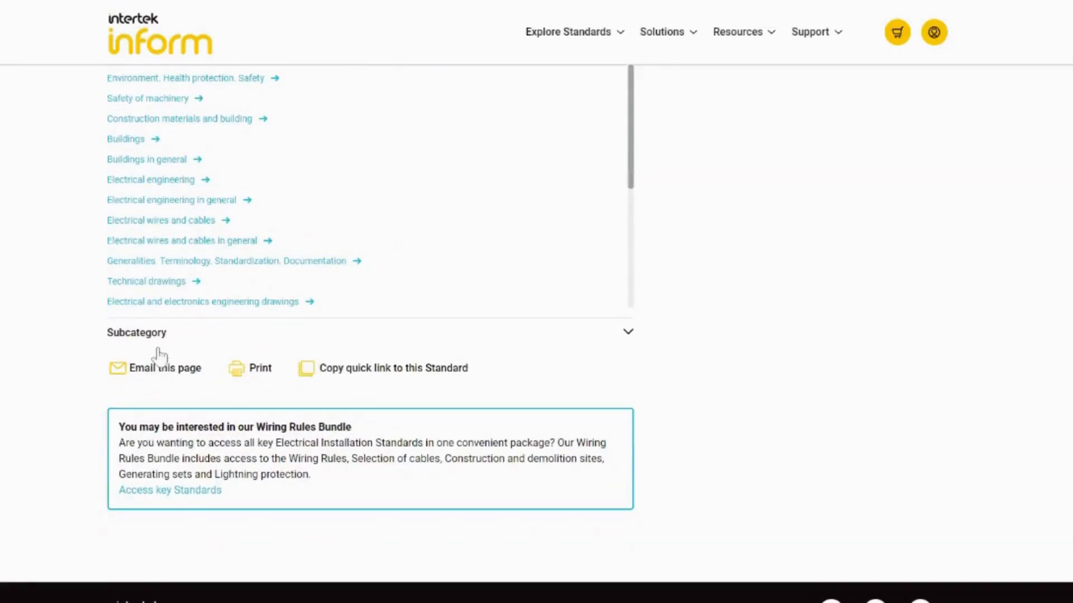
{"action": "left_click", "coordinate": [622, 333]}
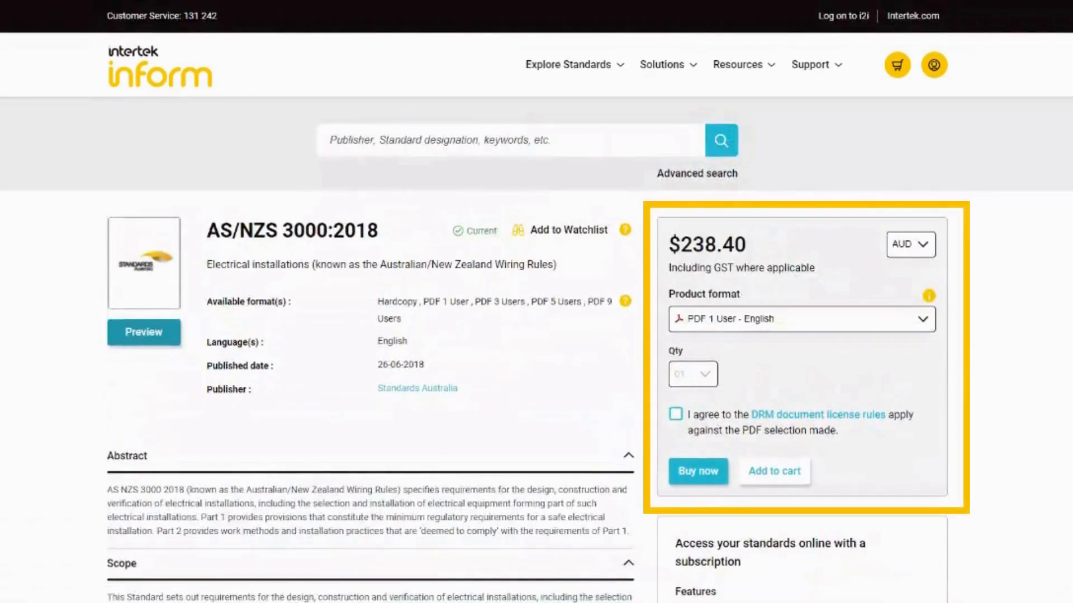
{"action": "mouse_move", "coordinate": [839, 323]}
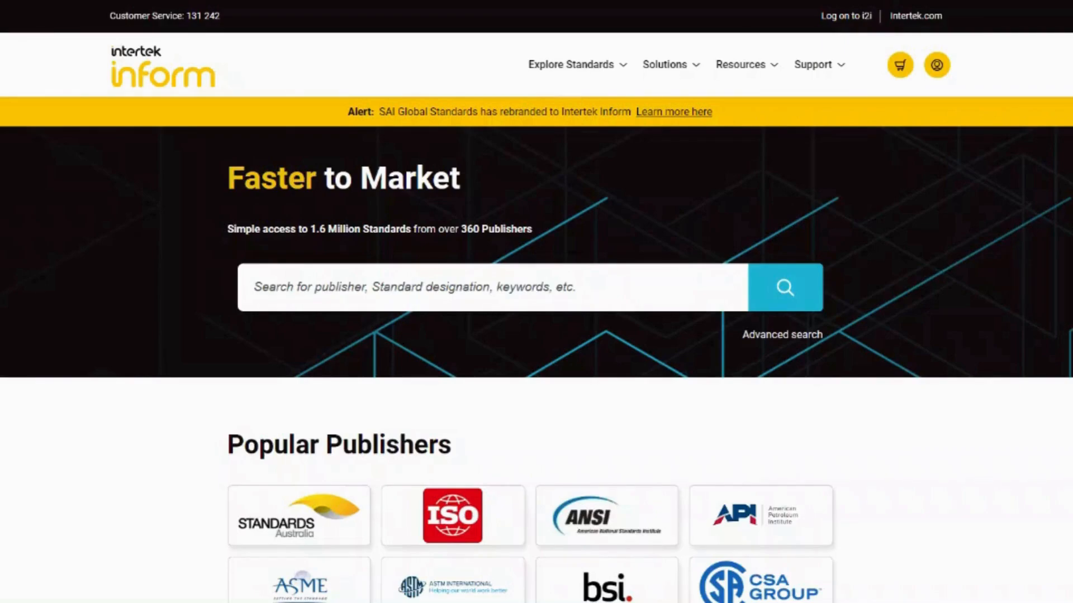
{"action": "left_click", "coordinate": [937, 65]}
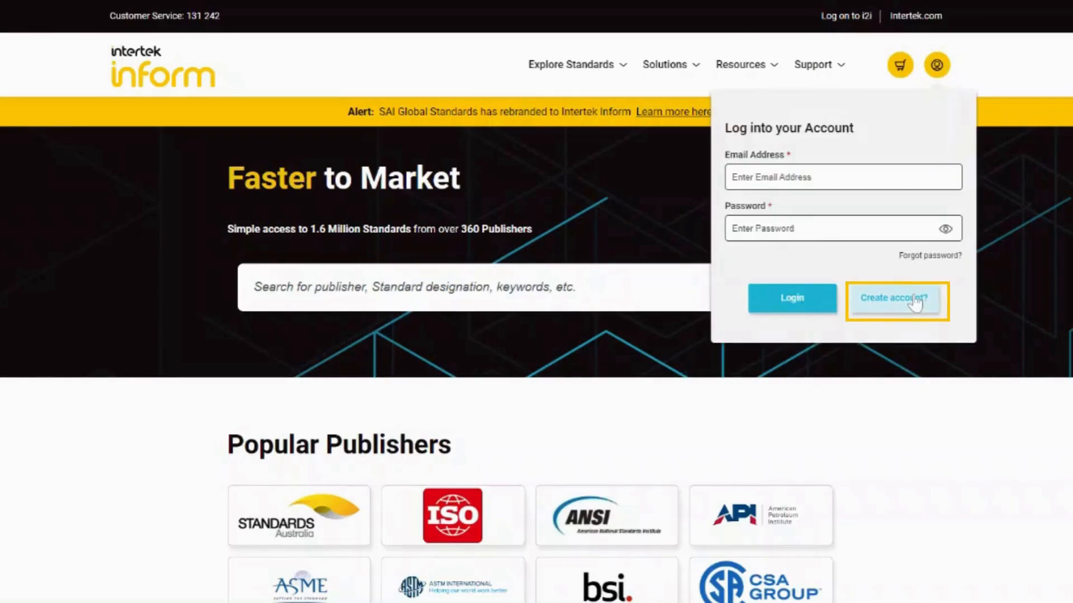
{"action": "left_click", "coordinate": [894, 297]}
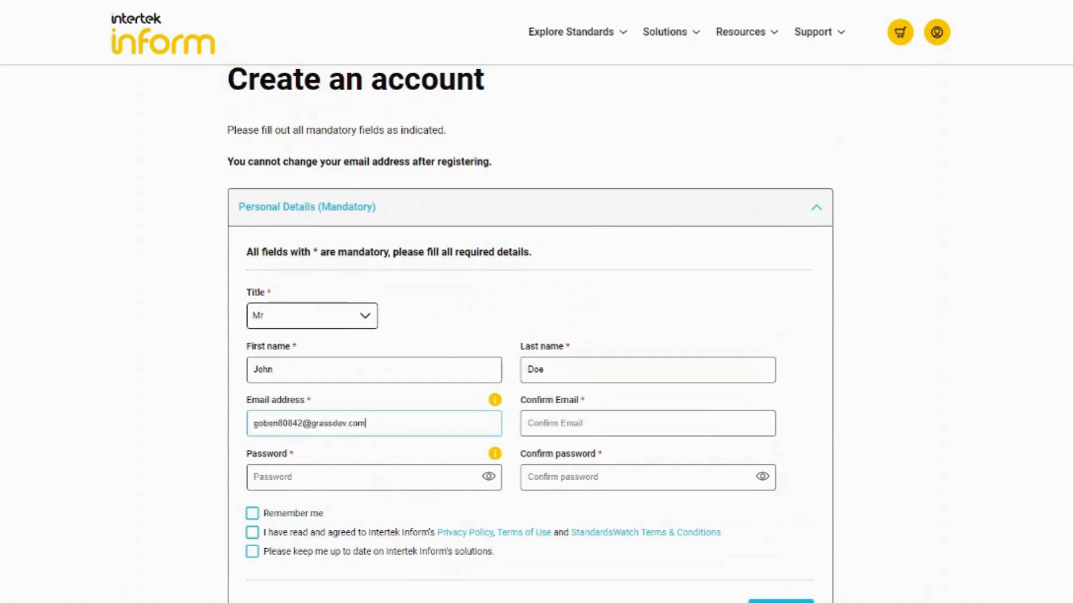
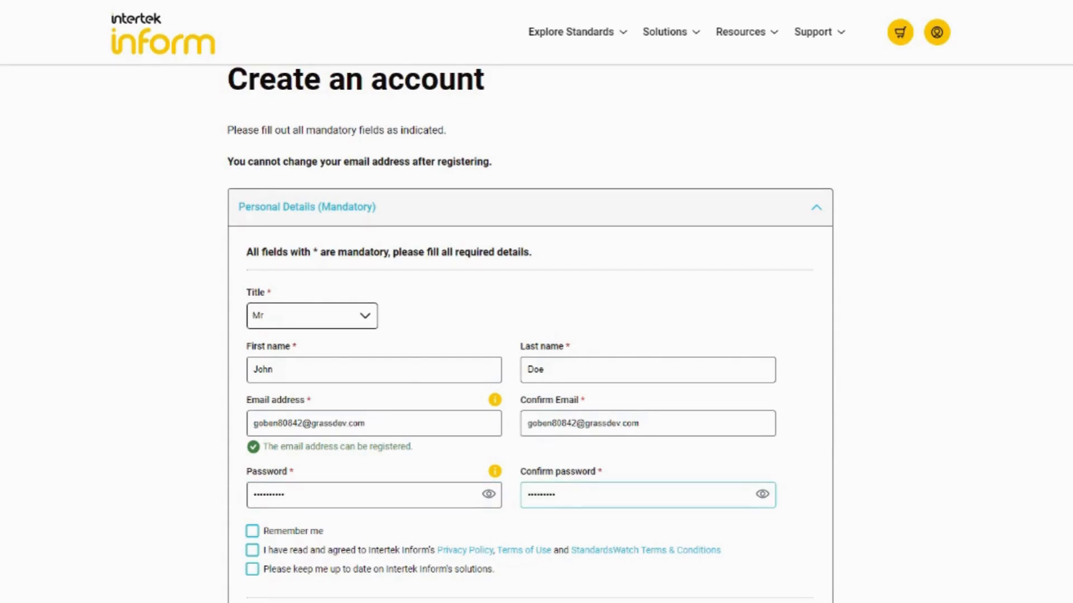
- Tick remember-me, privacy/terms and updates consents and continue to billing details
{"action": "left_click", "coordinate": [251, 467]}
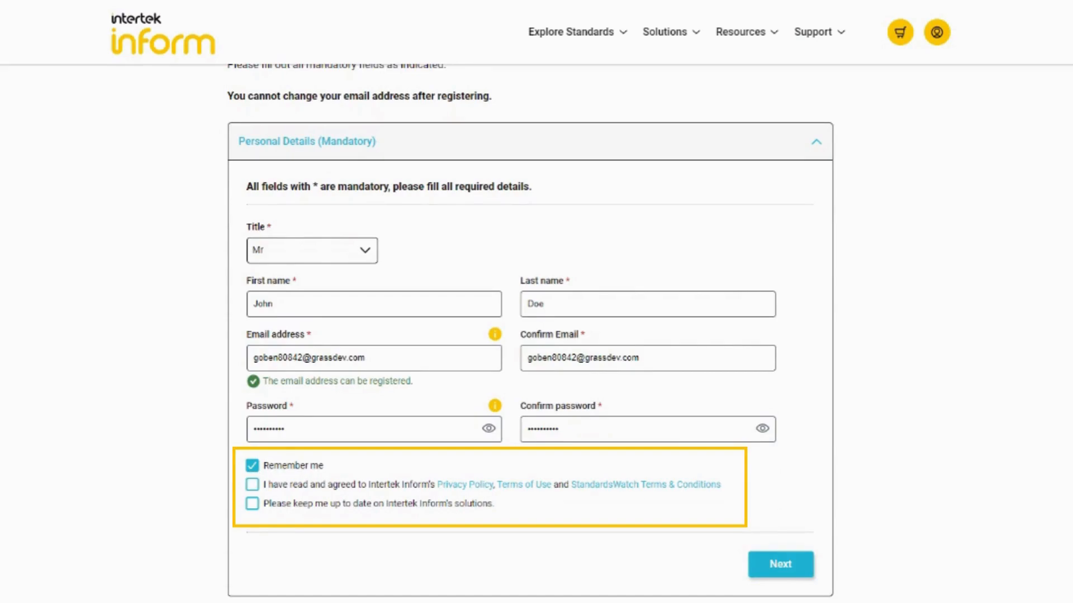
{"action": "left_click", "coordinate": [253, 484]}
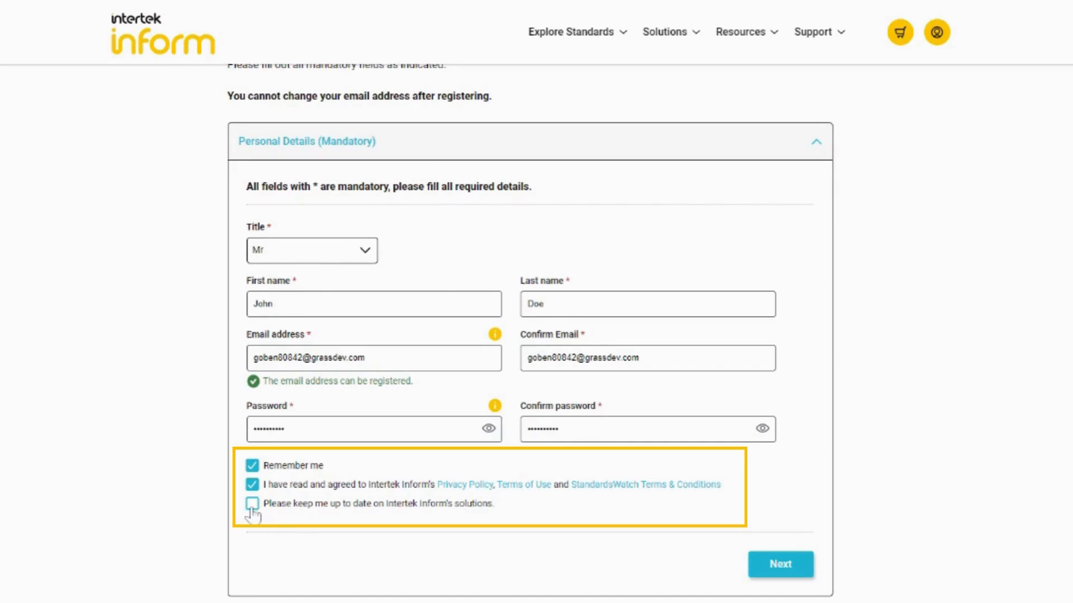
{"action": "left_click", "coordinate": [252, 504]}
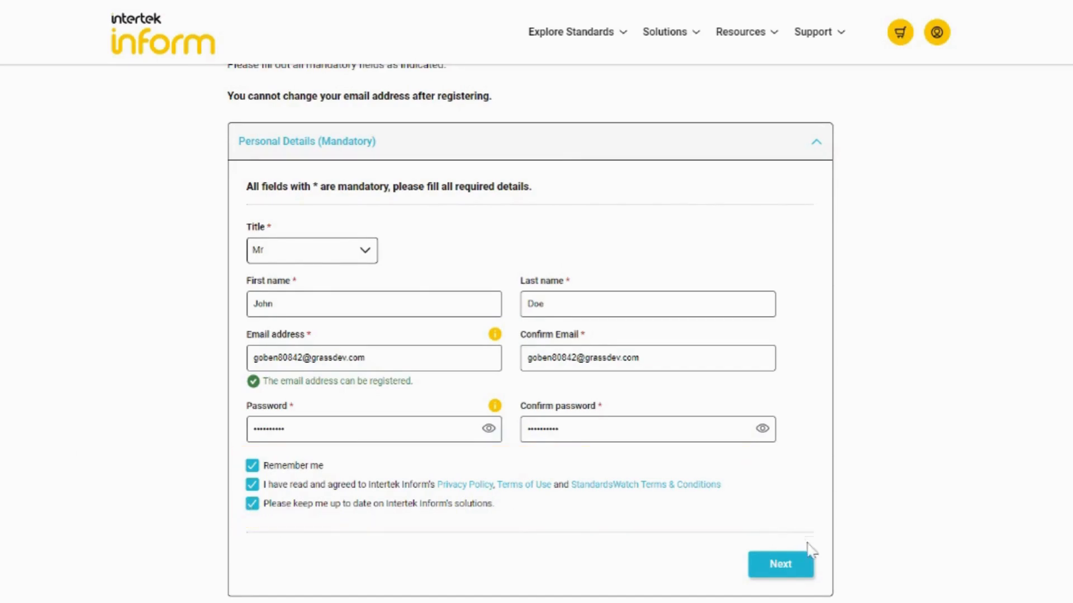
{"action": "left_click", "coordinate": [779, 563]}
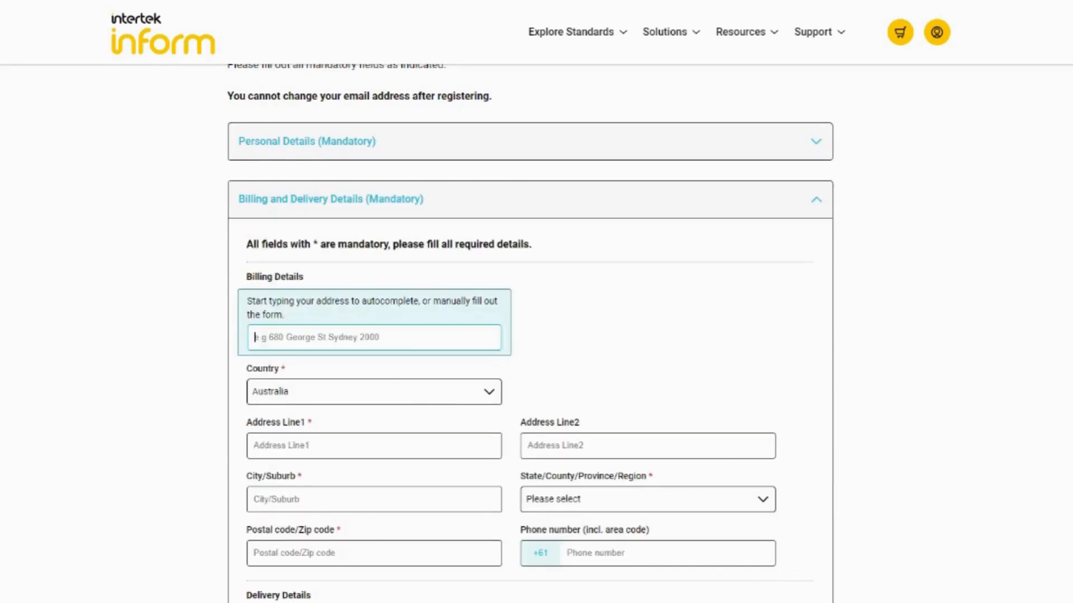
{"action": "type", "text": "68"}
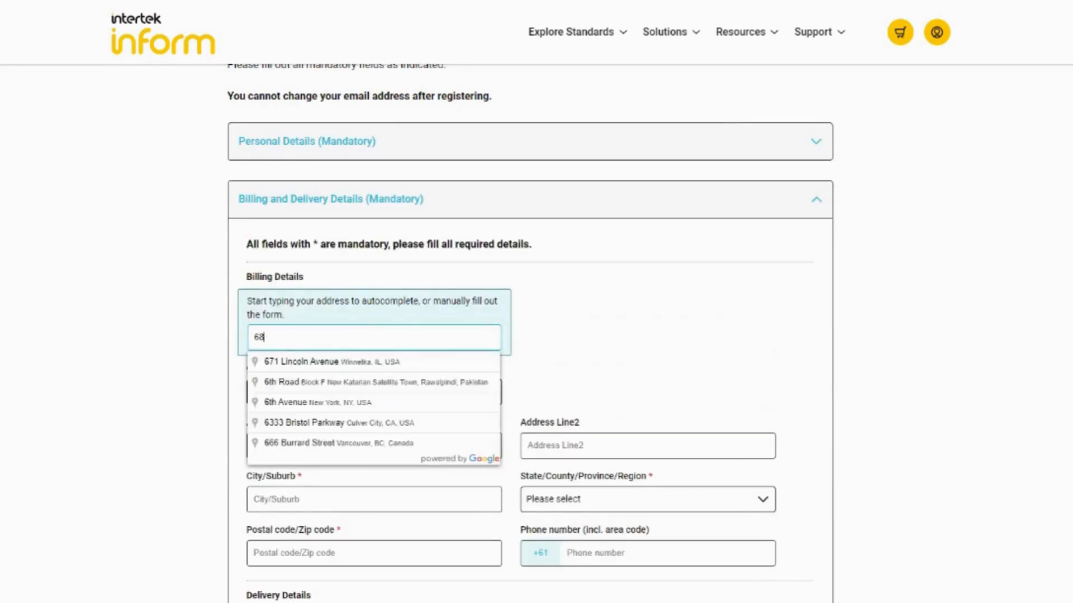
{"action": "left_click", "coordinate": [322, 361]}
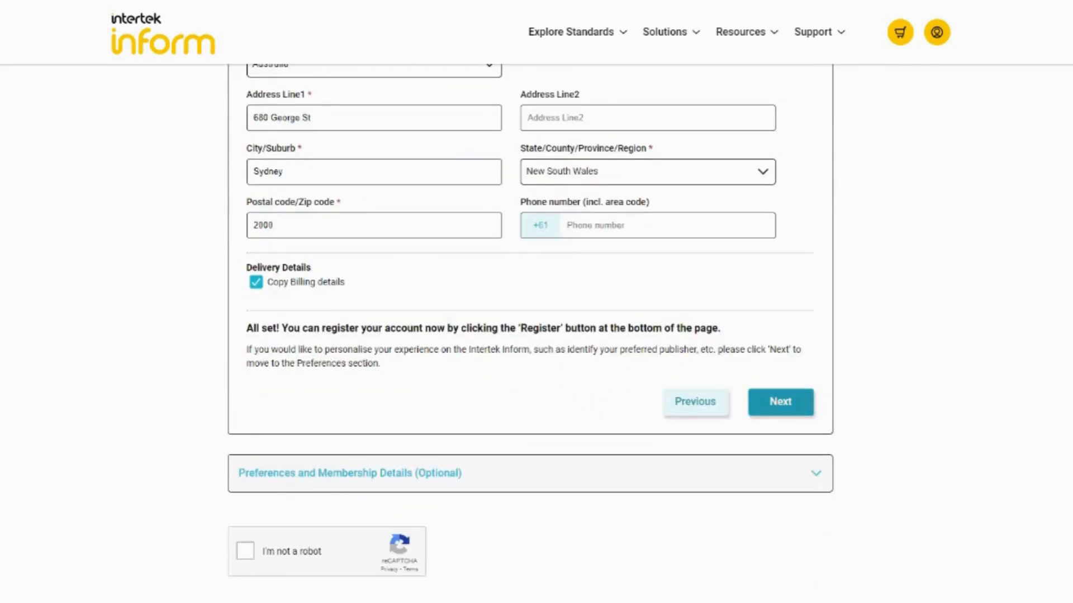
{"action": "left_click", "coordinate": [779, 402]}
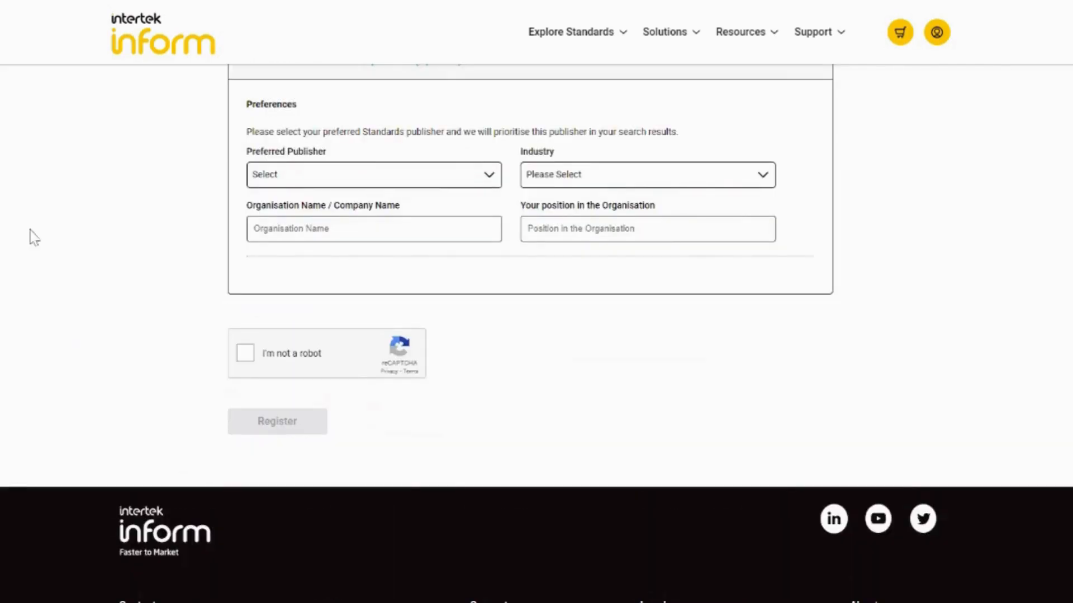
- Choose publisher AS and industry Information & Communication, pass reCAPTCHA, and register
{"action": "left_click", "coordinate": [373, 174]}
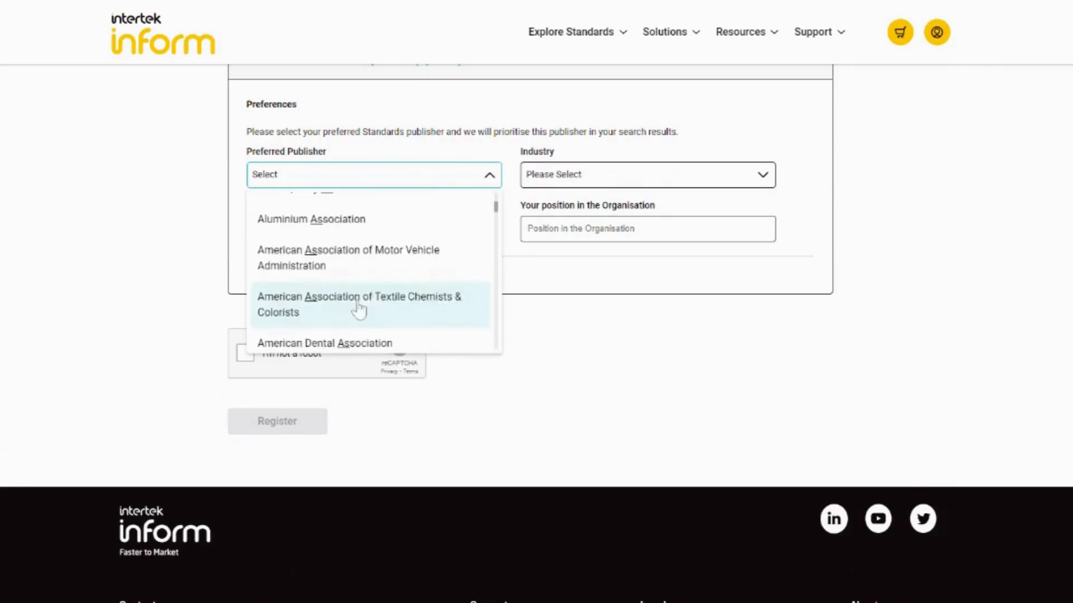
{"action": "type", "text": "AS"}
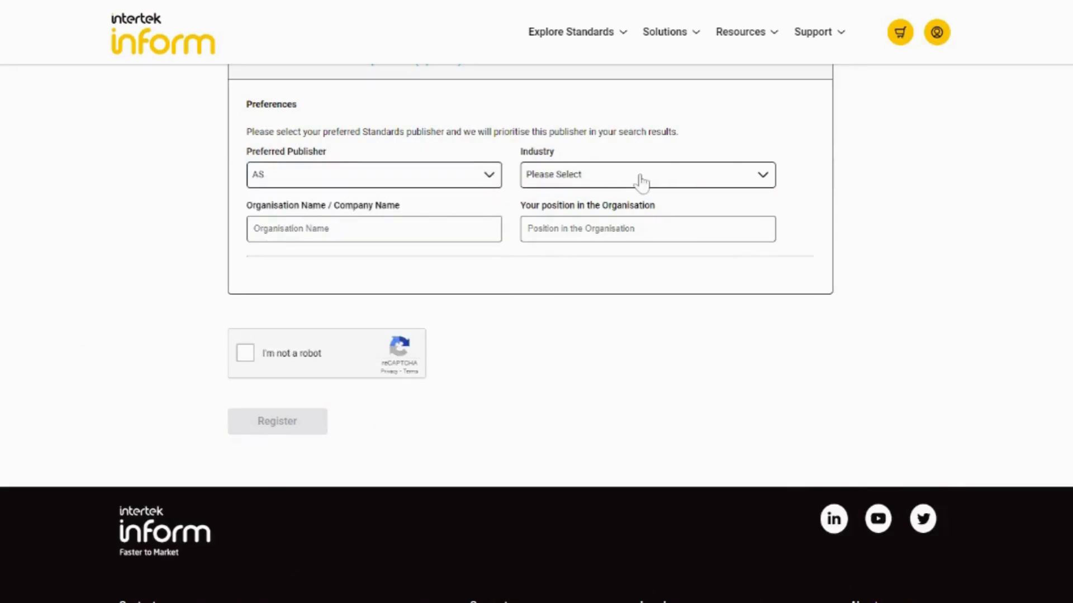
{"action": "left_click", "coordinate": [645, 175]}
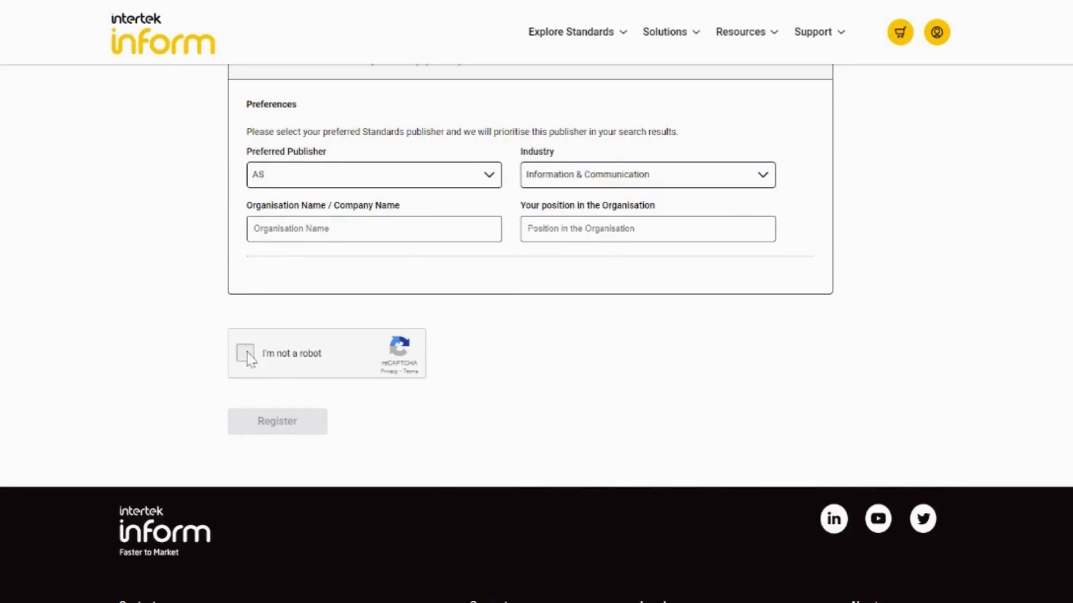
{"action": "left_click", "coordinate": [244, 353]}
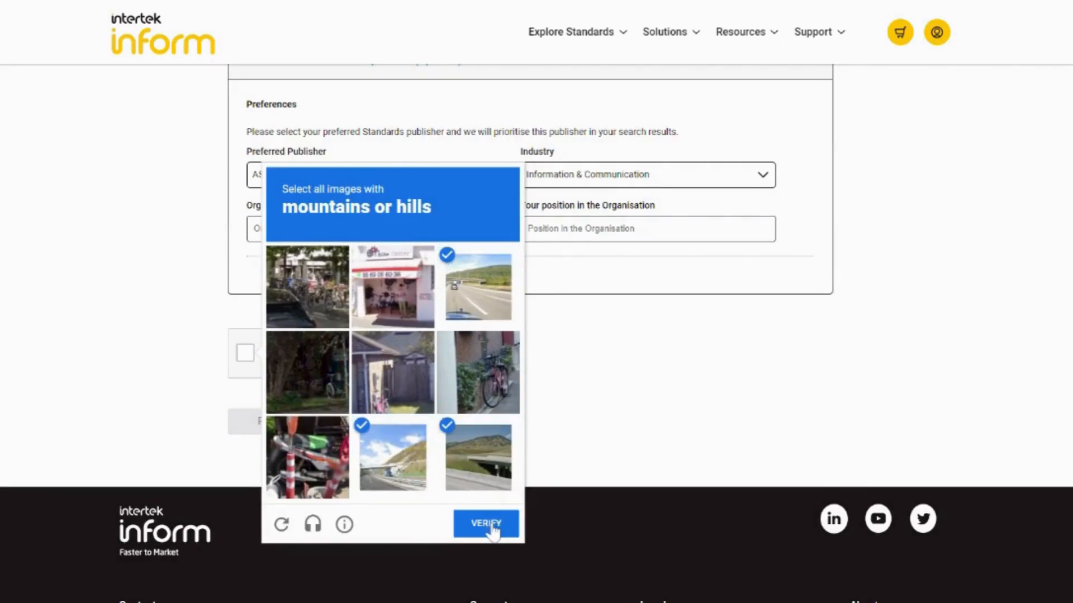
{"action": "left_click", "coordinate": [486, 523]}
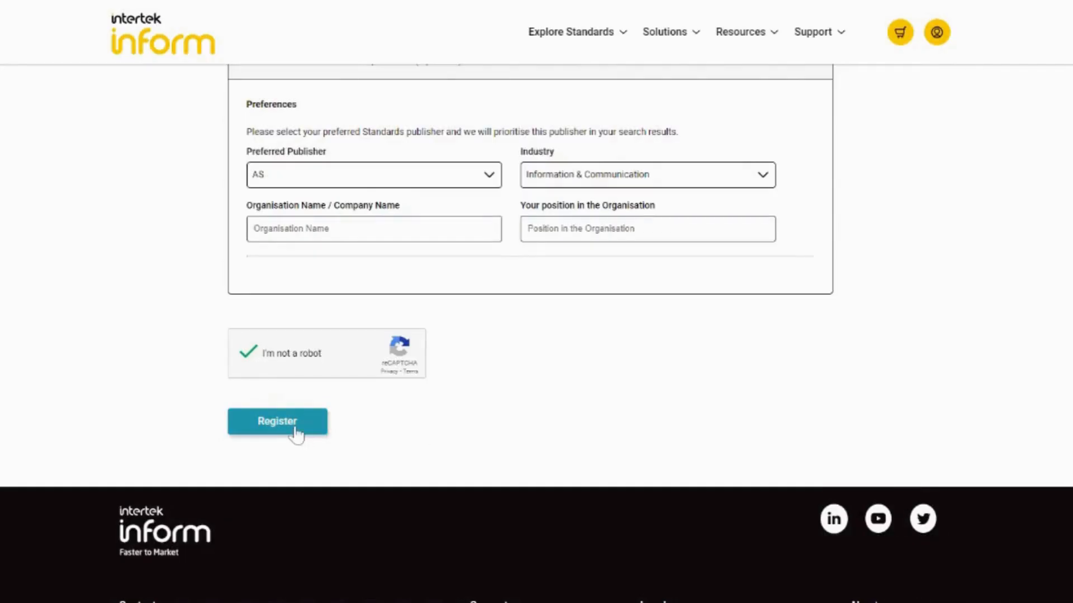
{"action": "left_click", "coordinate": [277, 421]}
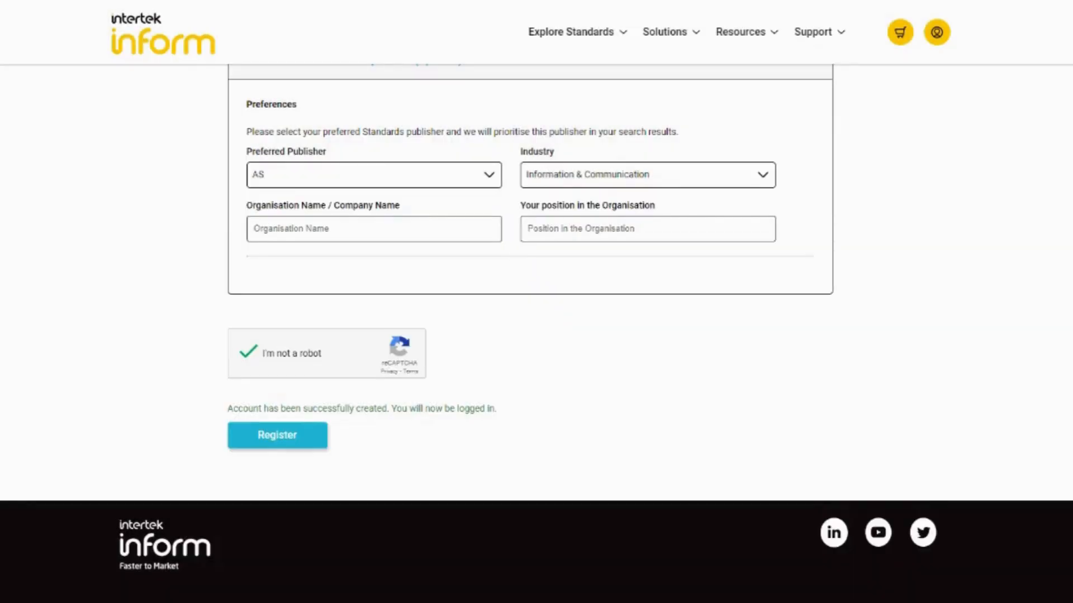
{"action": "left_click", "coordinate": [276, 434]}
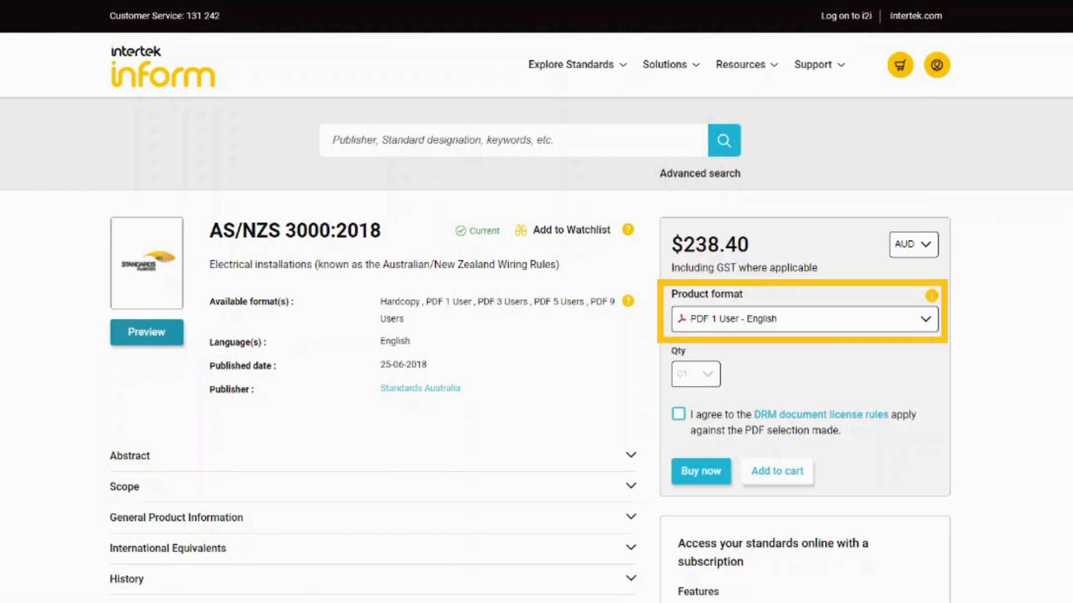
- Review the PDF licence terms, then switch AS/NZS 3000:2018 to Hardcopy - English at $264.62
{"action": "left_click", "coordinate": [930, 295]}
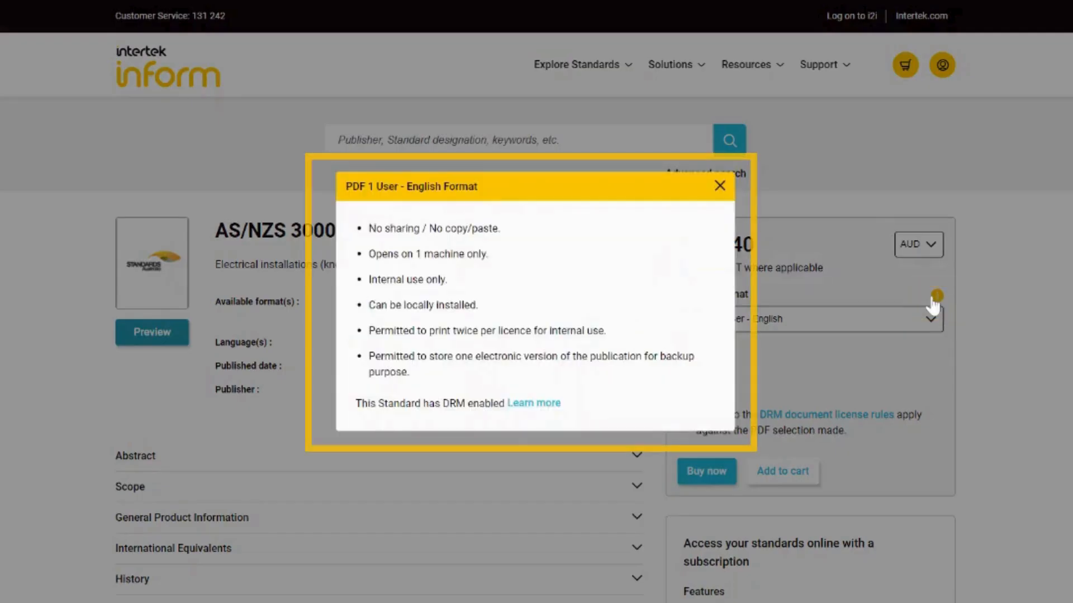
{"action": "mouse_move", "coordinate": [552, 315]}
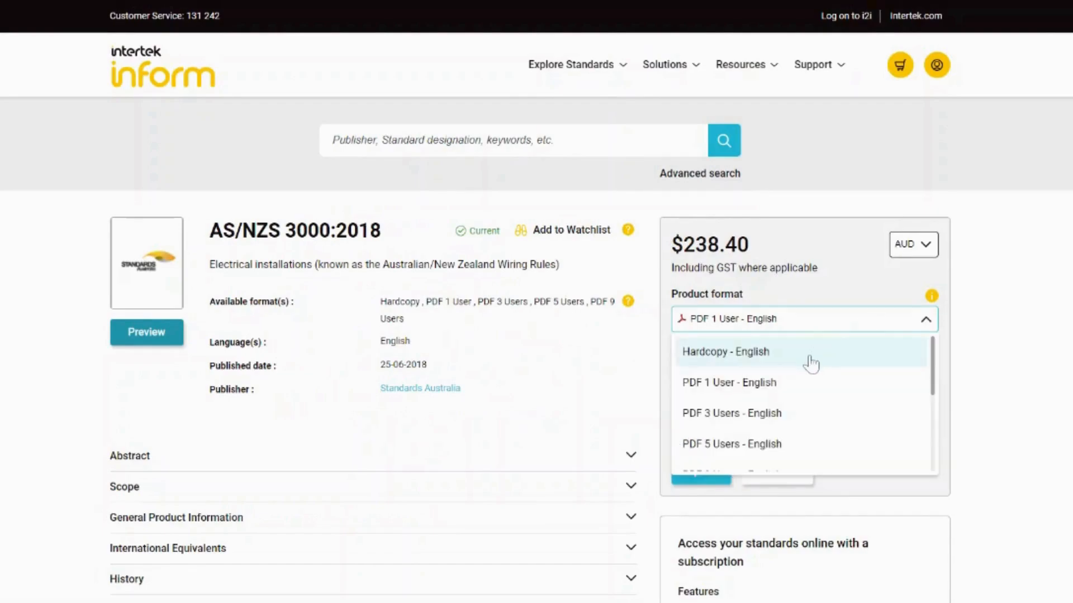
{"action": "left_click", "coordinate": [724, 352]}
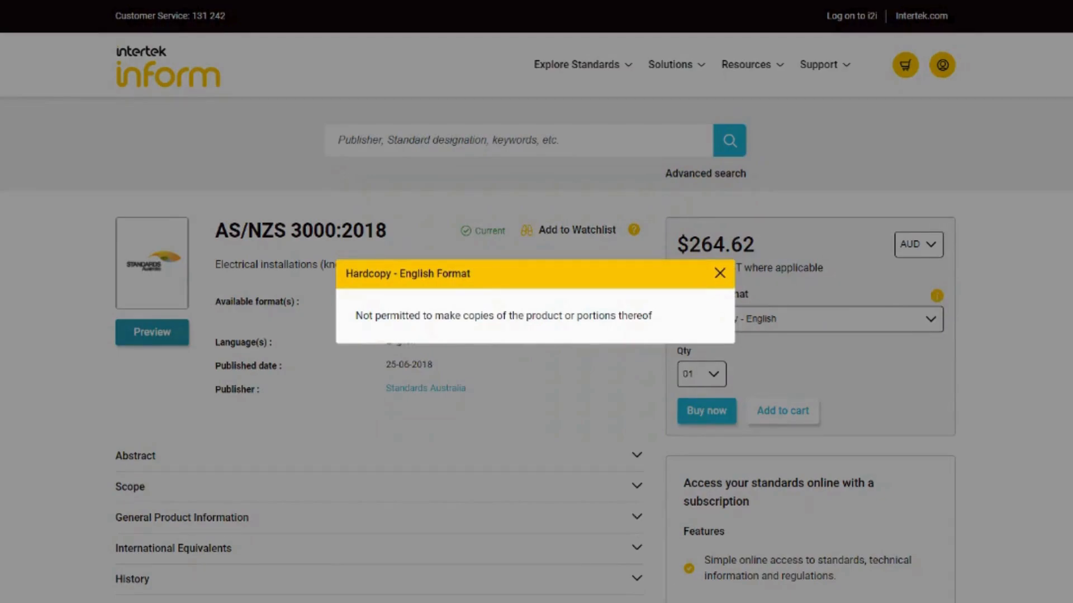
{"action": "mouse_move", "coordinate": [719, 273]}
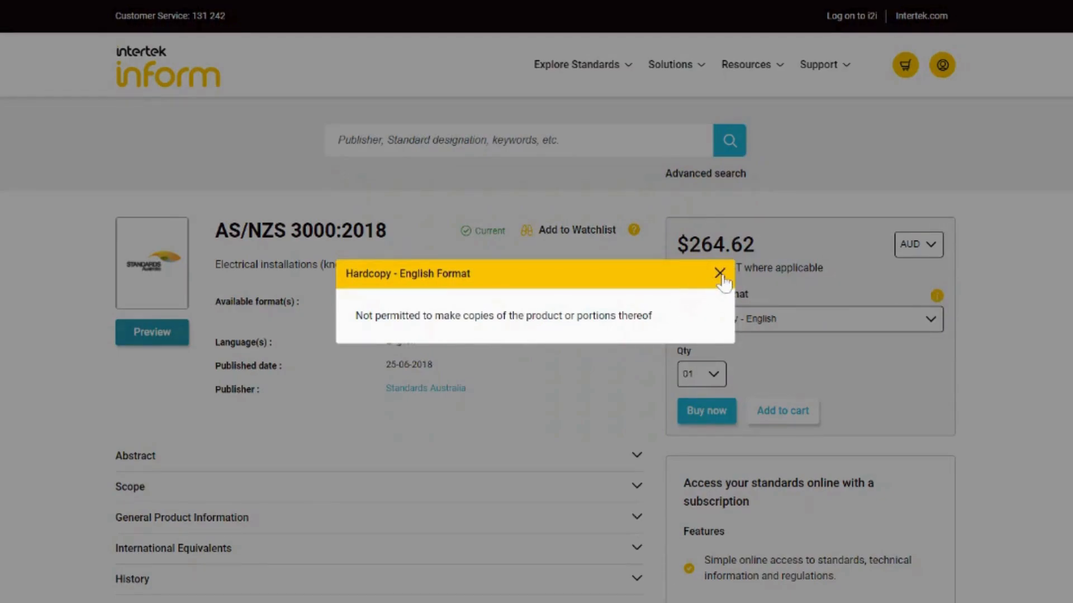
{"action": "left_click", "coordinate": [720, 273]}
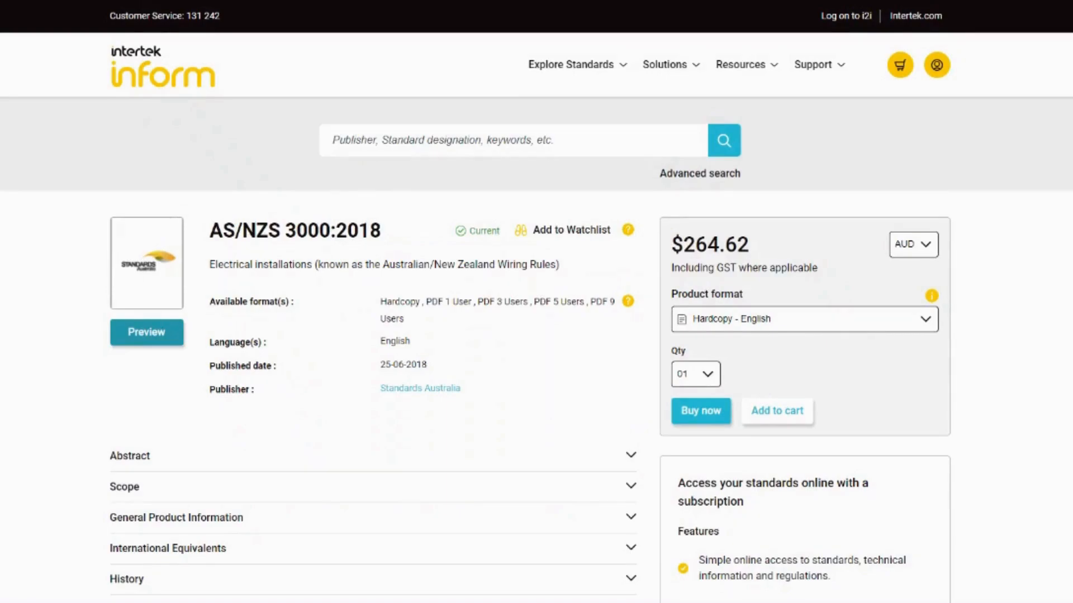
{"action": "left_click", "coordinate": [803, 319]}
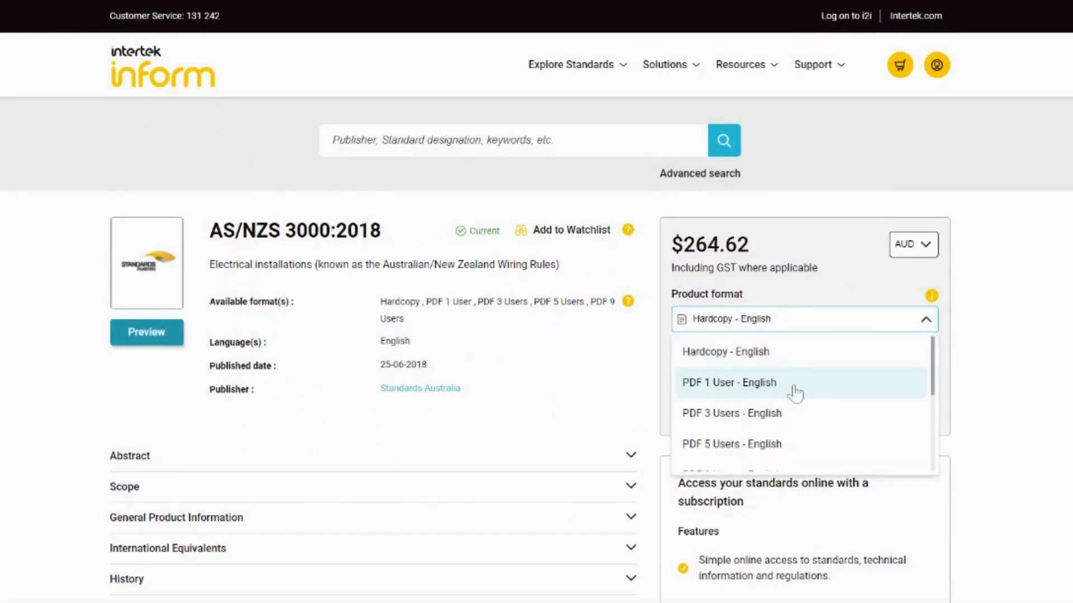
- Try PDF 1 User and its licence terms, then choose PDF 3 Users - English at $309.93
{"action": "left_click", "coordinate": [730, 382]}
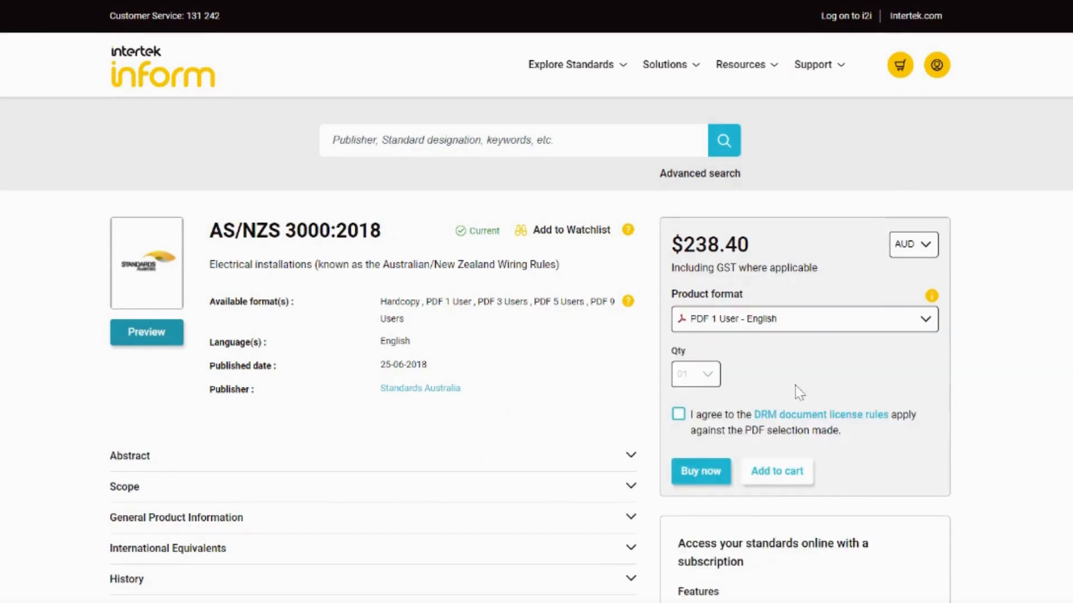
{"action": "left_click", "coordinate": [931, 295]}
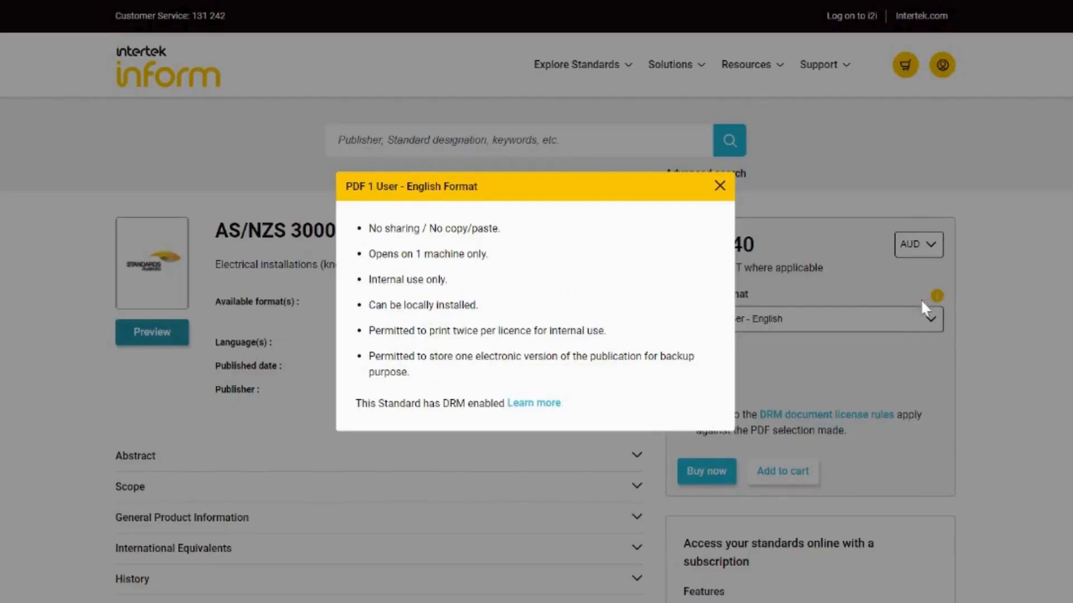
{"action": "mouse_move", "coordinate": [535, 403]}
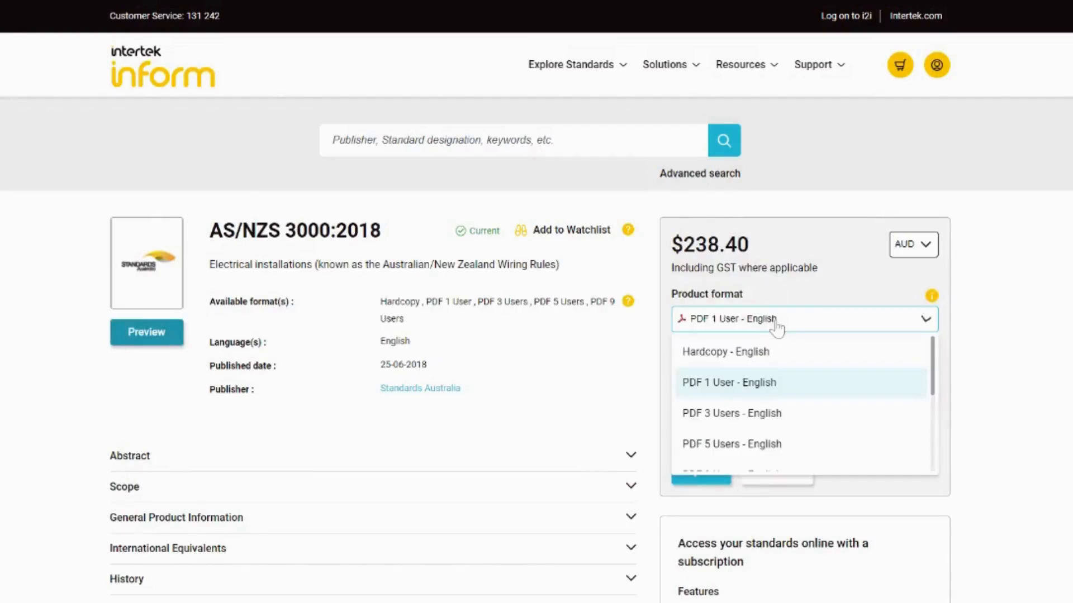
{"action": "left_click", "coordinate": [731, 413]}
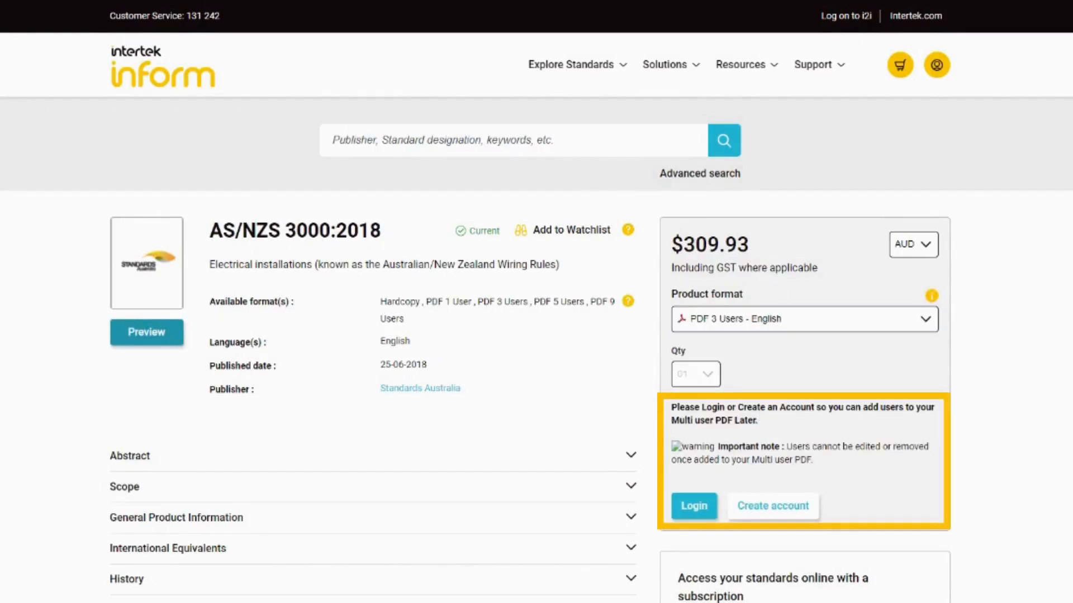
{"action": "mouse_move", "coordinate": [772, 409]}
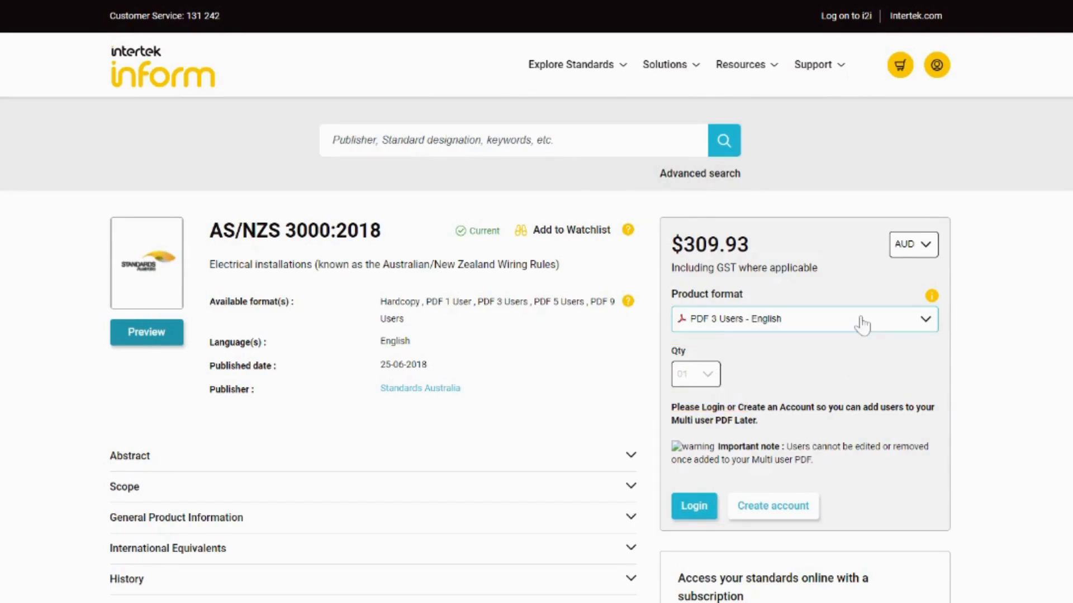
- Accept the DRM licence rules and add the PDF 1 User edition ($238.40) to the cart, then keep shopping
{"action": "left_click", "coordinate": [803, 318]}
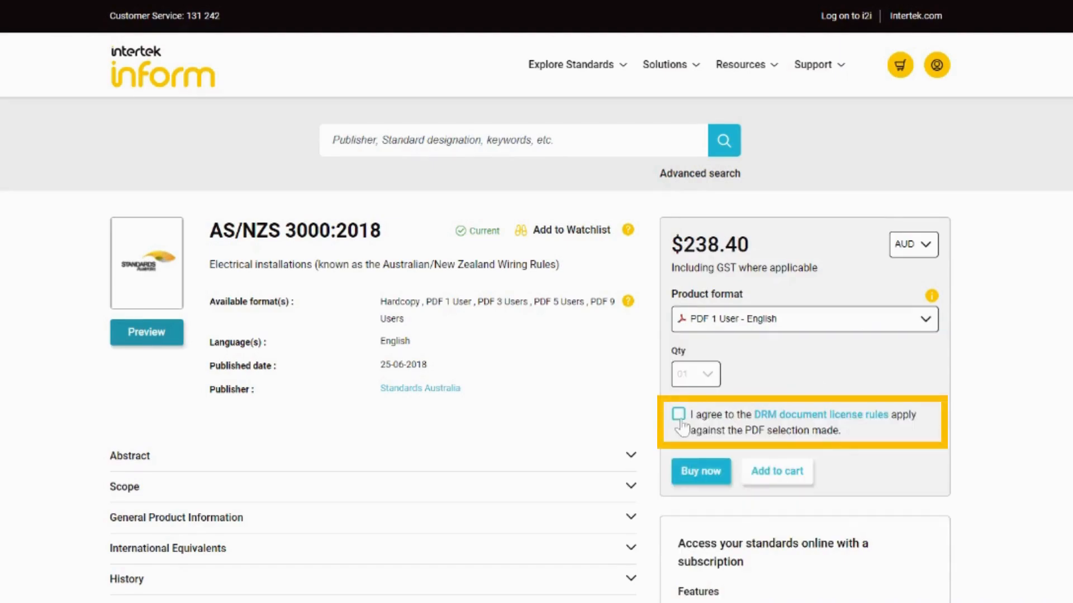
{"action": "left_click", "coordinate": [678, 416]}
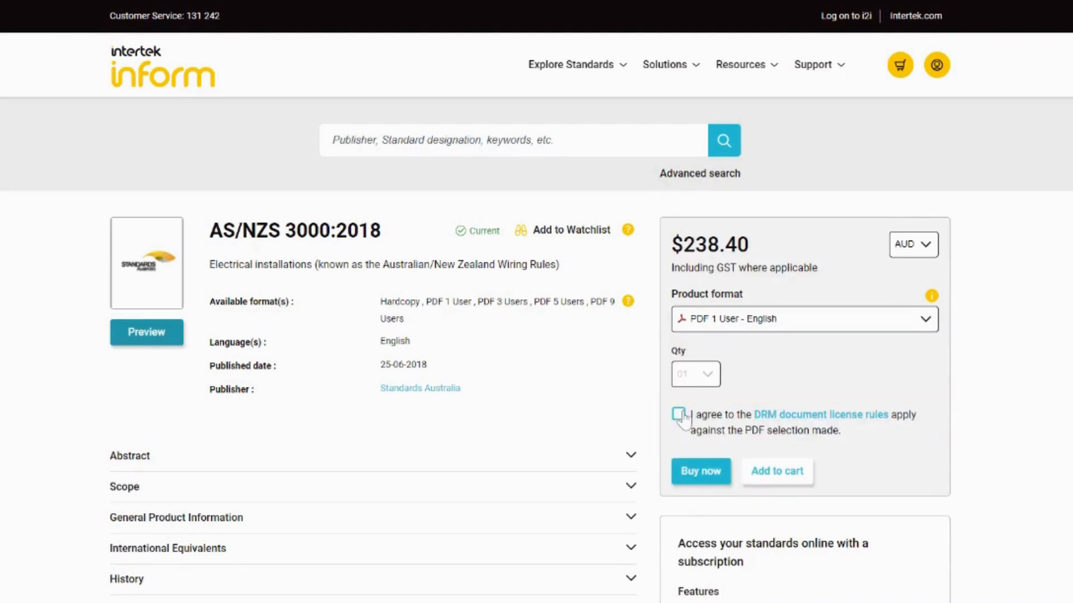
{"action": "left_click", "coordinate": [678, 414]}
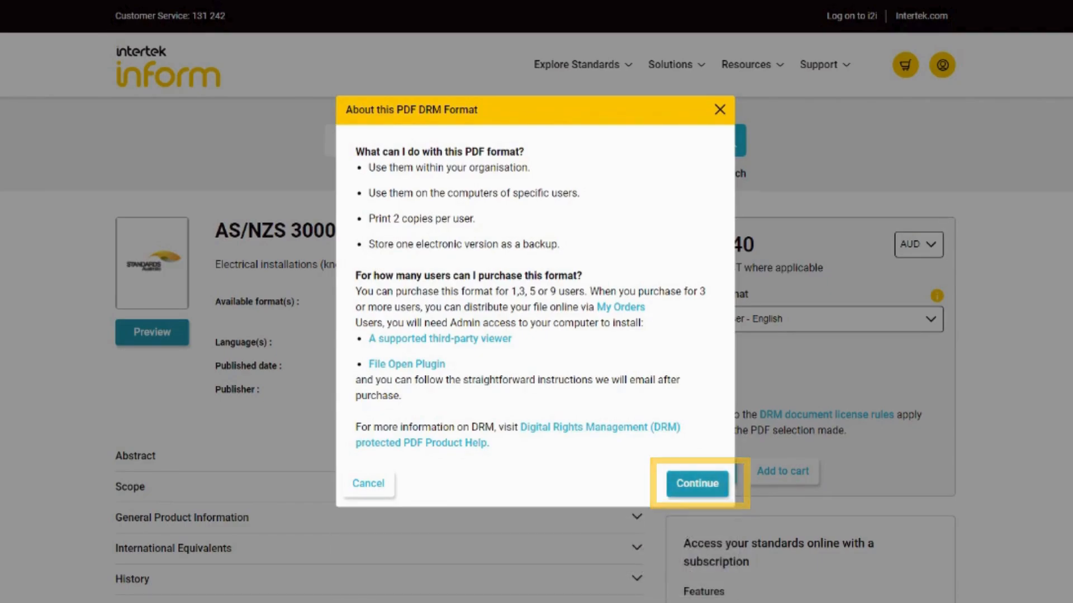
{"action": "left_click", "coordinate": [696, 483]}
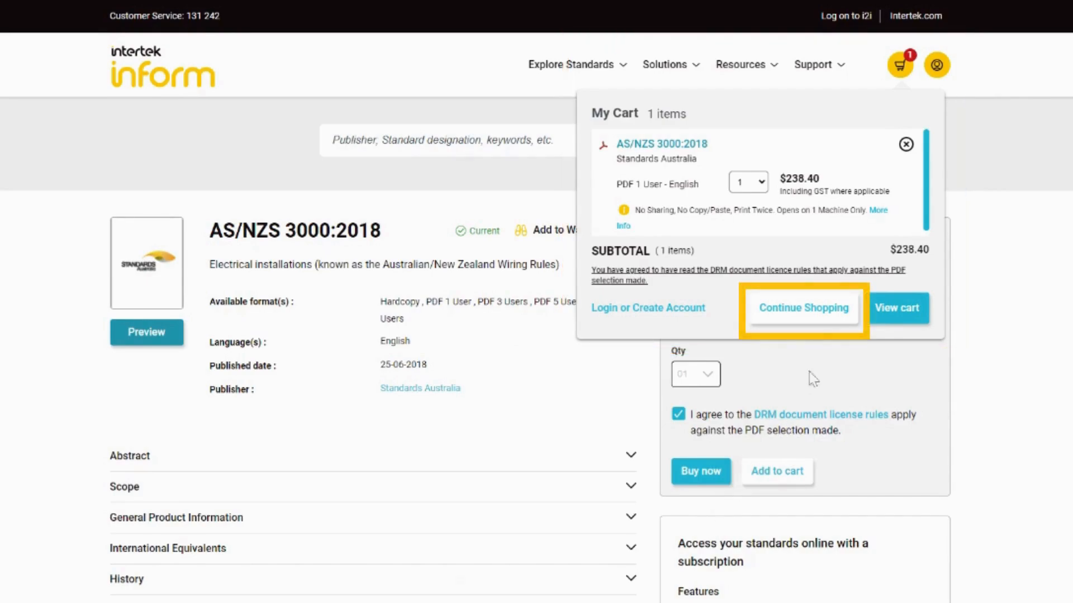
{"action": "mouse_move", "coordinate": [803, 308]}
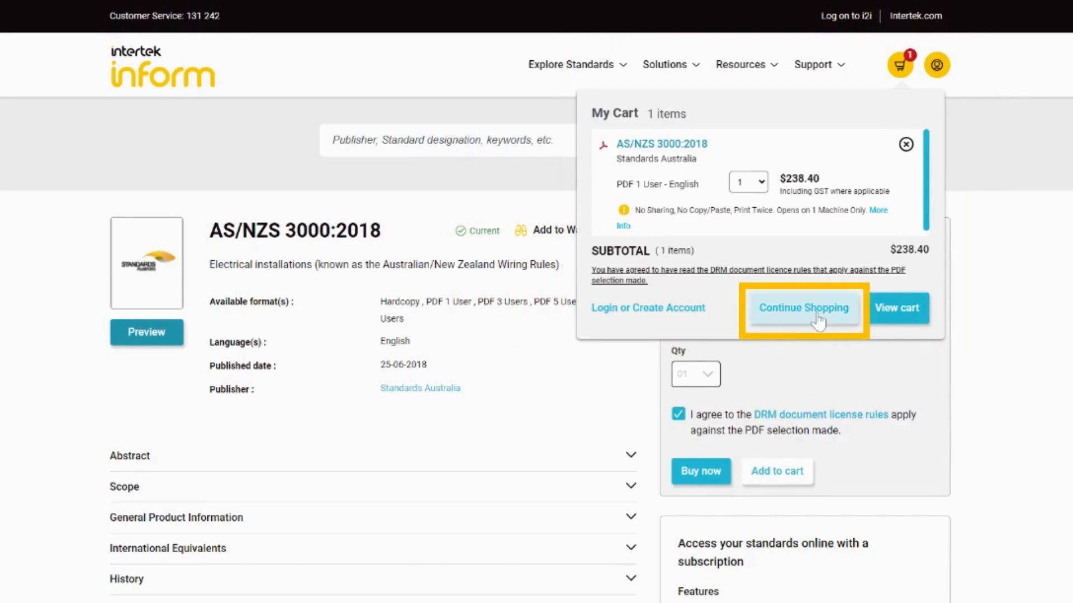
{"action": "left_click", "coordinate": [804, 308]}
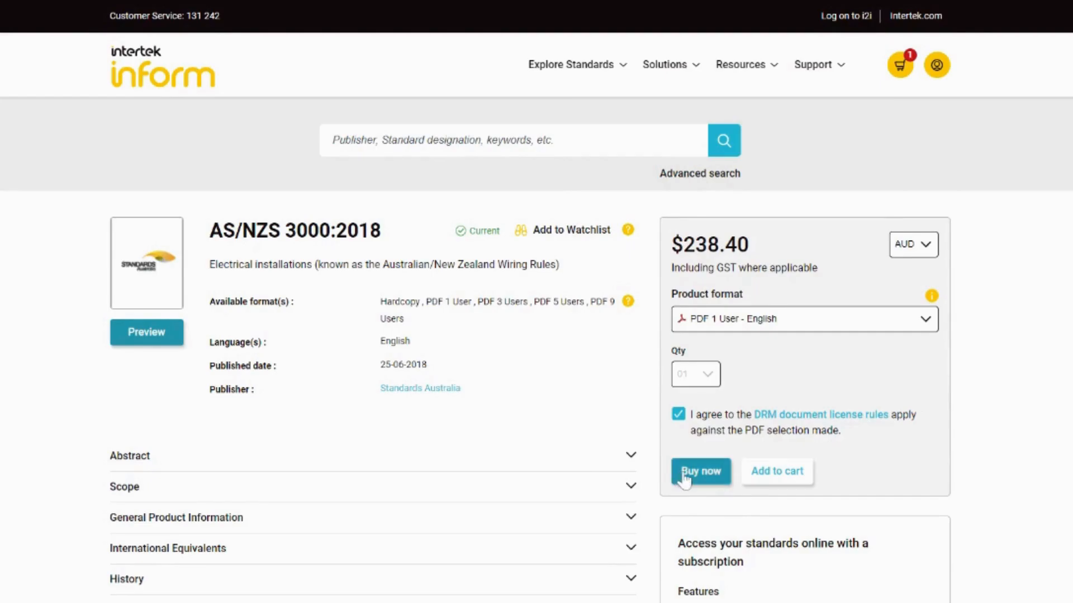
{"action": "left_click", "coordinate": [700, 472]}
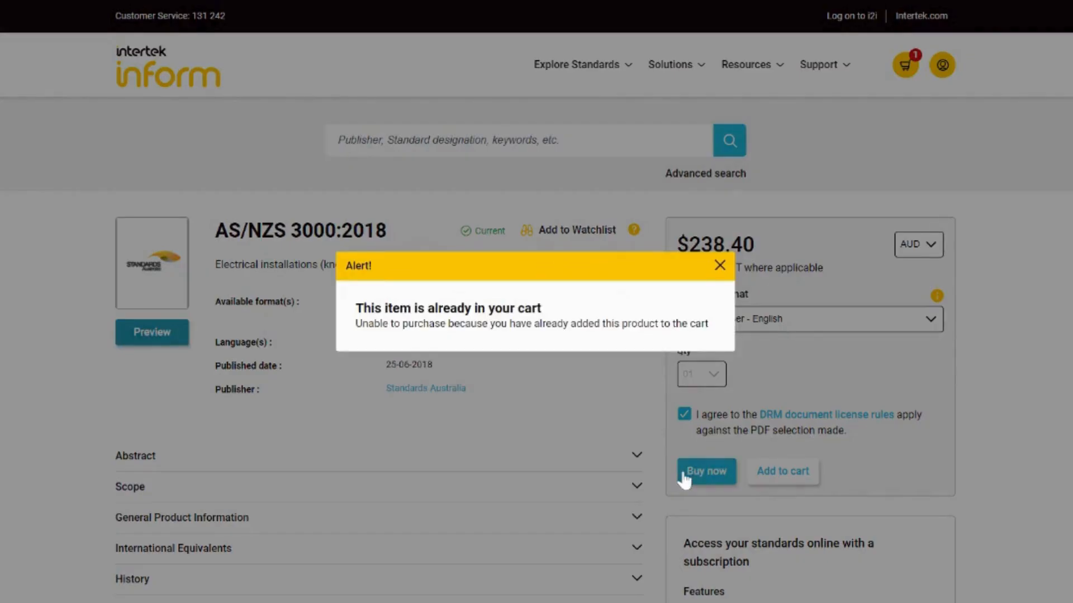
{"action": "mouse_move", "coordinate": [684, 477]}
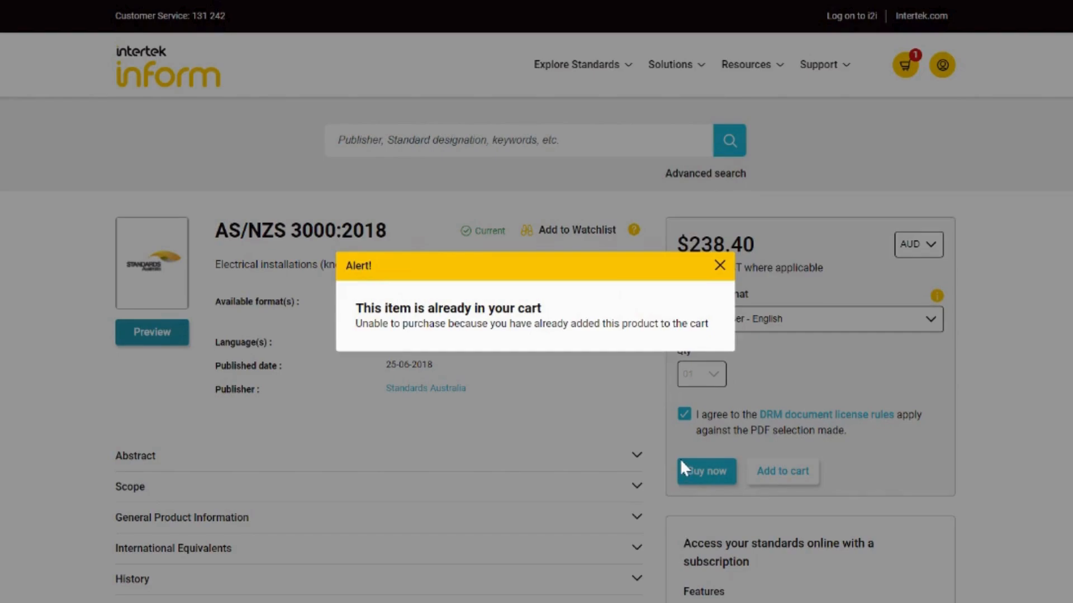
{"action": "mouse_move", "coordinate": [681, 457]}
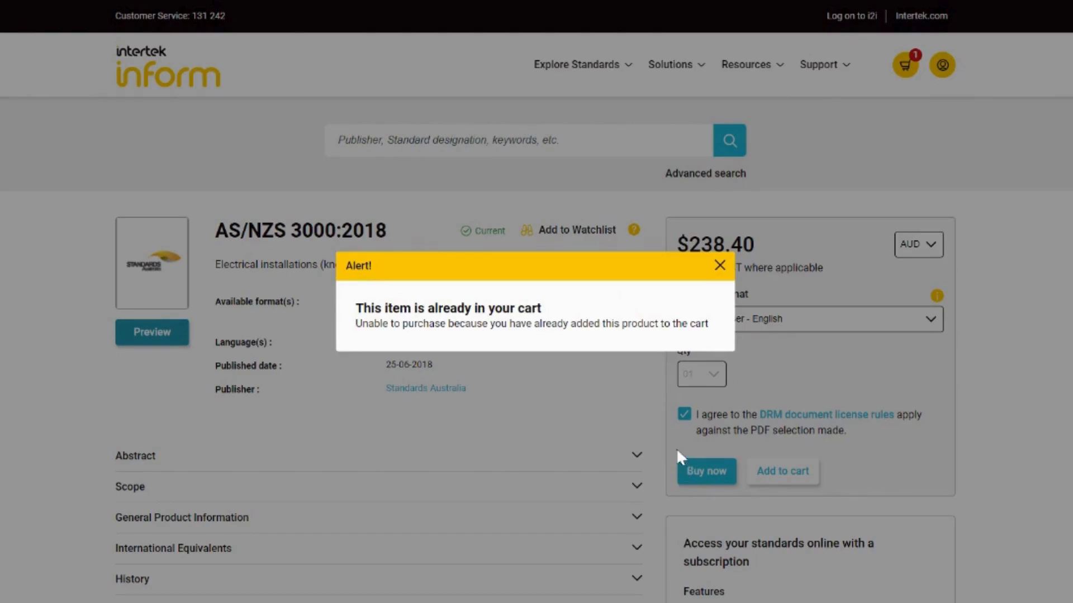
{"action": "mouse_move", "coordinate": [720, 265]}
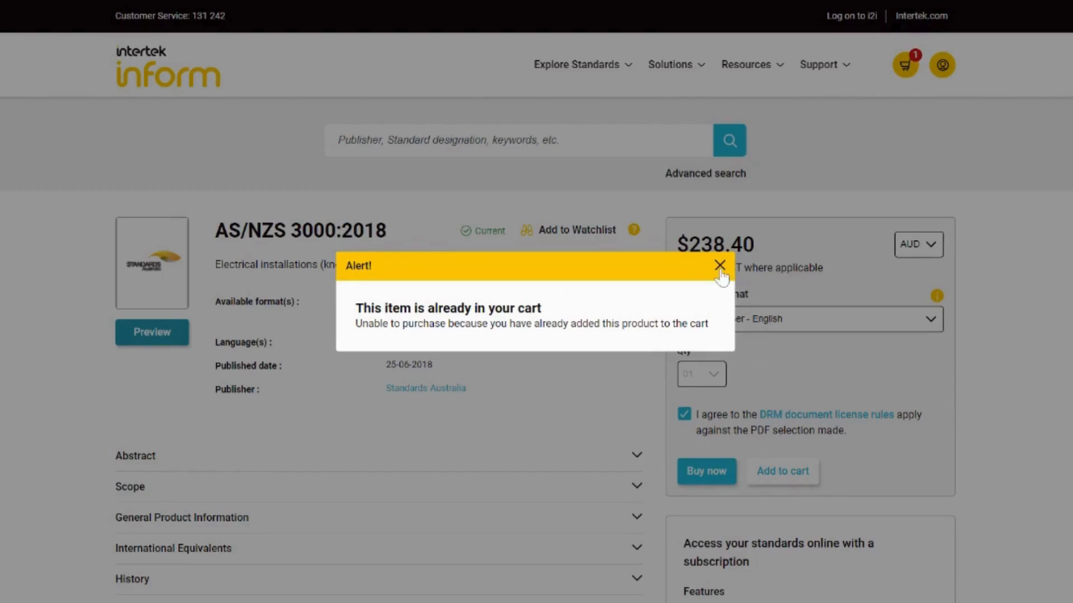
{"action": "left_click", "coordinate": [718, 266]}
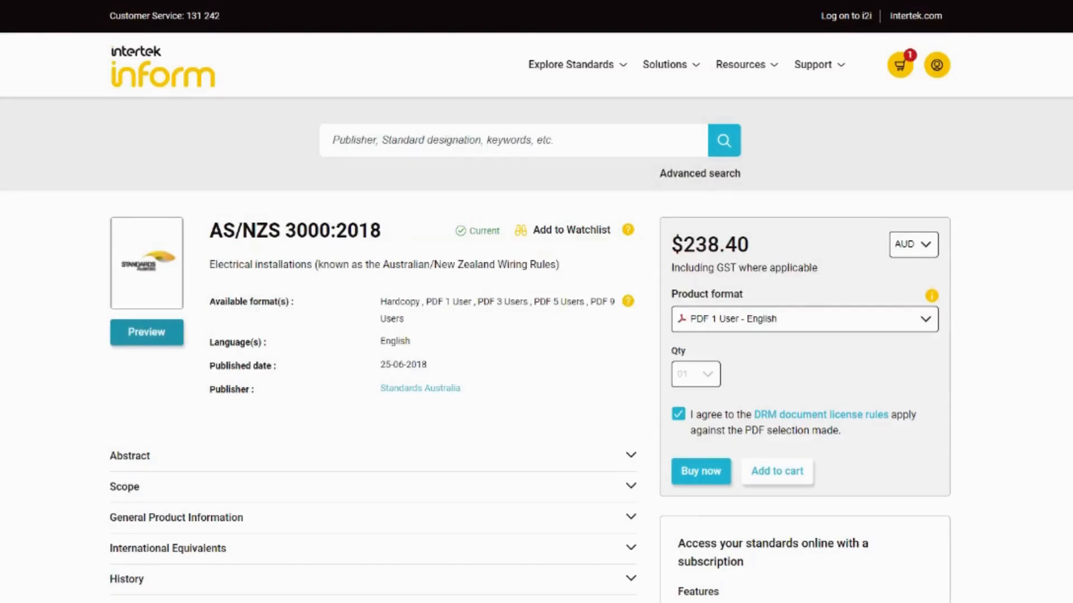
- Go from the cart summary to the full cart page listing AS/NZS 3000:2018 PDF 1 User at $238.40
{"action": "left_click", "coordinate": [899, 65]}
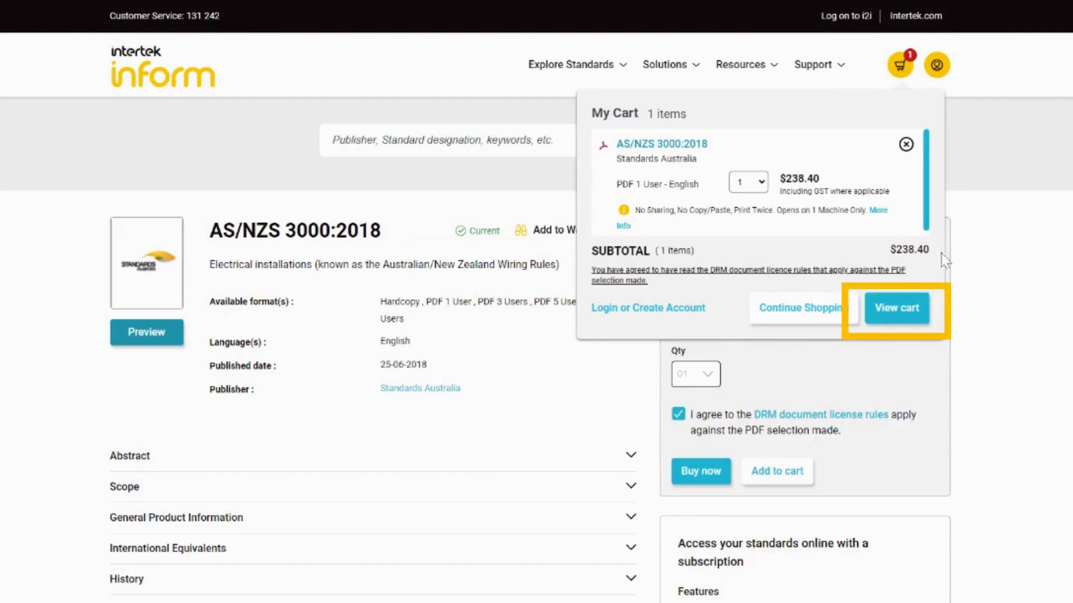
{"action": "mouse_move", "coordinate": [910, 322]}
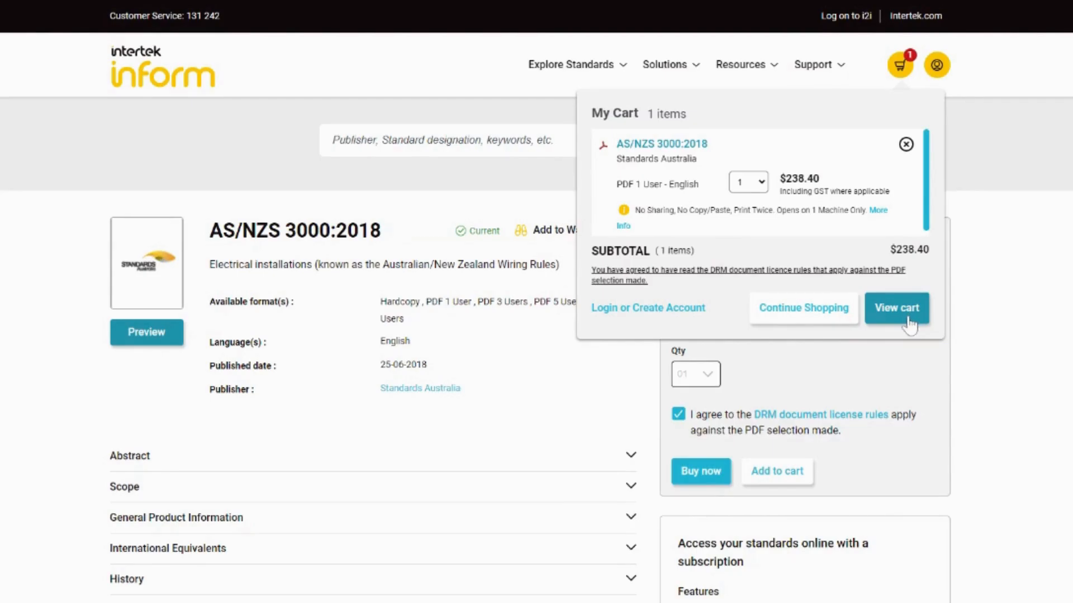
{"action": "left_click", "coordinate": [896, 309]}
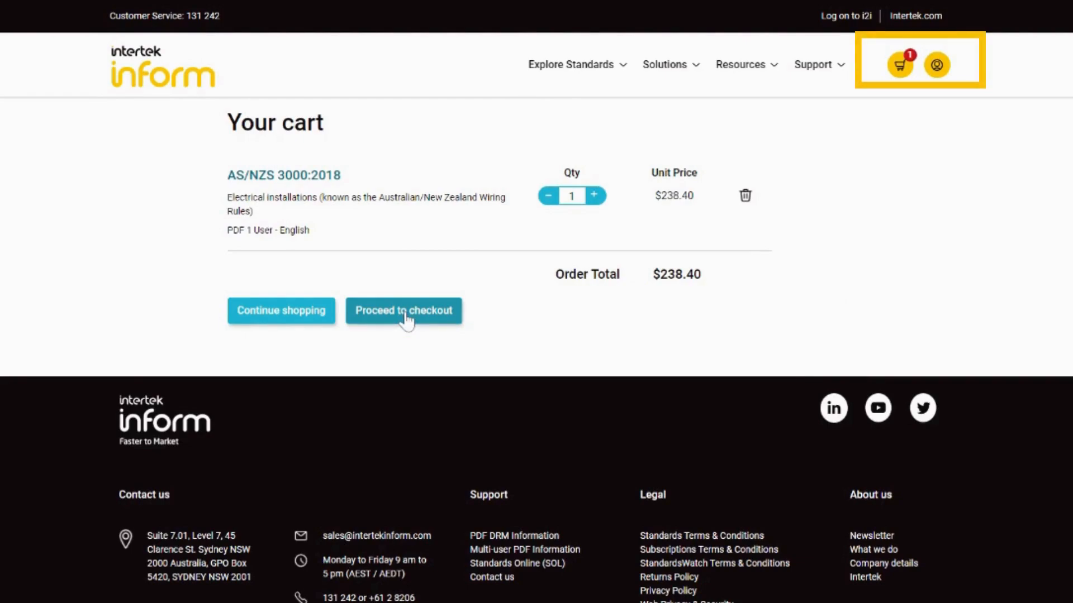
{"action": "mouse_move", "coordinate": [290, 320]}
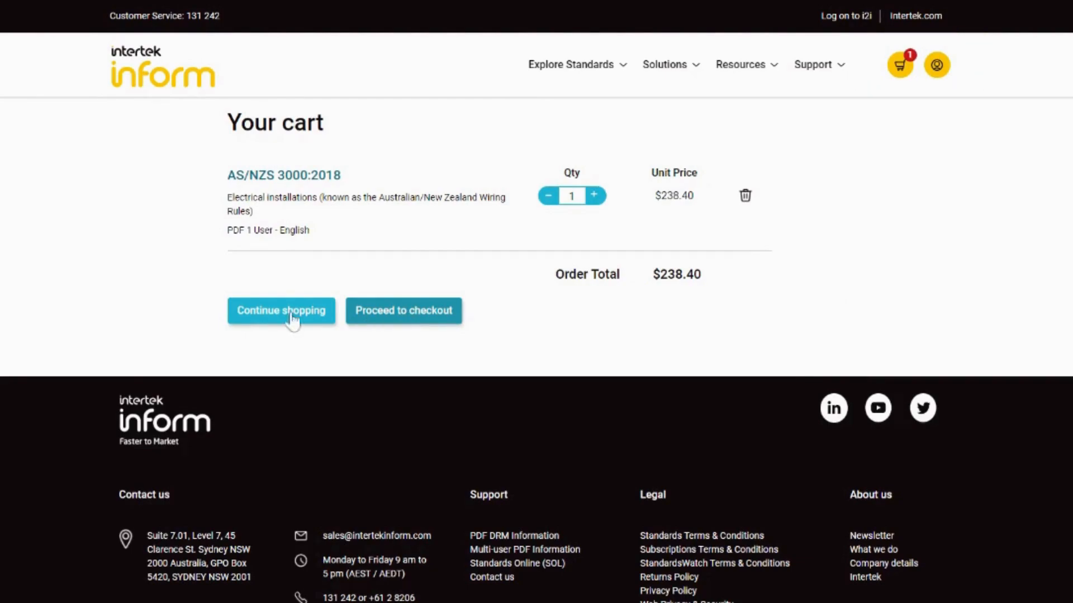
- Start guest checkout and enter the billing name Jo Doe with a title
{"action": "left_click", "coordinate": [404, 309]}
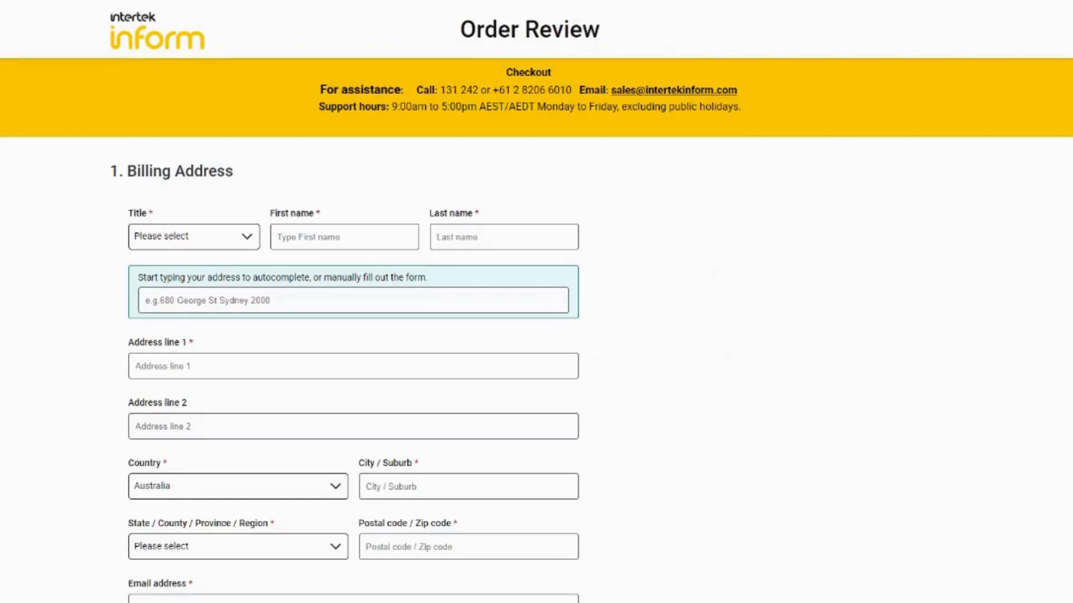
{"action": "left_click", "coordinate": [193, 237]}
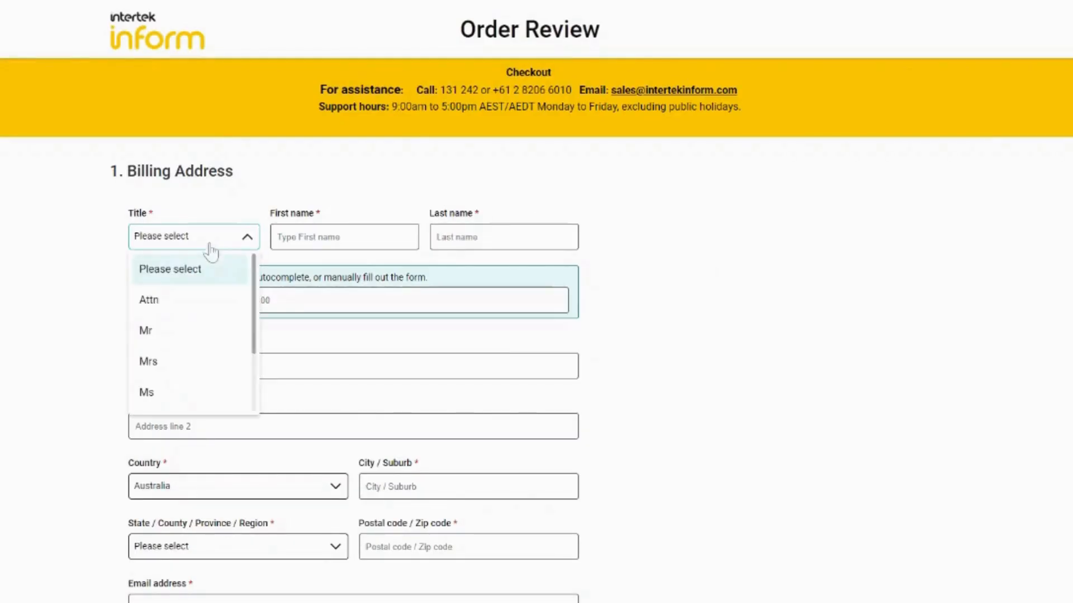
{"action": "type", "text": "Jo"}
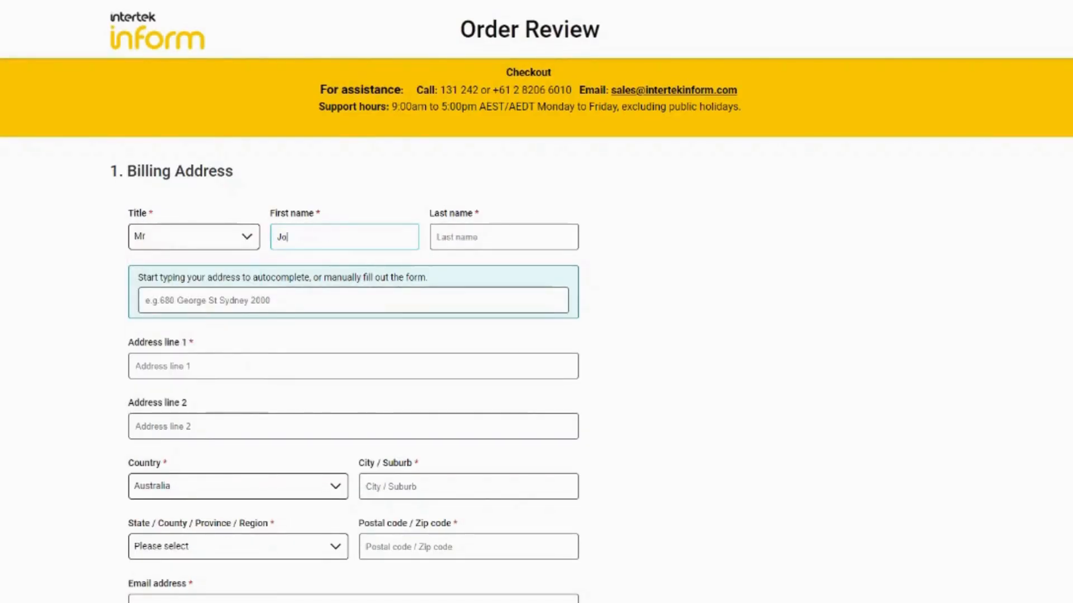
{"action": "type", "text": "Doe"}
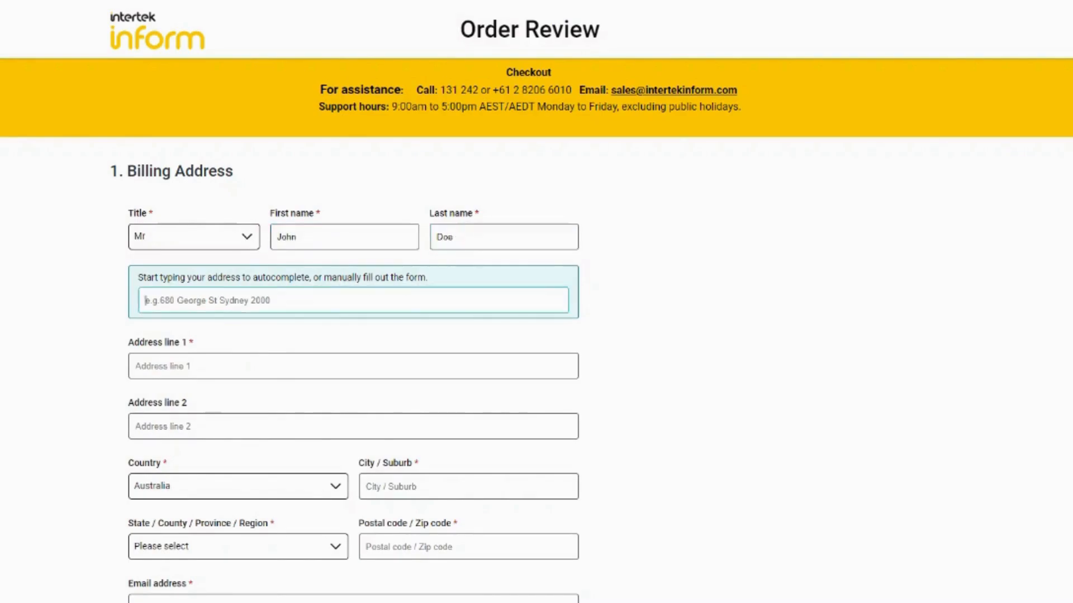
{"action": "type", "text": "680 g"}
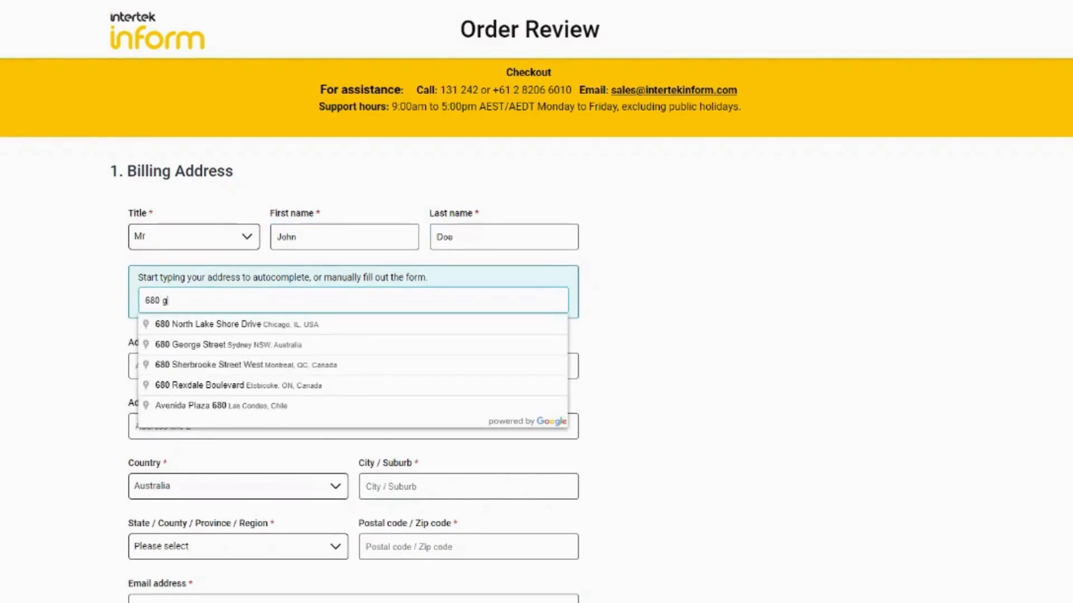
{"action": "left_click", "coordinate": [232, 345]}
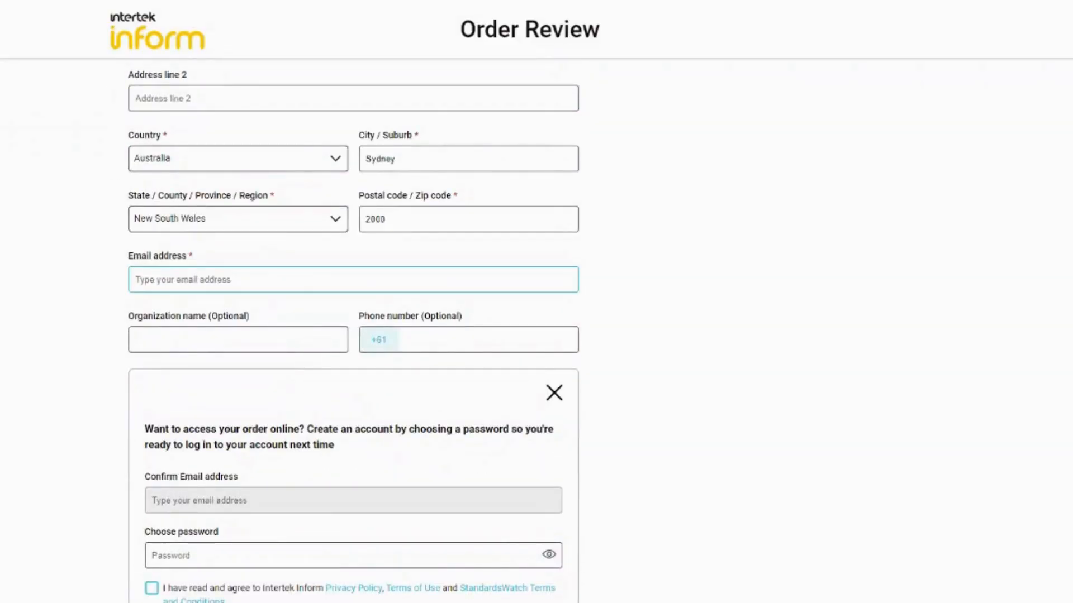
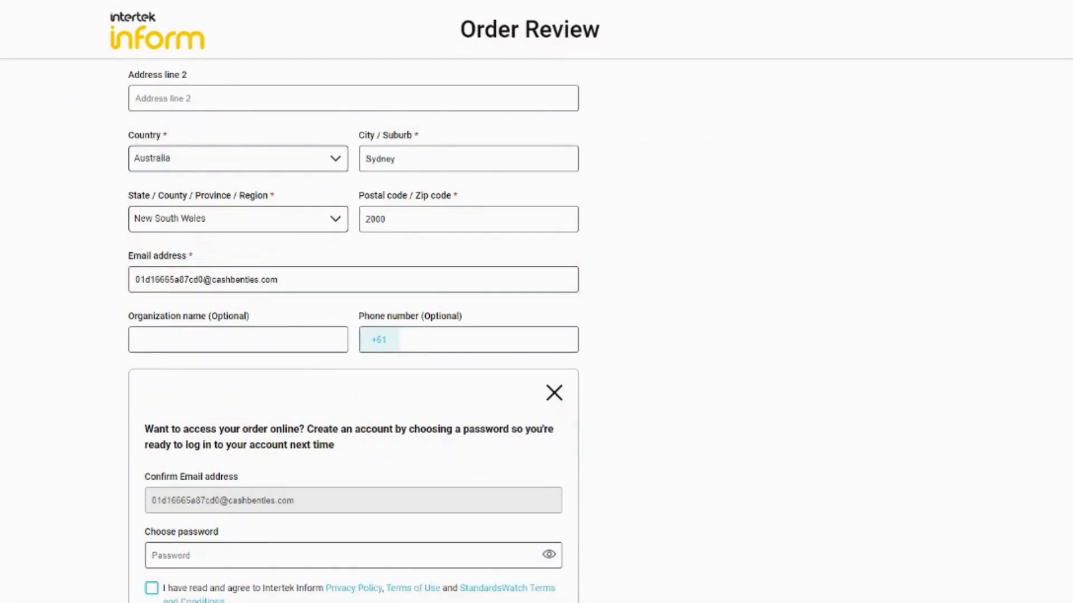
{"action": "scroll", "scroll_direction": "down", "scroll_amount": 3}
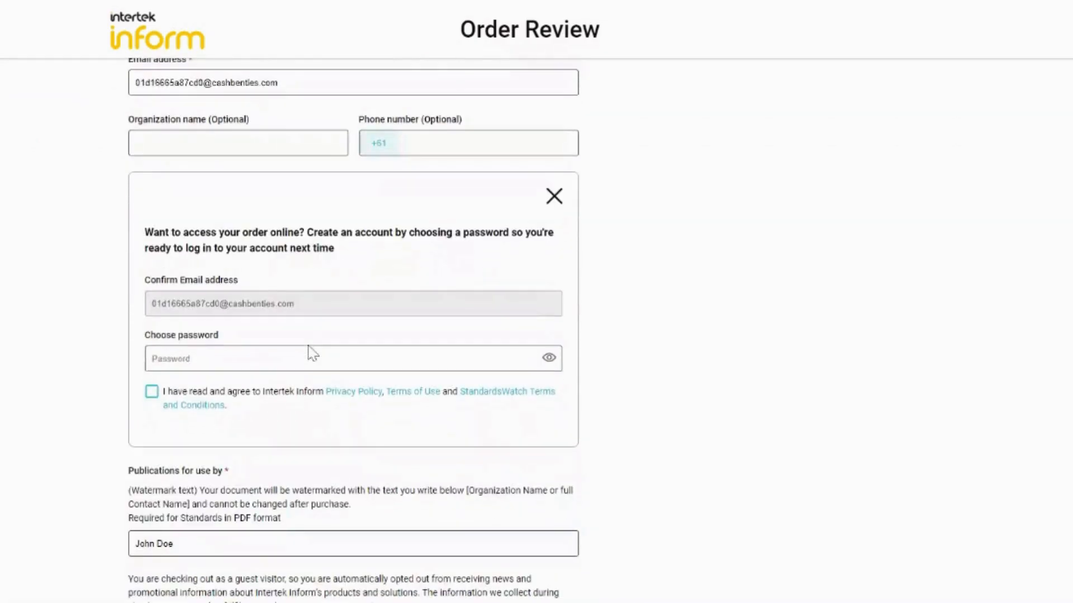
{"action": "scroll", "scroll_direction": "down", "scroll_amount": 3}
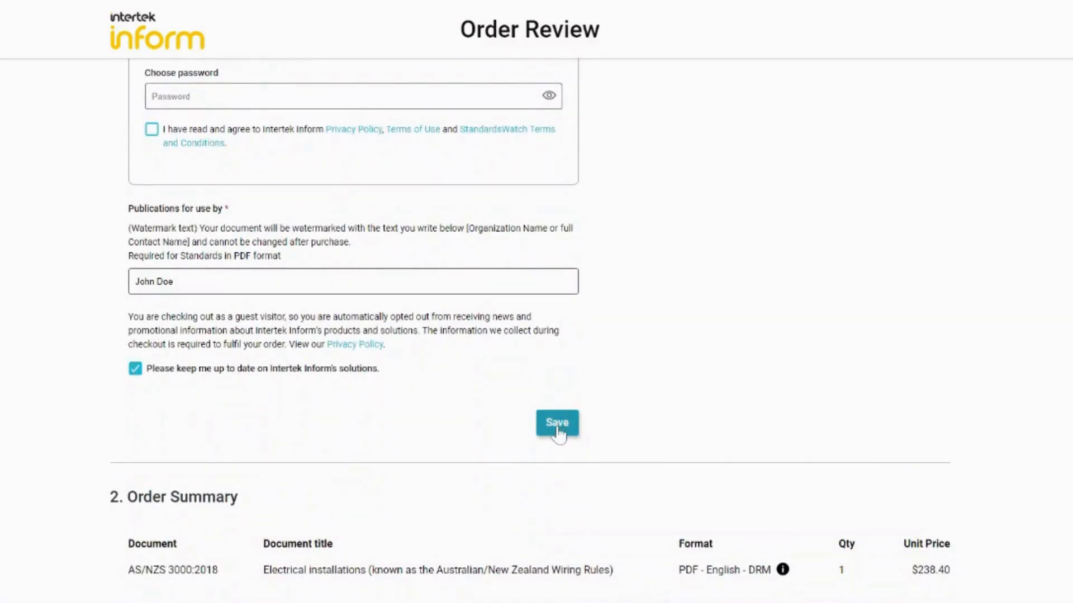
- Save the guest billing details and move down through the Order Summary to the payment card fields
{"action": "left_click", "coordinate": [556, 422]}
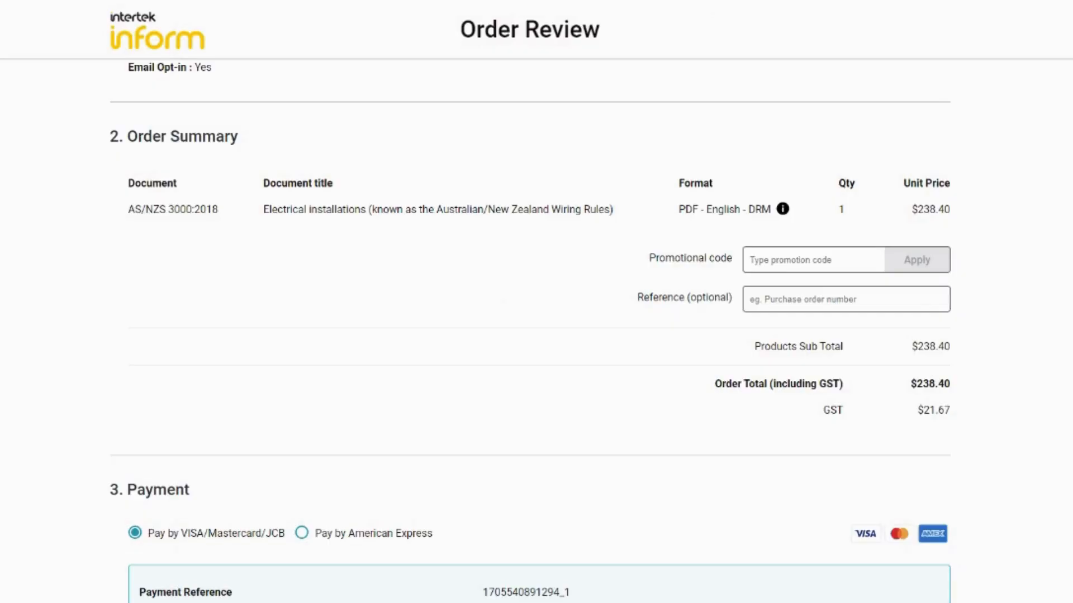
{"action": "scroll", "scroll_direction": "down", "scroll_amount": 3}
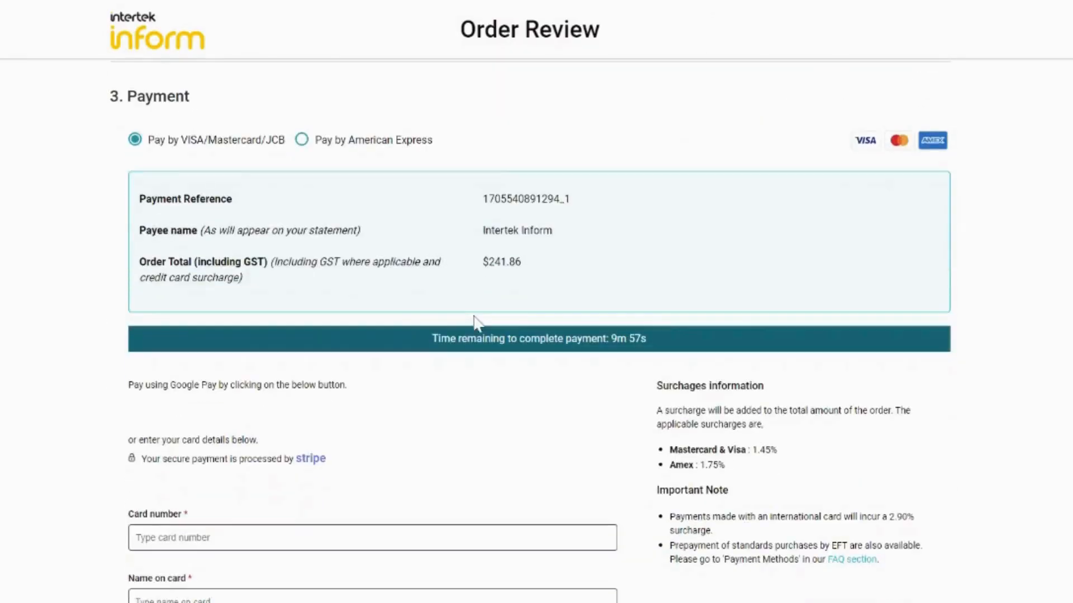
{"action": "scroll", "scroll_direction": "down", "scroll_amount": 3}
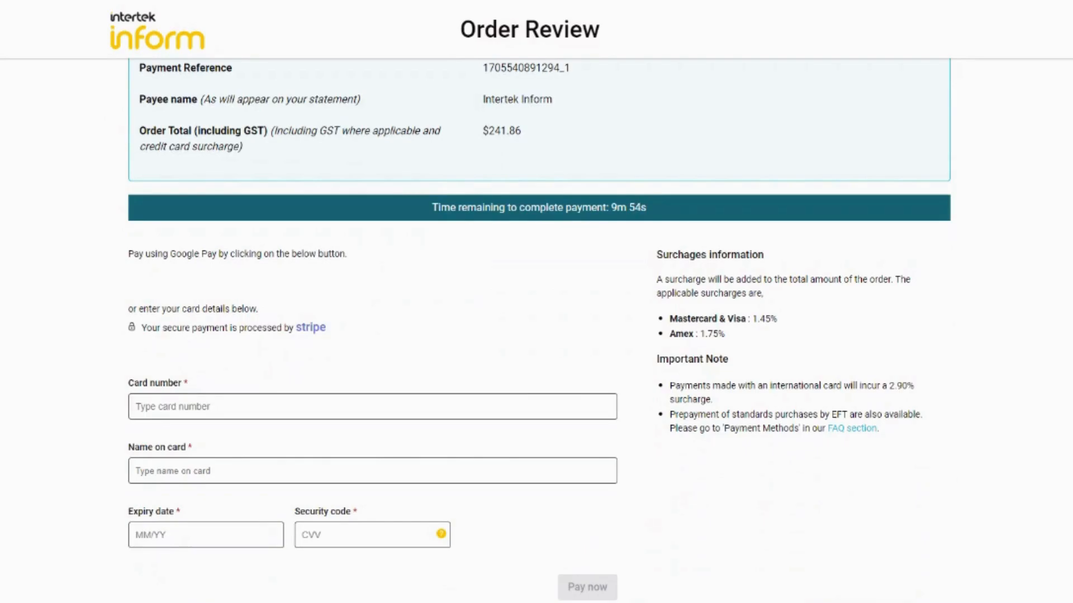
{"action": "scroll", "scroll_direction": "down", "scroll_amount": 3}
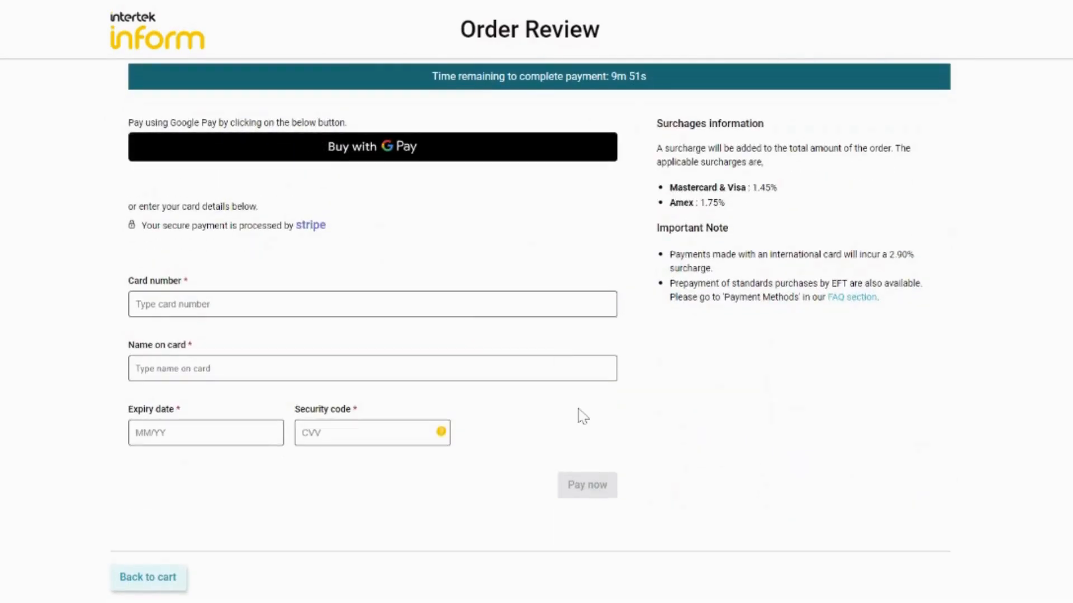
{"action": "scroll", "scroll_direction": "down", "scroll_amount": 3}
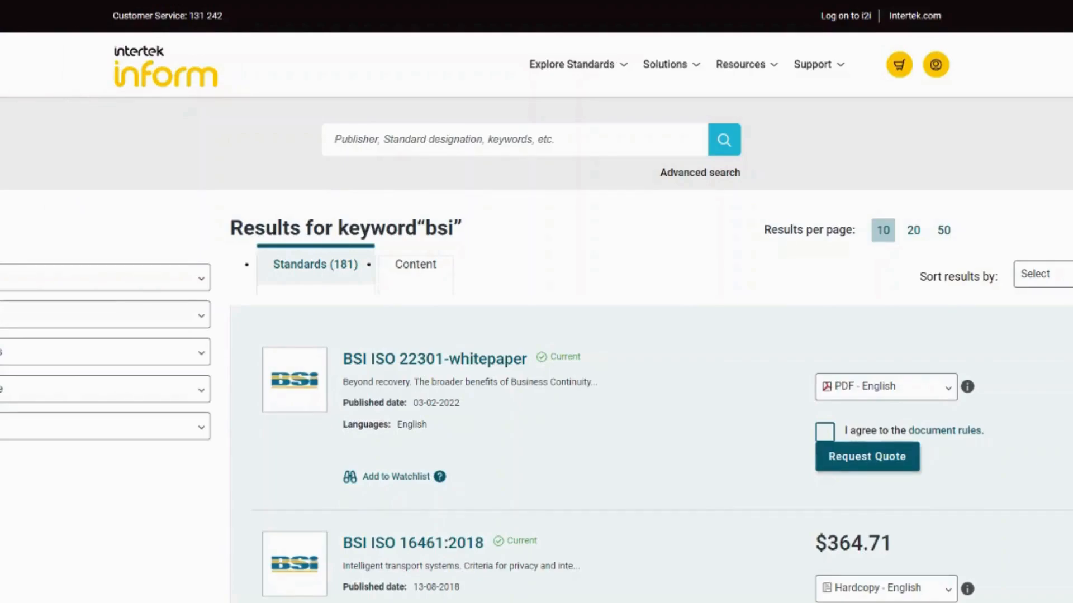
{"action": "left_click", "coordinate": [825, 431]}
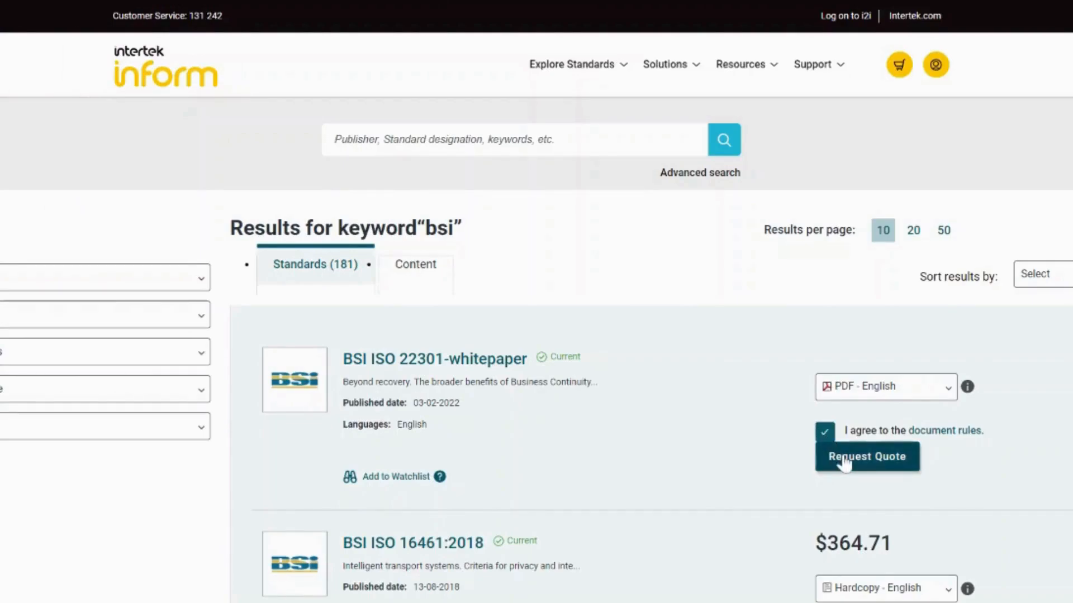
{"action": "left_click", "coordinate": [866, 456]}
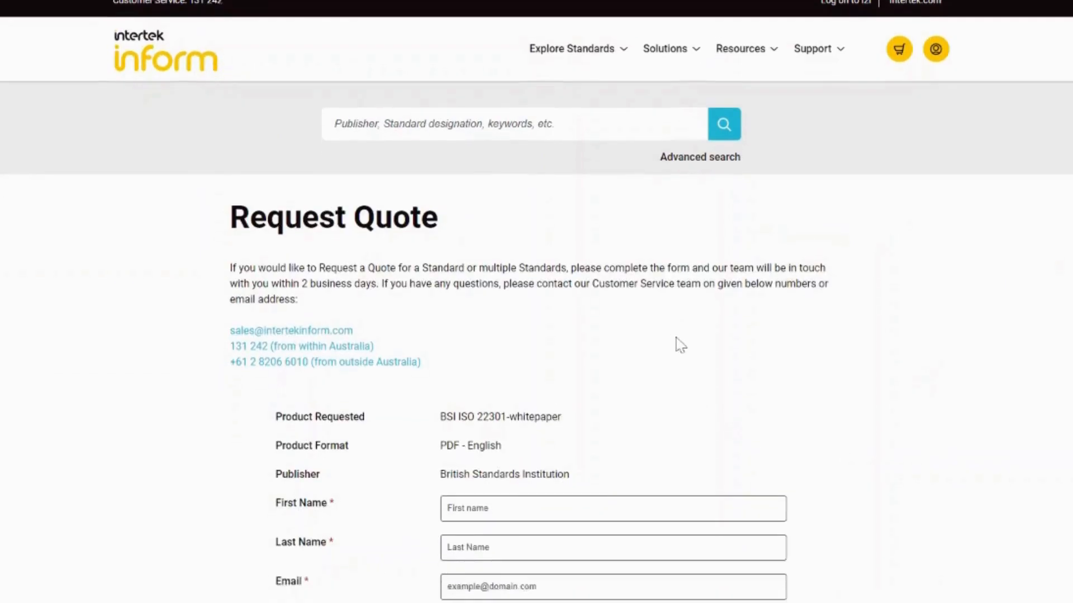
{"action": "type", "text": "John"}
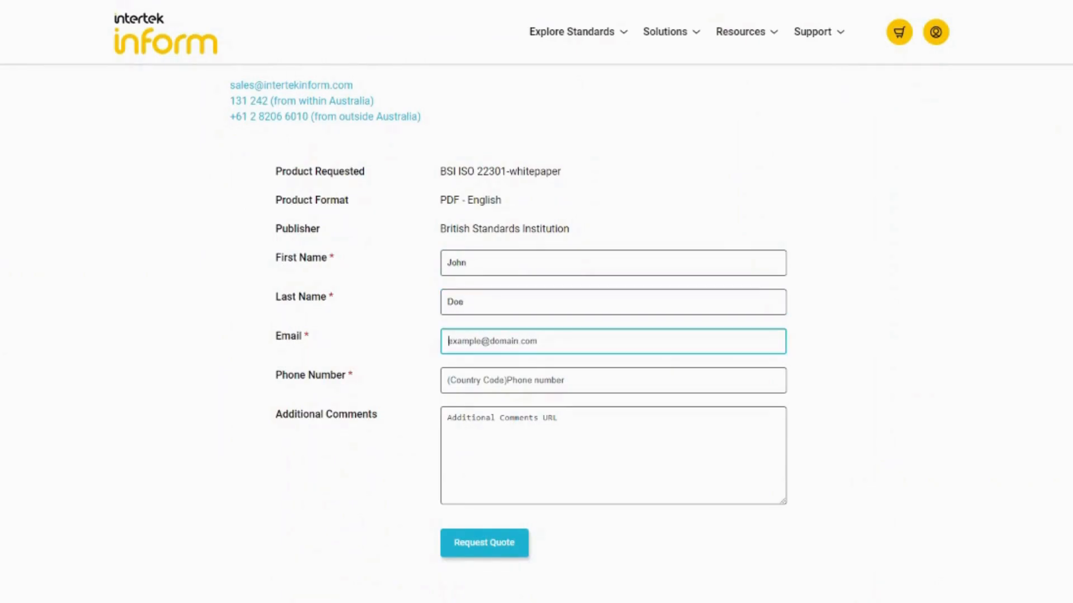
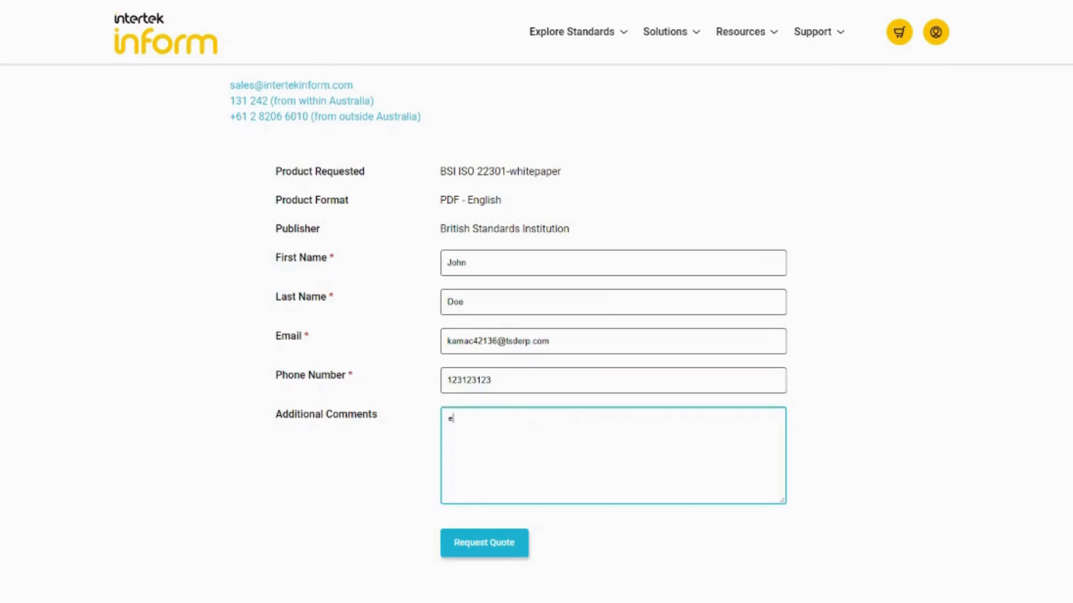
{"action": "left_click", "coordinate": [484, 543]}
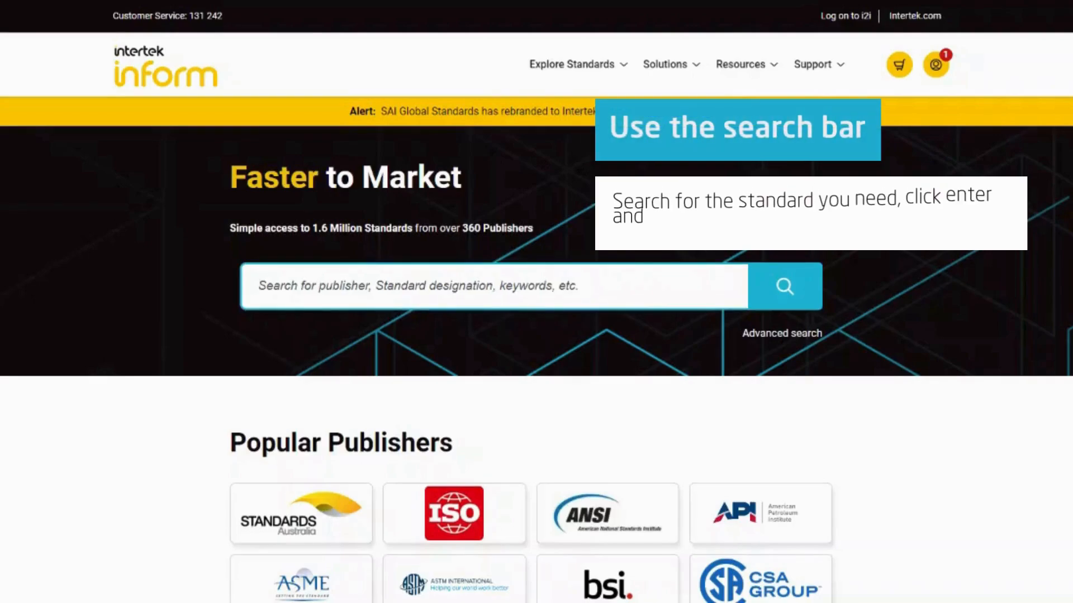
- Search the home page catalogue for 'as 3000', listing 1,078 standards led by AS/NZS 3000:2018
{"action": "type", "text": "as 3000"}
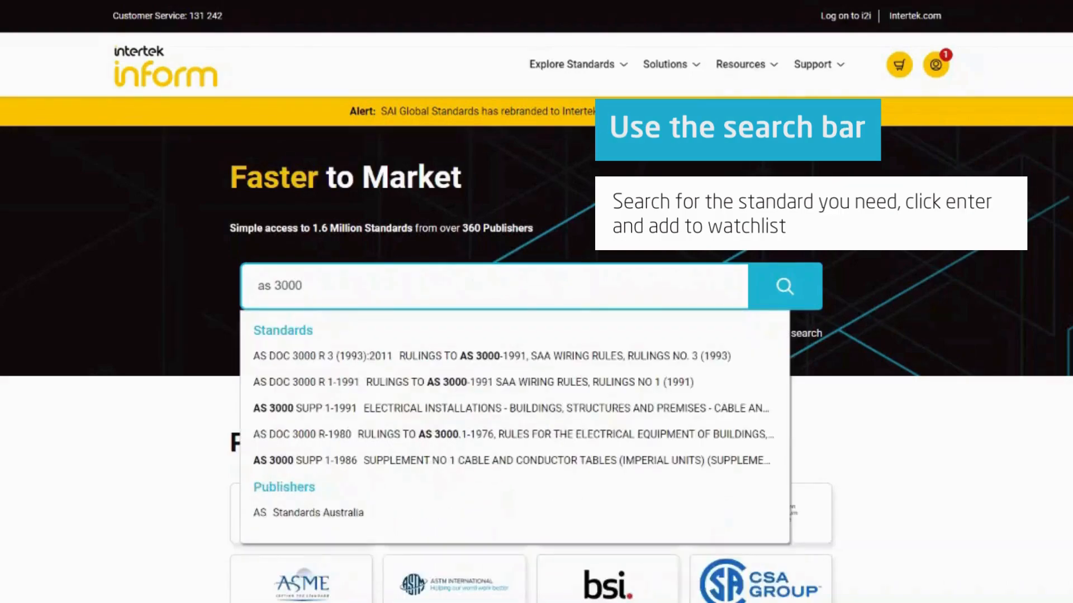
{"action": "left_click", "coordinate": [784, 288]}
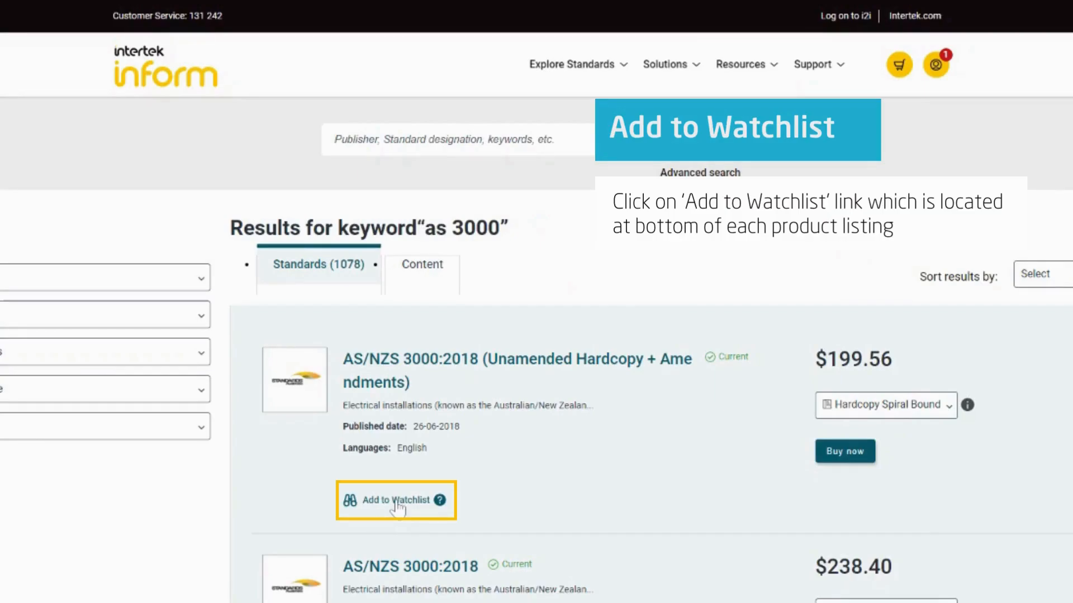
- Add the unamended hardcopy edition and AS/NZS 3000:2018 itself to the watchlist
{"action": "left_click", "coordinate": [396, 501]}
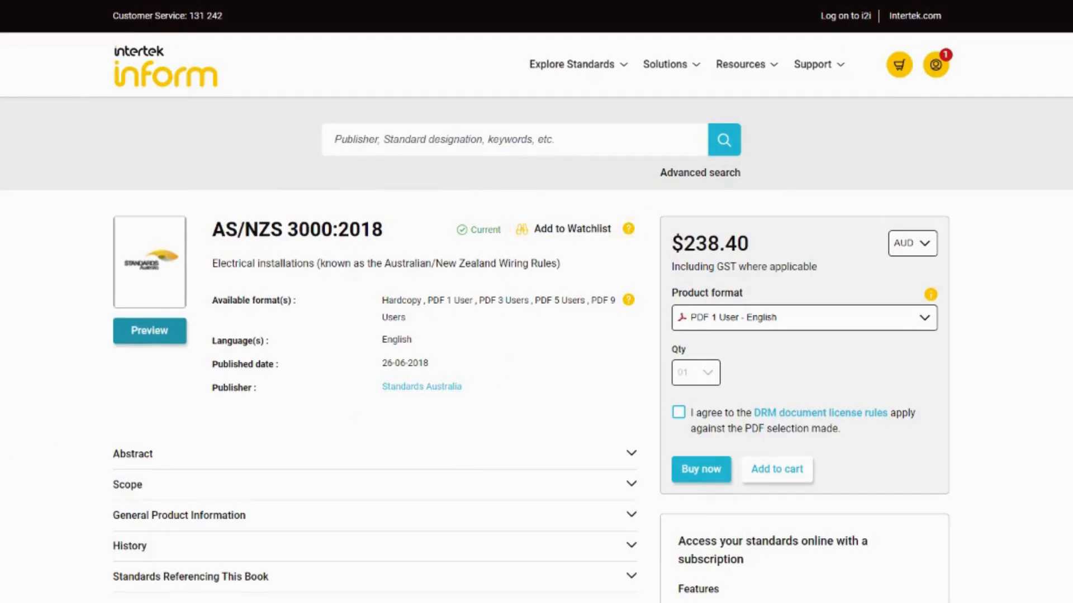
{"action": "left_click", "coordinate": [572, 228]}
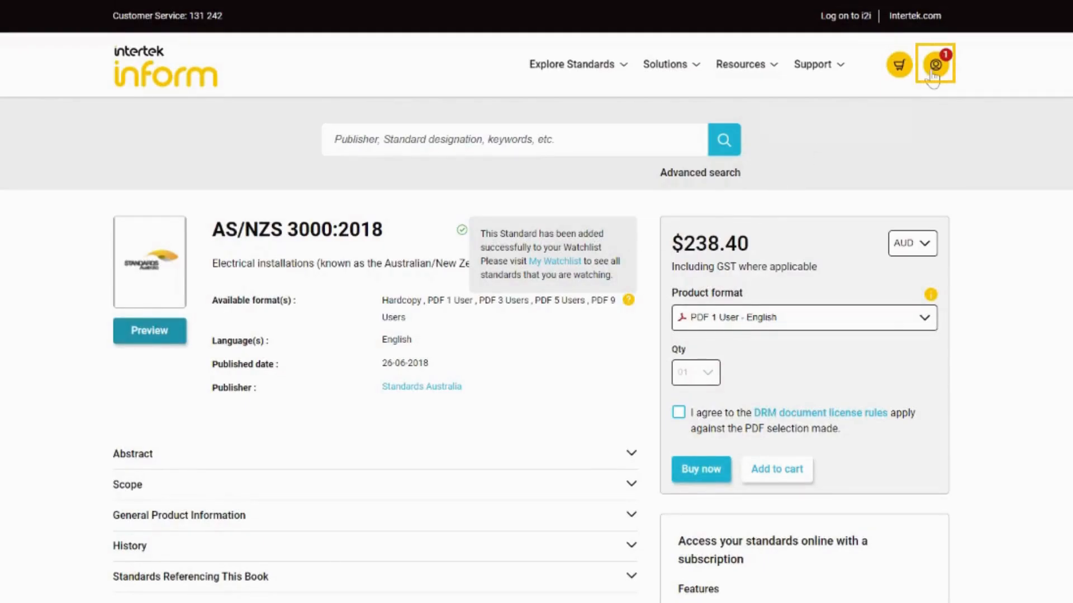
- View My StandardsWatch list with both AS/NZS 3000:2018 entries, then move to the account dashboard
{"action": "left_click", "coordinate": [935, 65]}
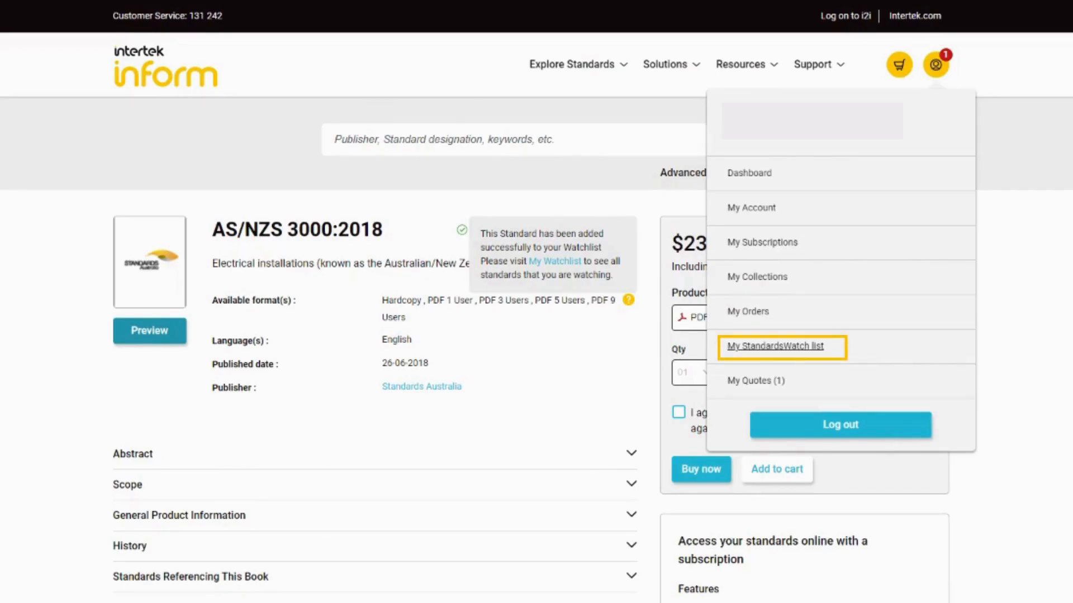
{"action": "left_click", "coordinate": [773, 346]}
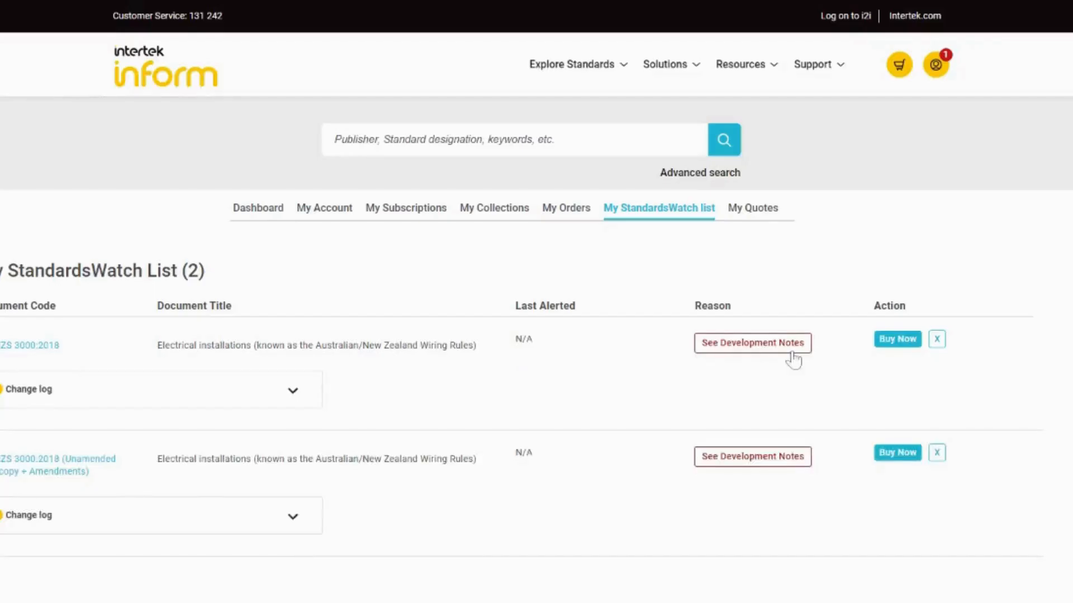
{"action": "mouse_move", "coordinate": [496, 453]}
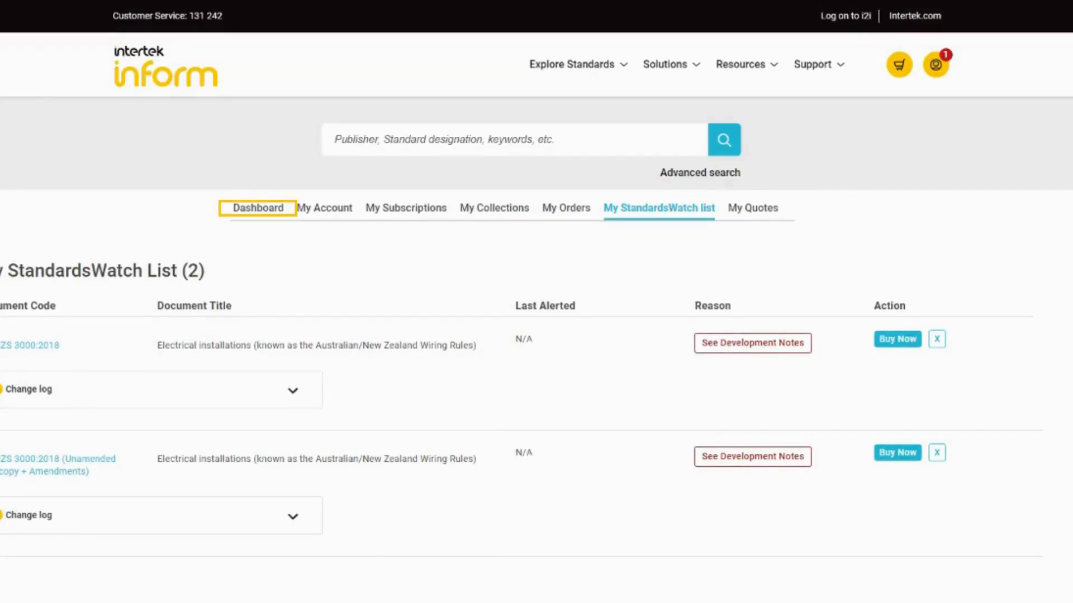
{"action": "mouse_move", "coordinate": [257, 207]}
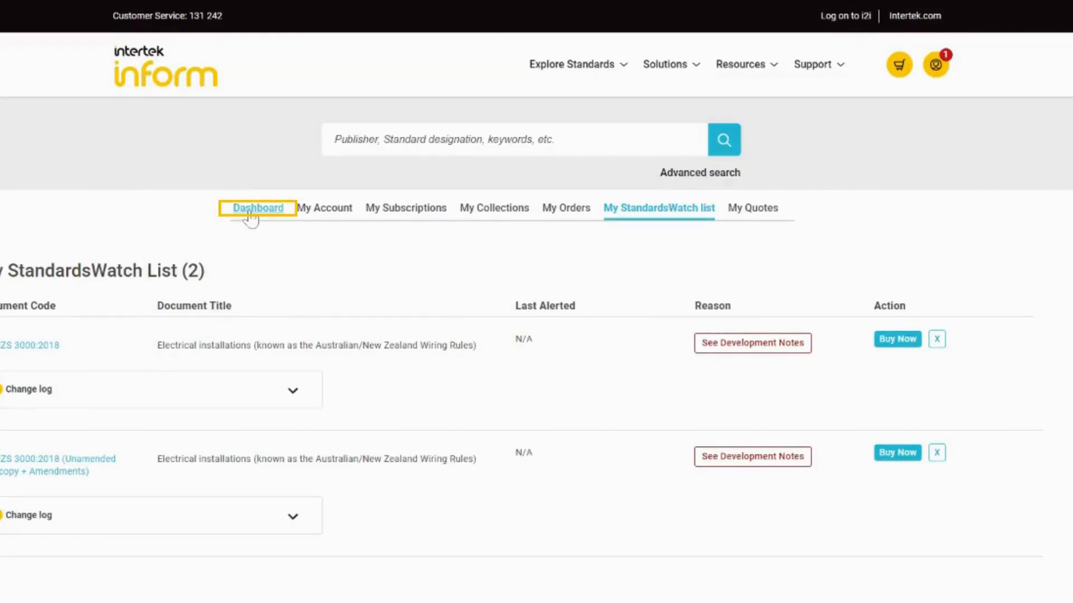
{"action": "mouse_move", "coordinate": [122, 361]}
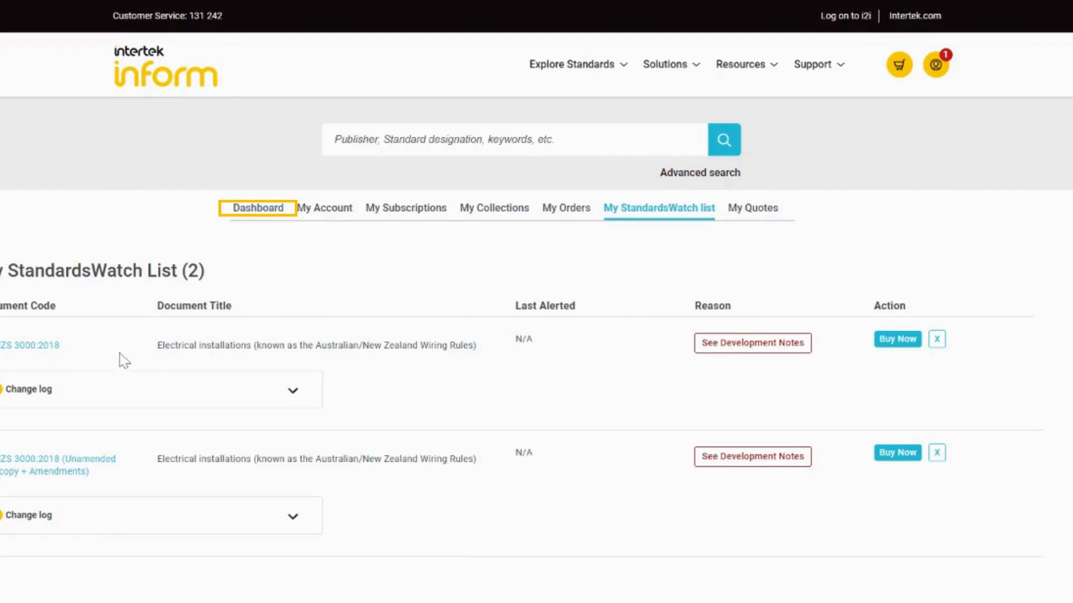
{"action": "left_click", "coordinate": [258, 208]}
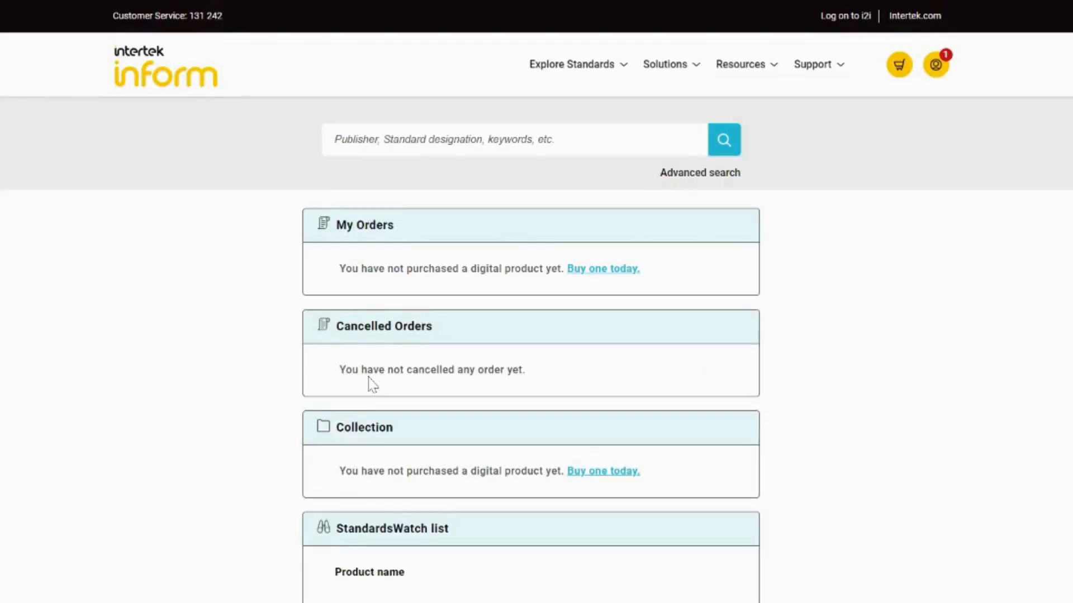
{"action": "scroll", "scroll_direction": "down", "scroll_amount": 3}
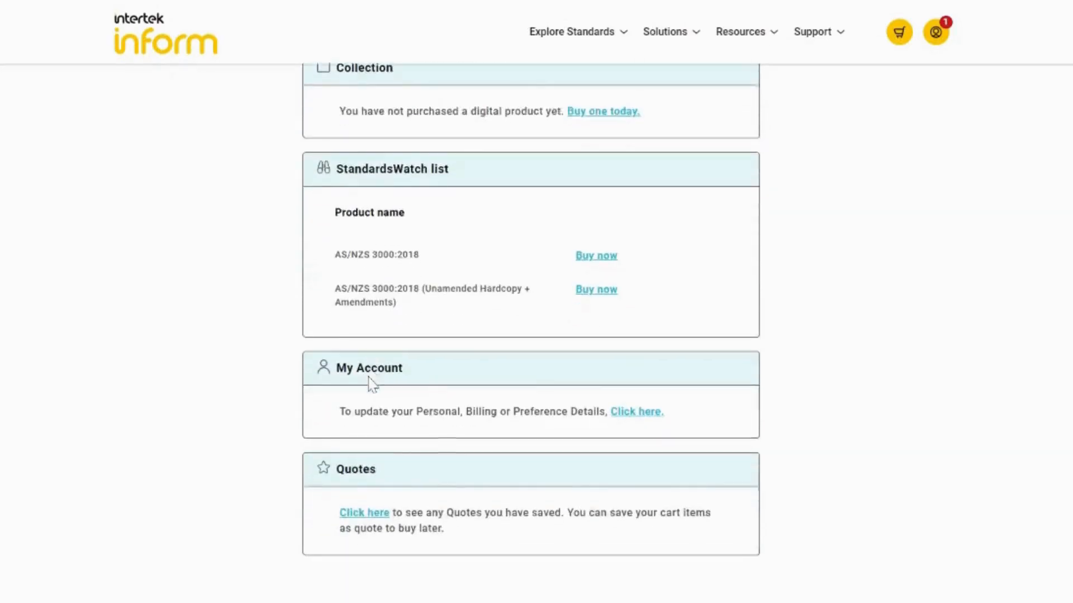